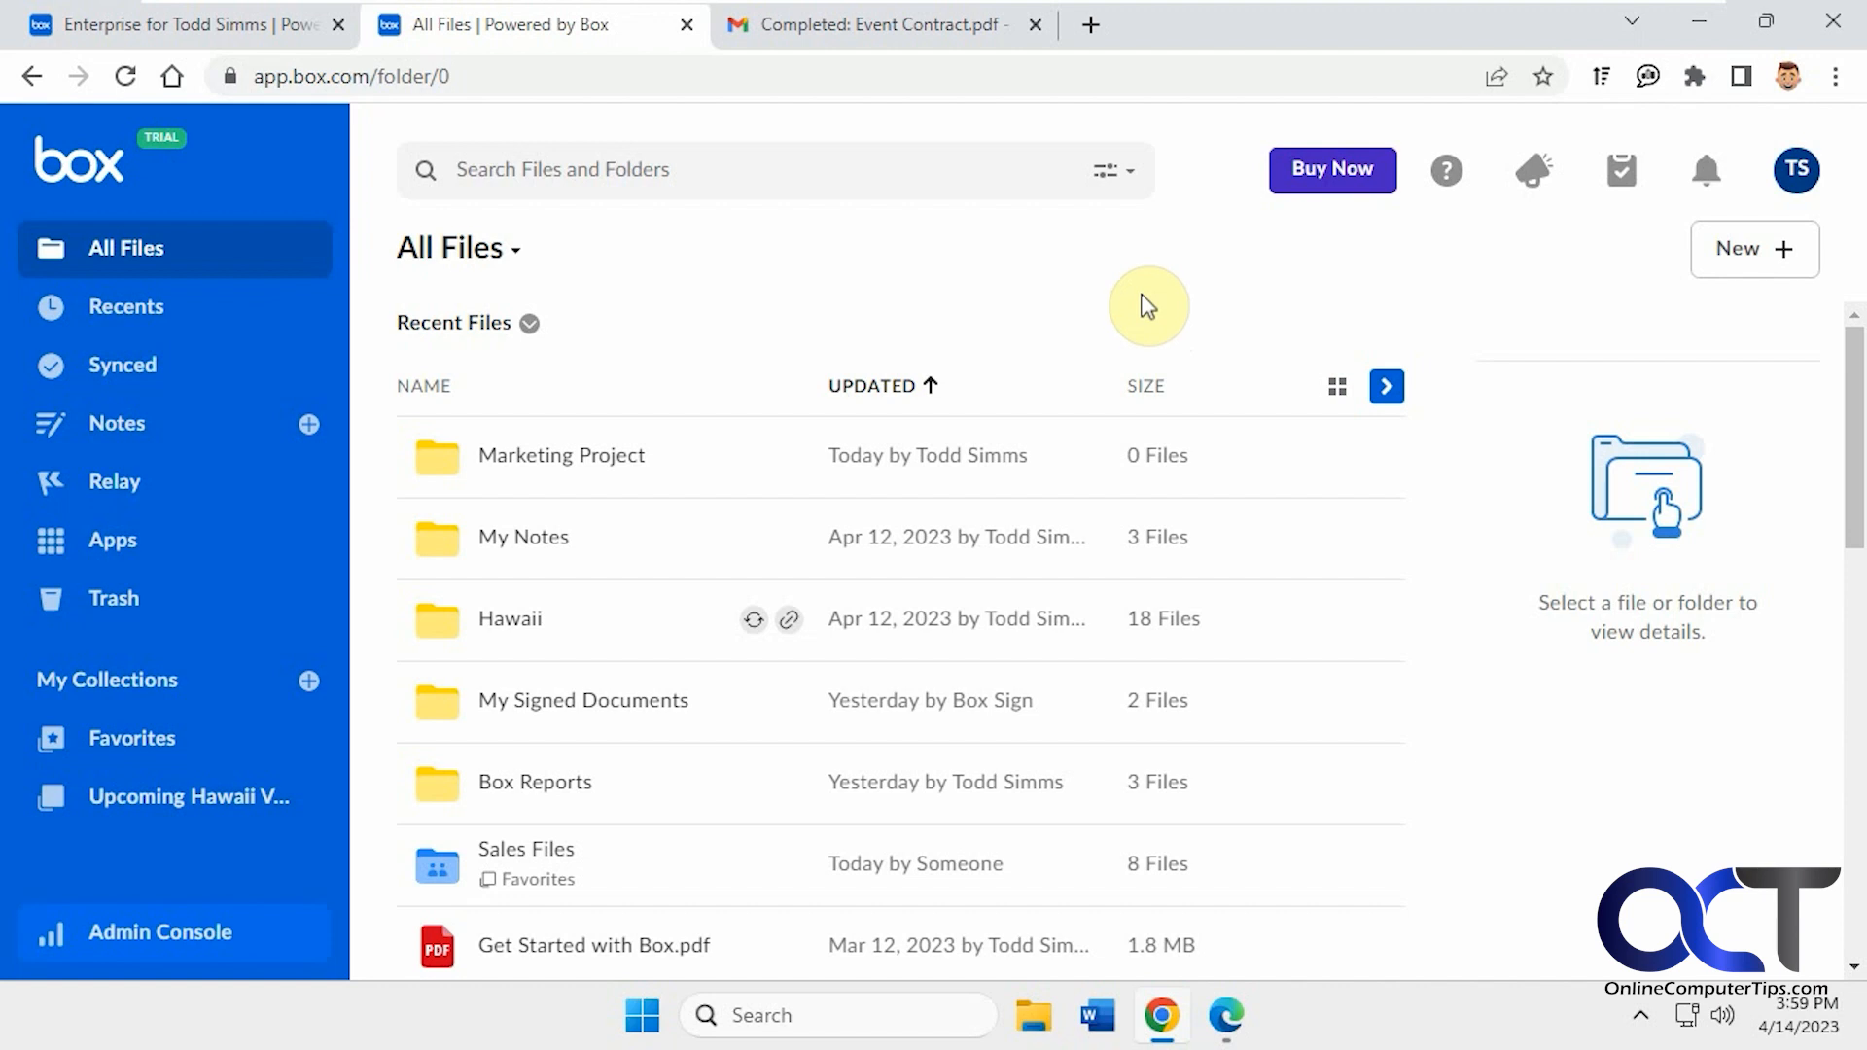
mouse_move(1107, 282)
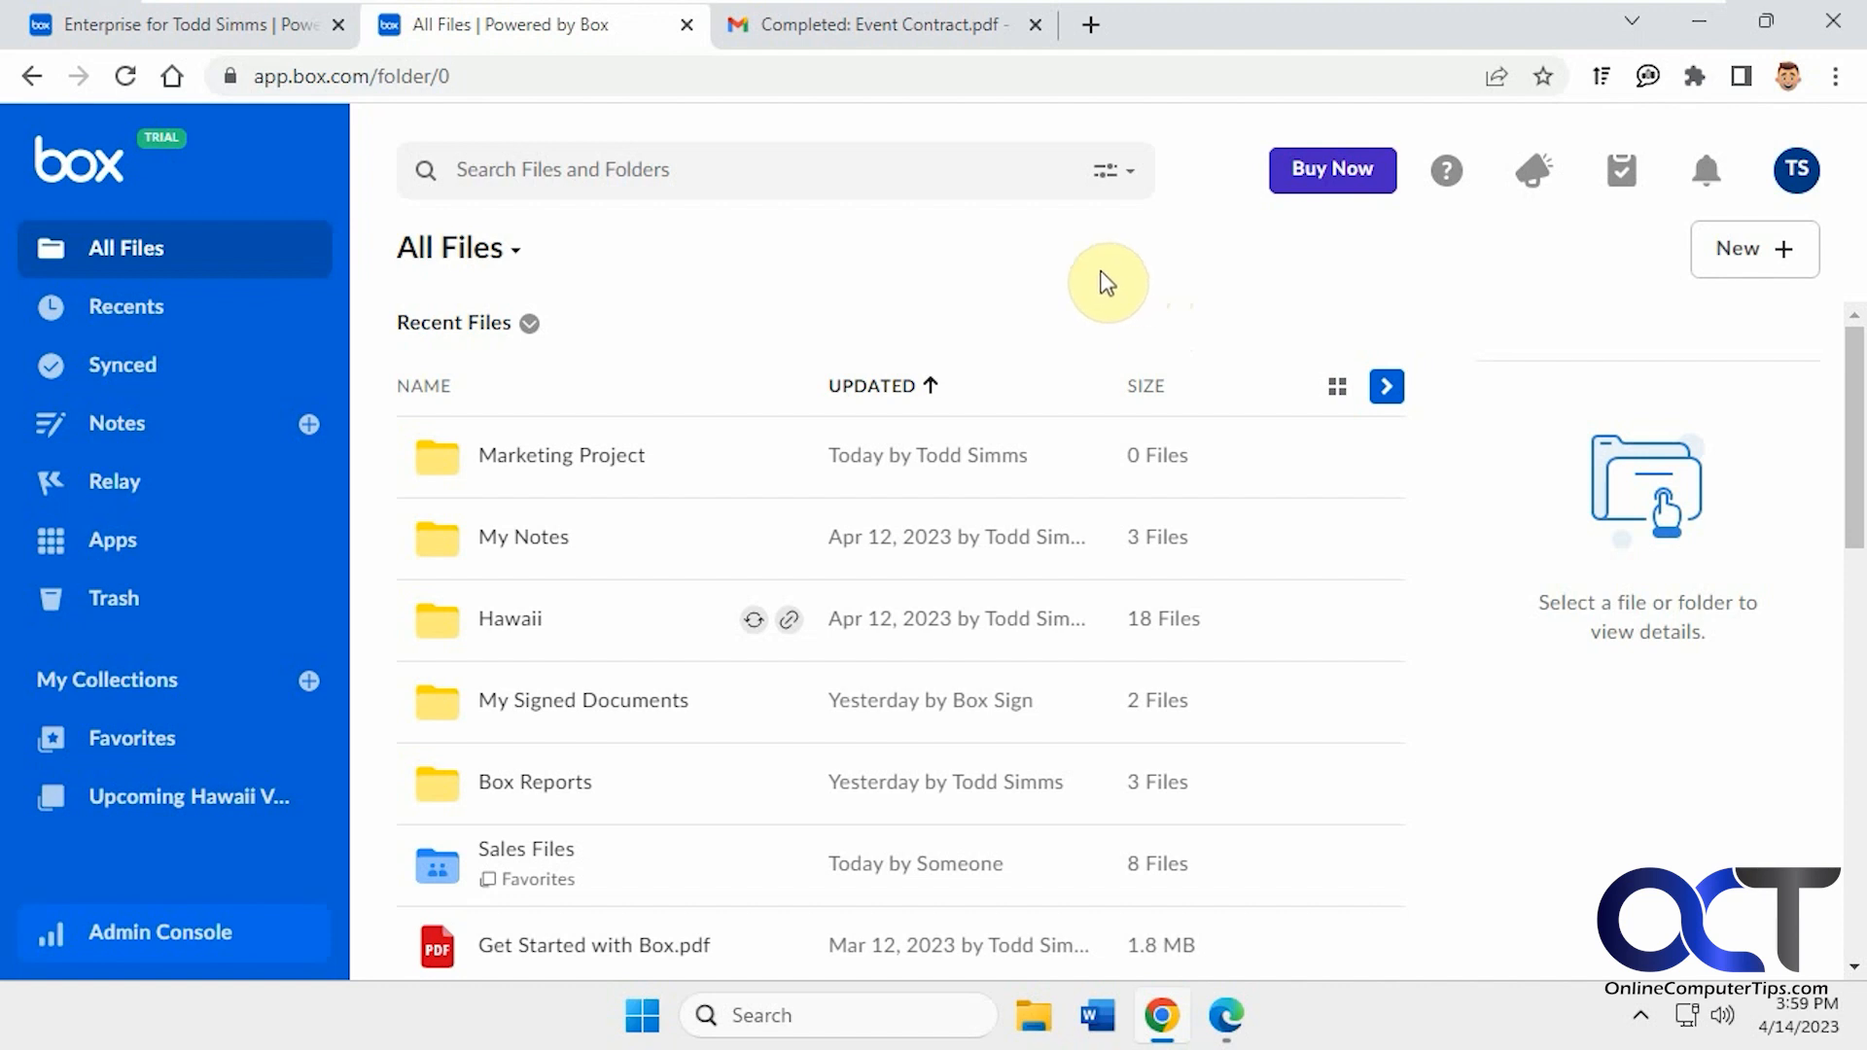
mouse_move(755, 278)
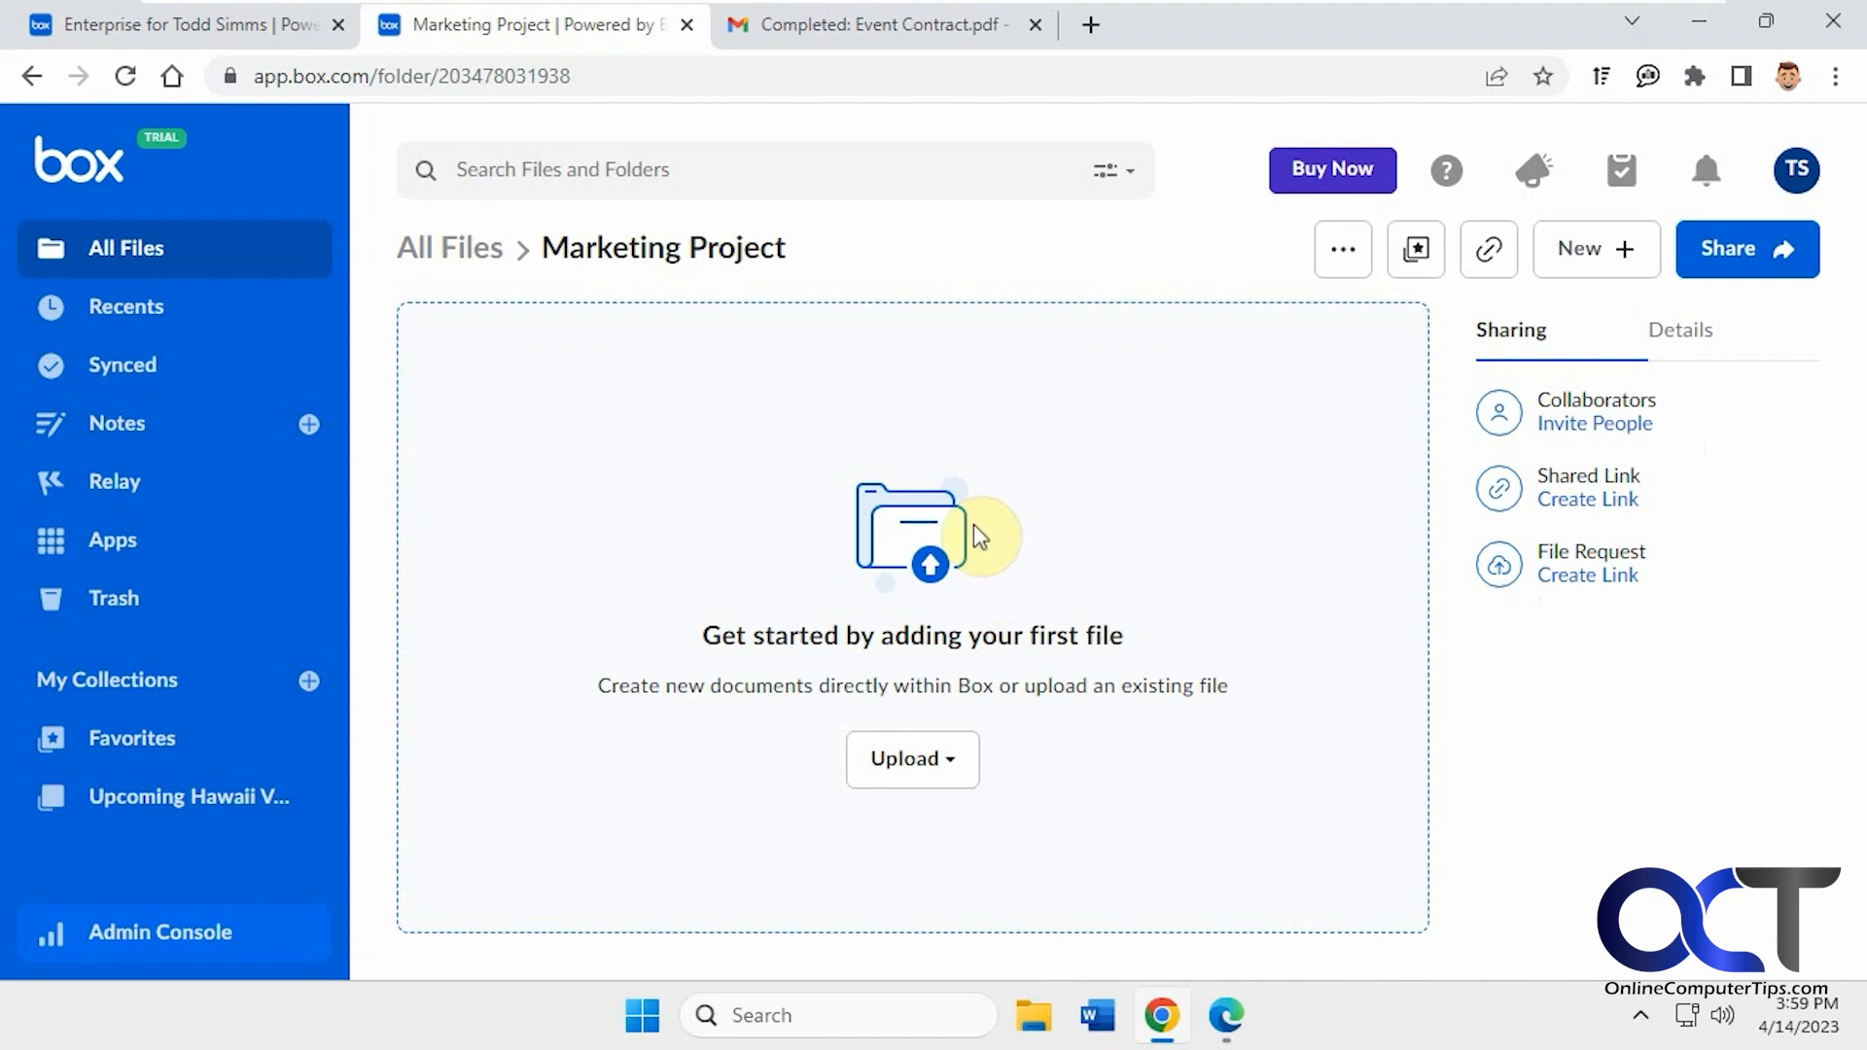
mouse_move(1425, 576)
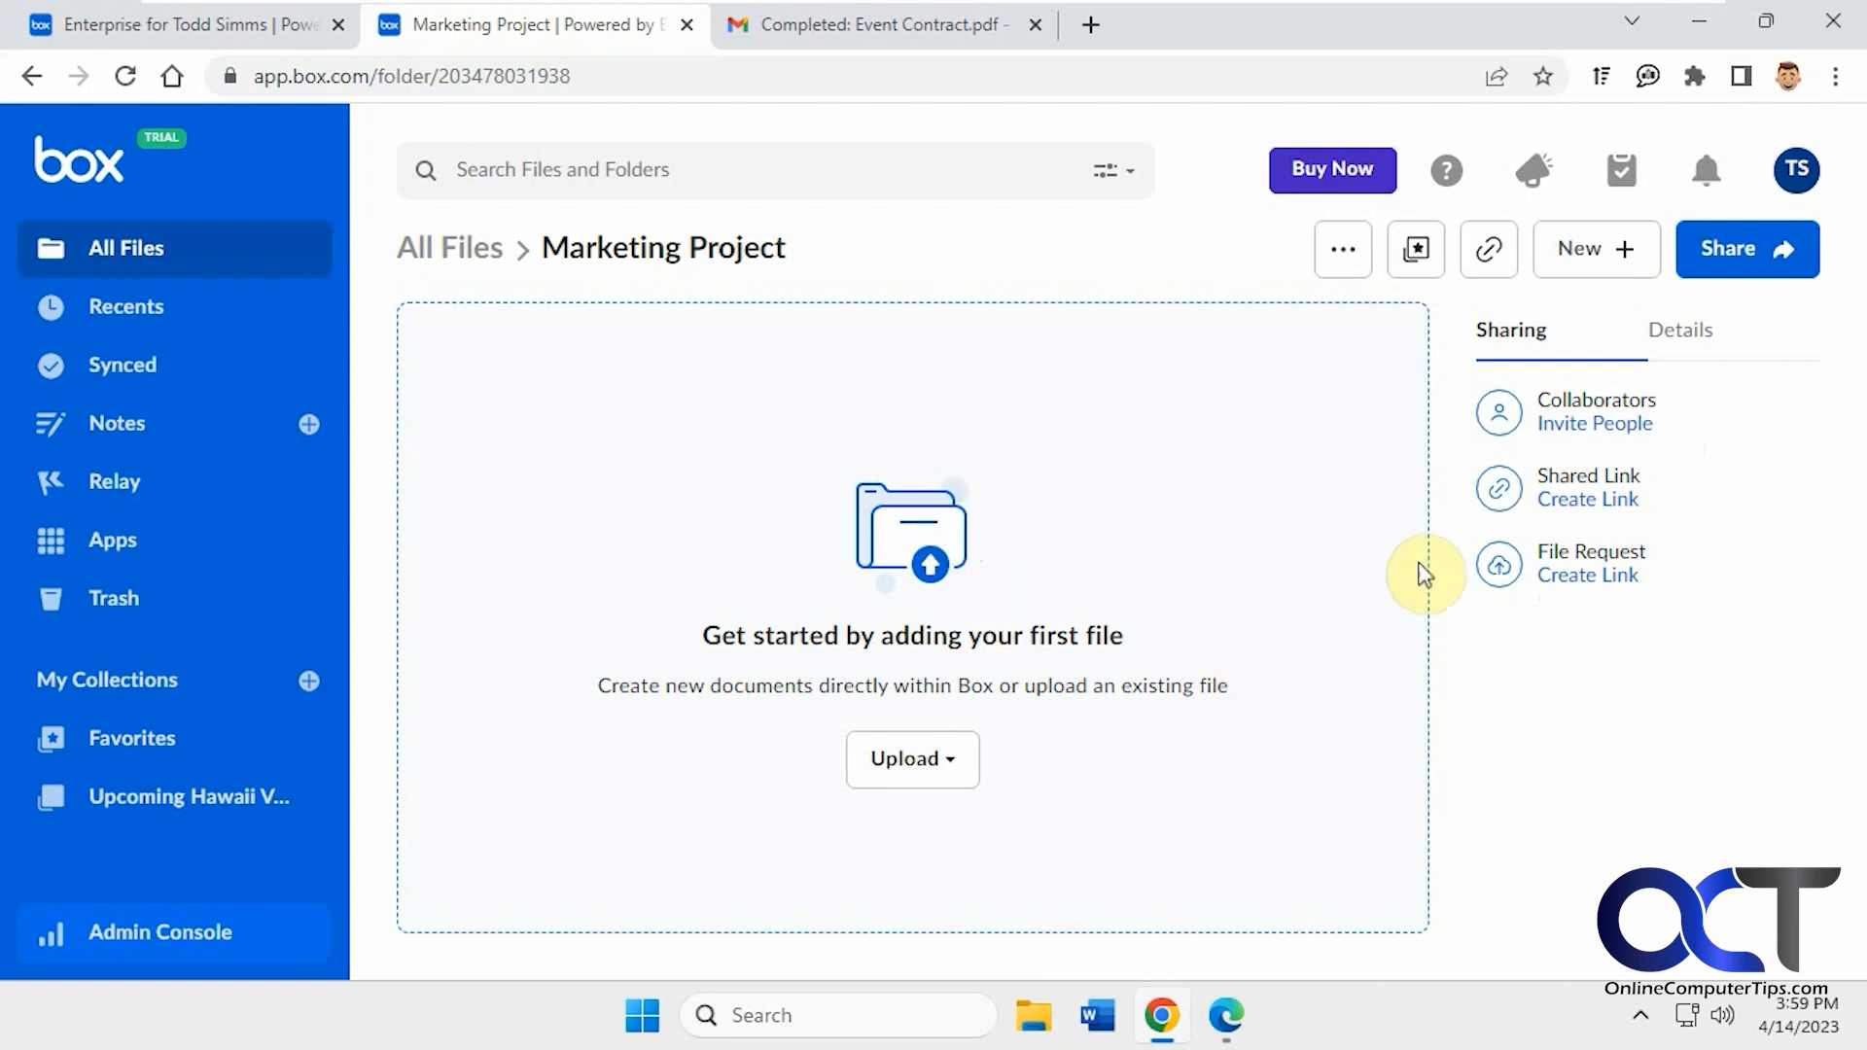
mouse_move(1587, 576)
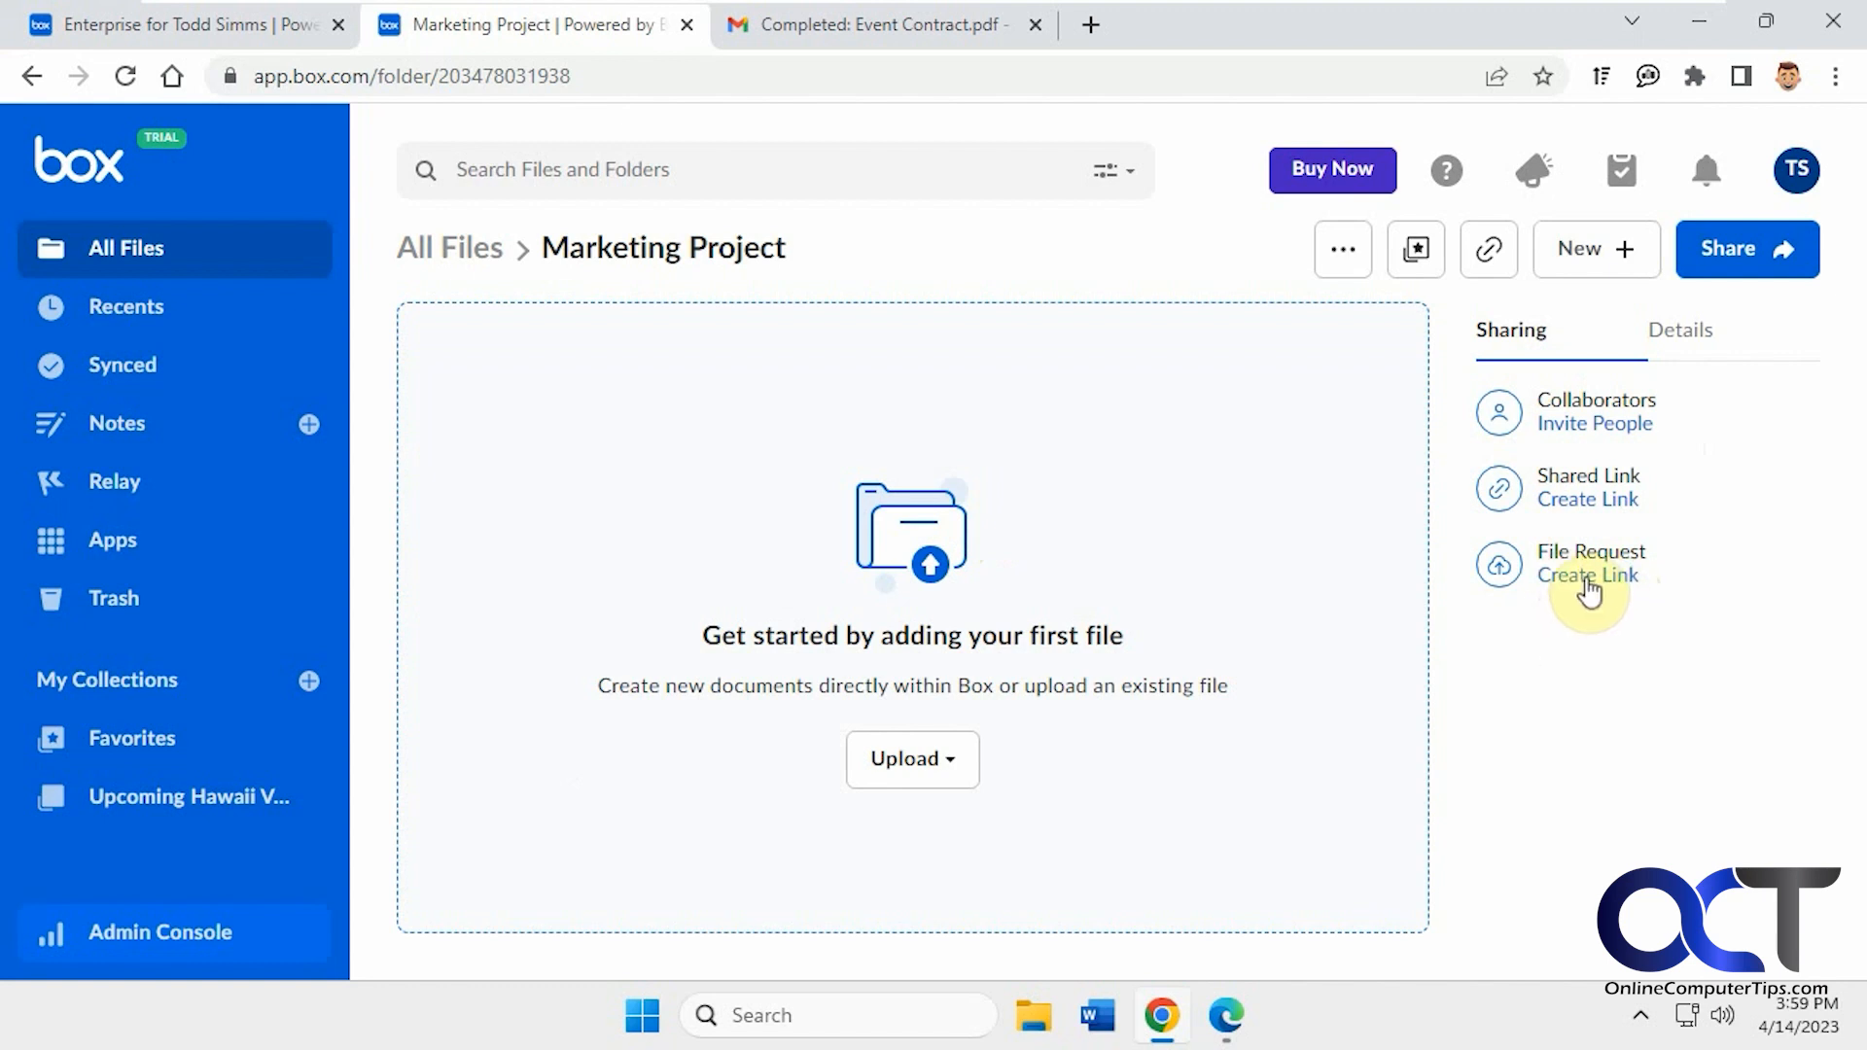
Step: Create the file request link and retitle its upload form 'Uploaded Marketing Files'
left_click(1587, 576)
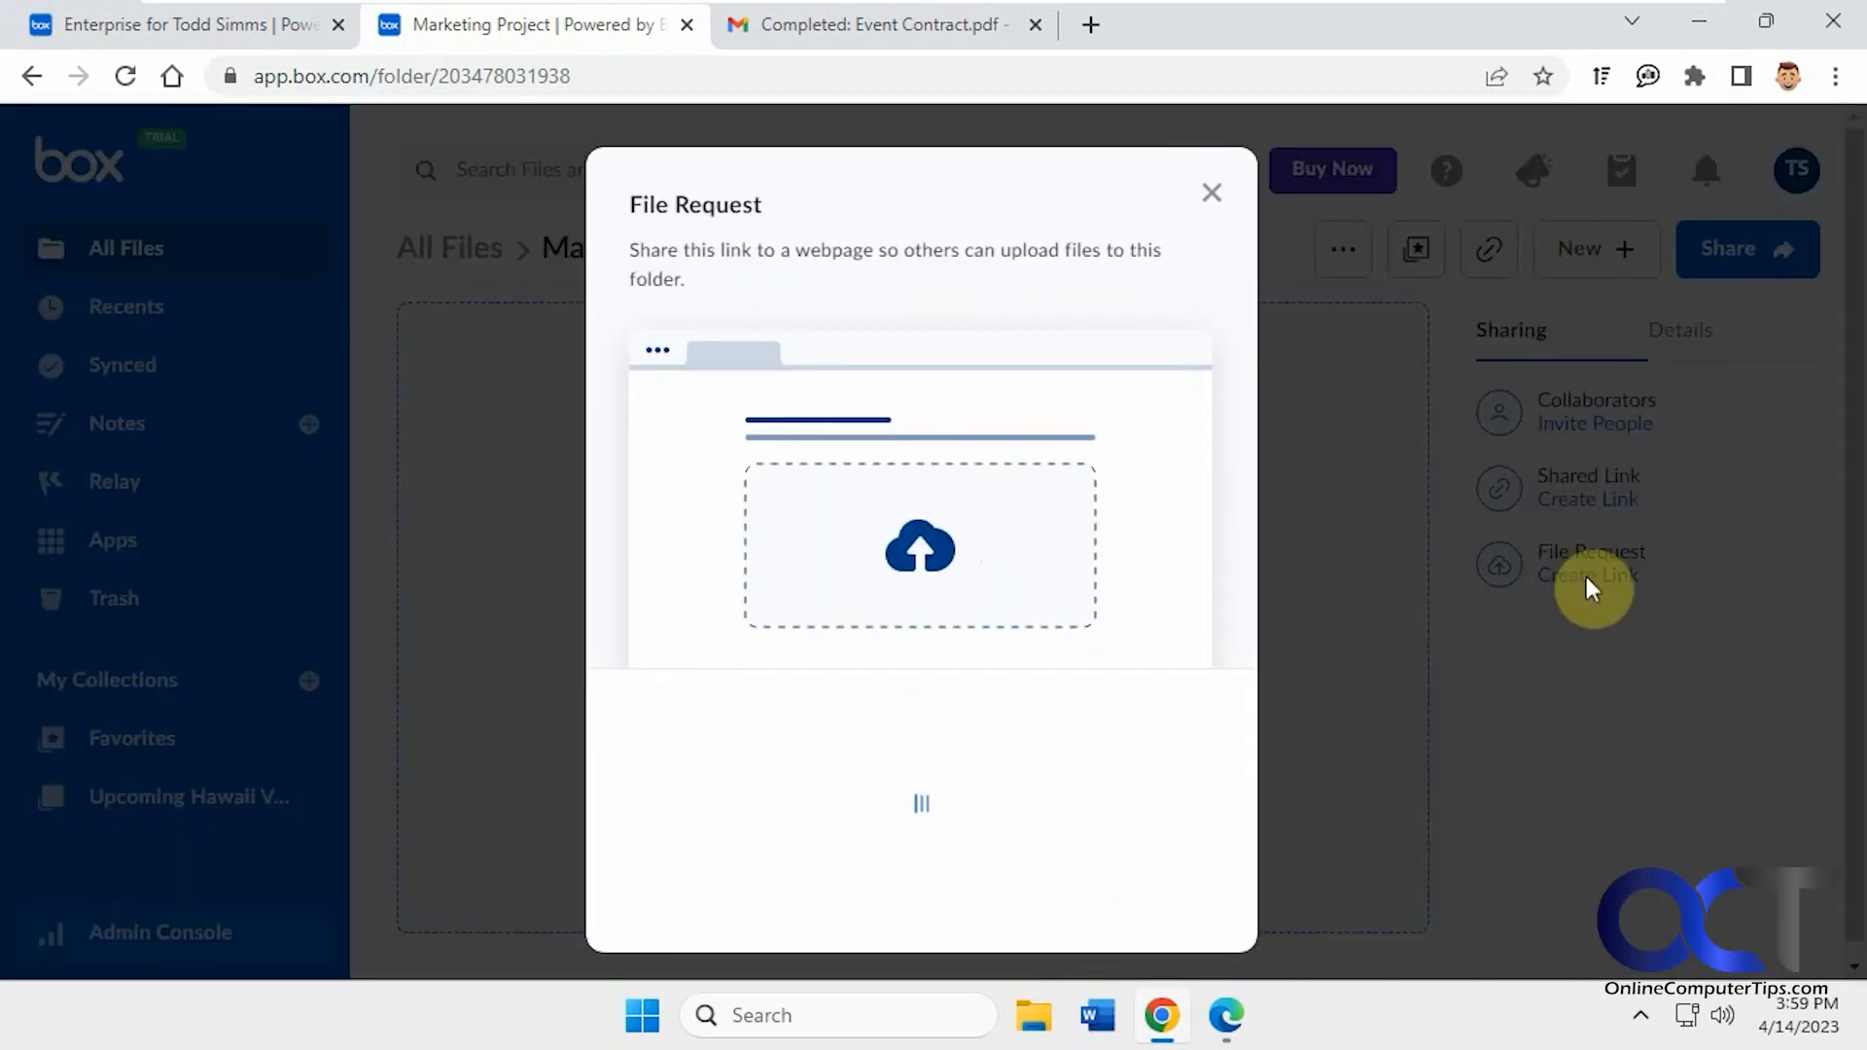
left_click(1589, 564)
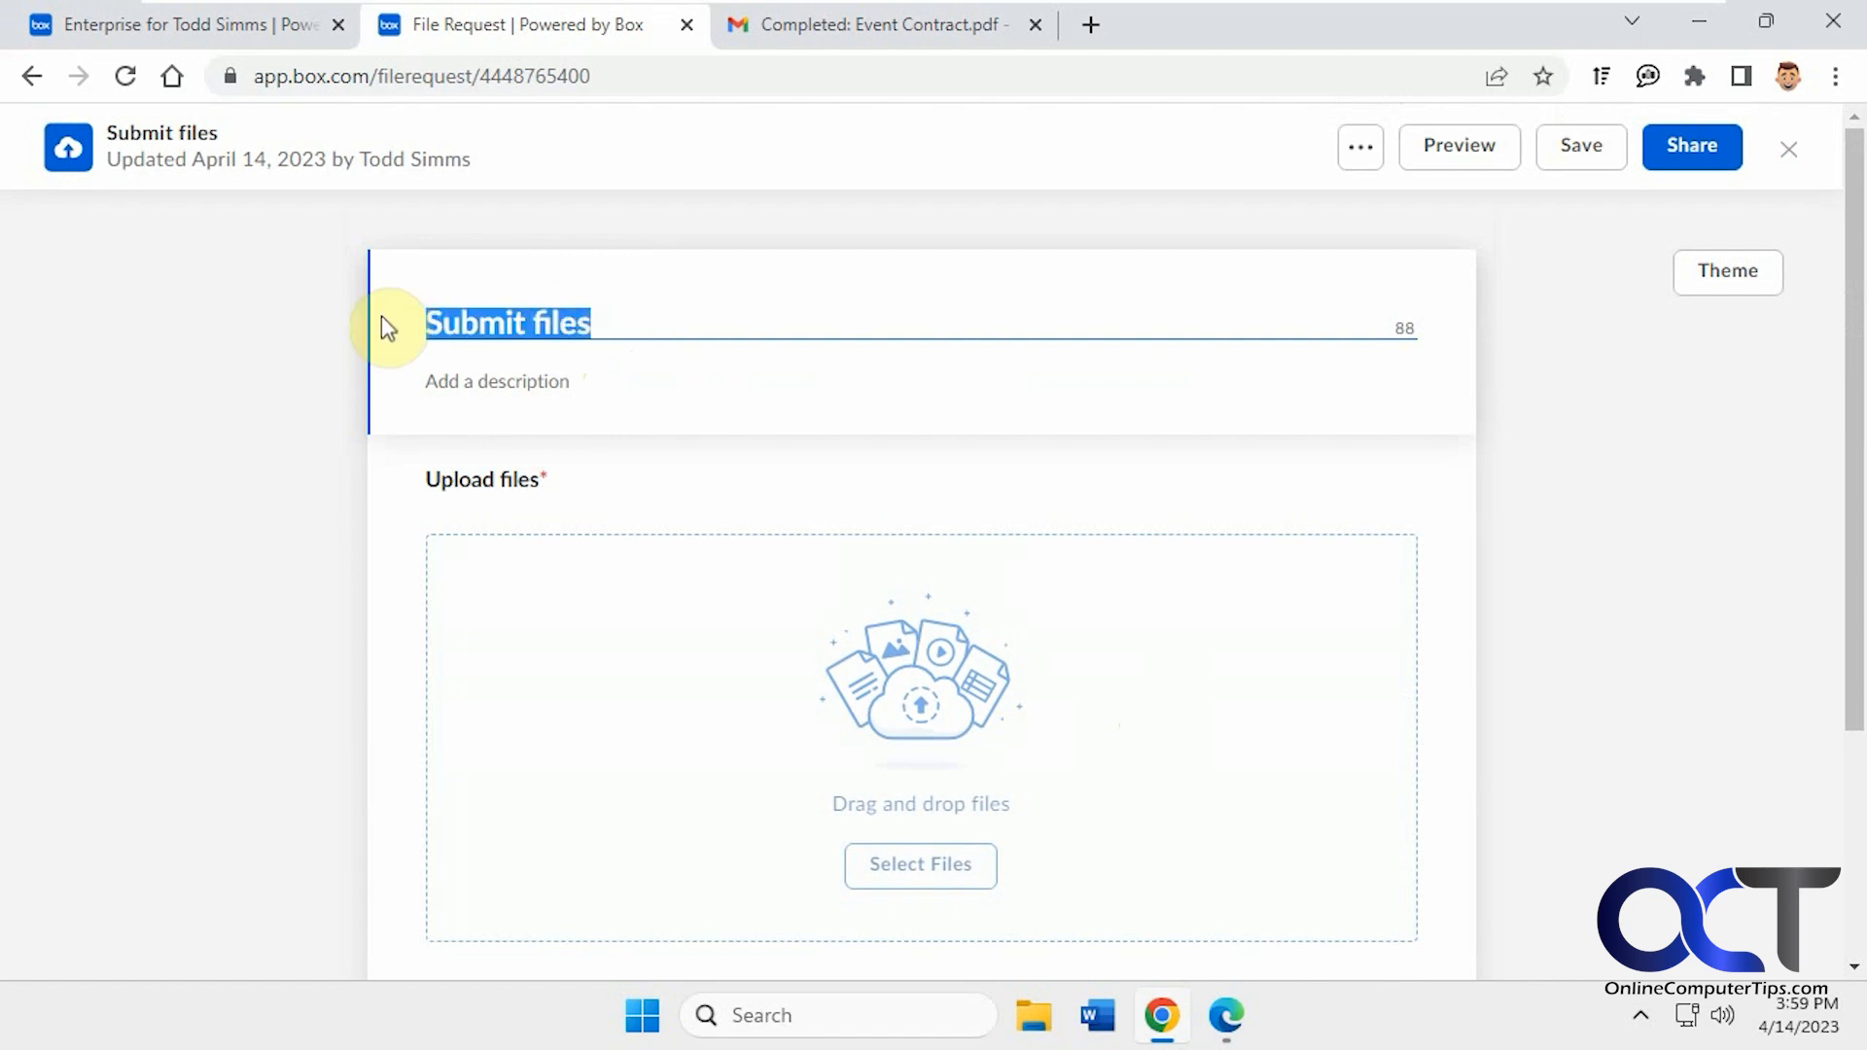
type("Uploaded Mar")
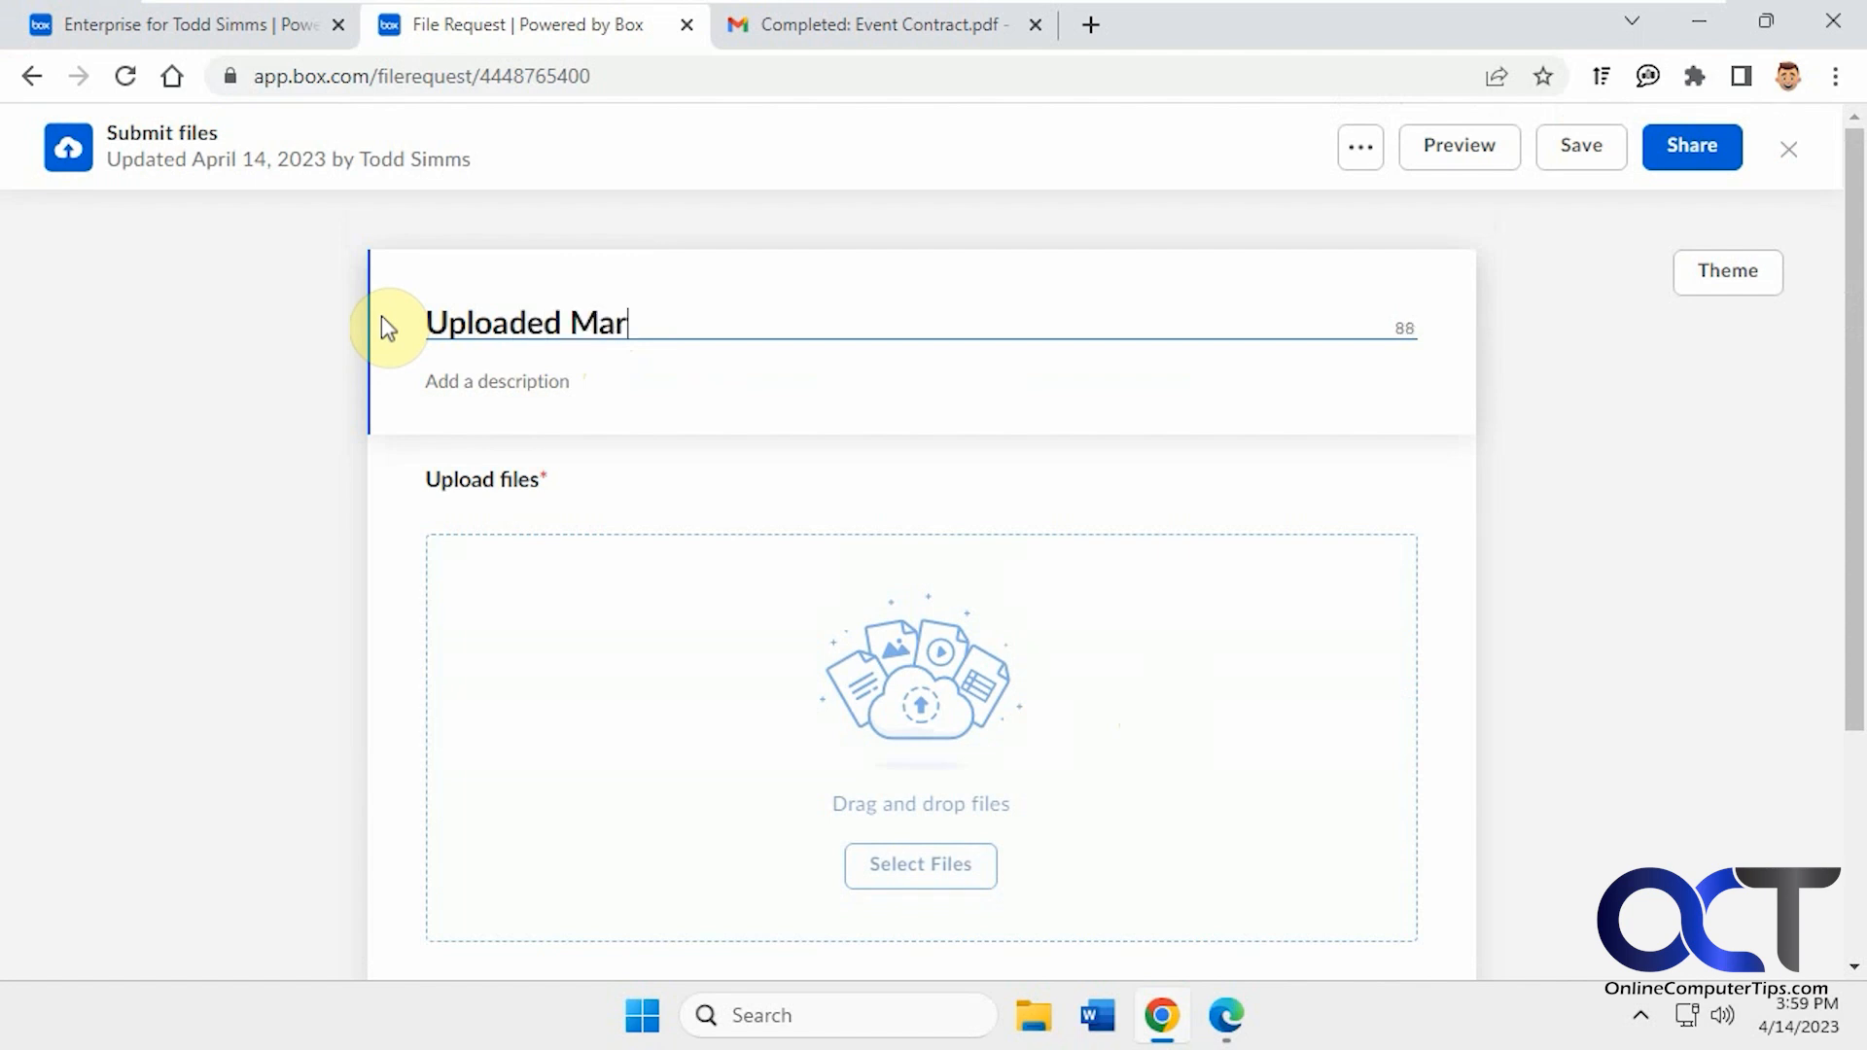
type("keting Fi")
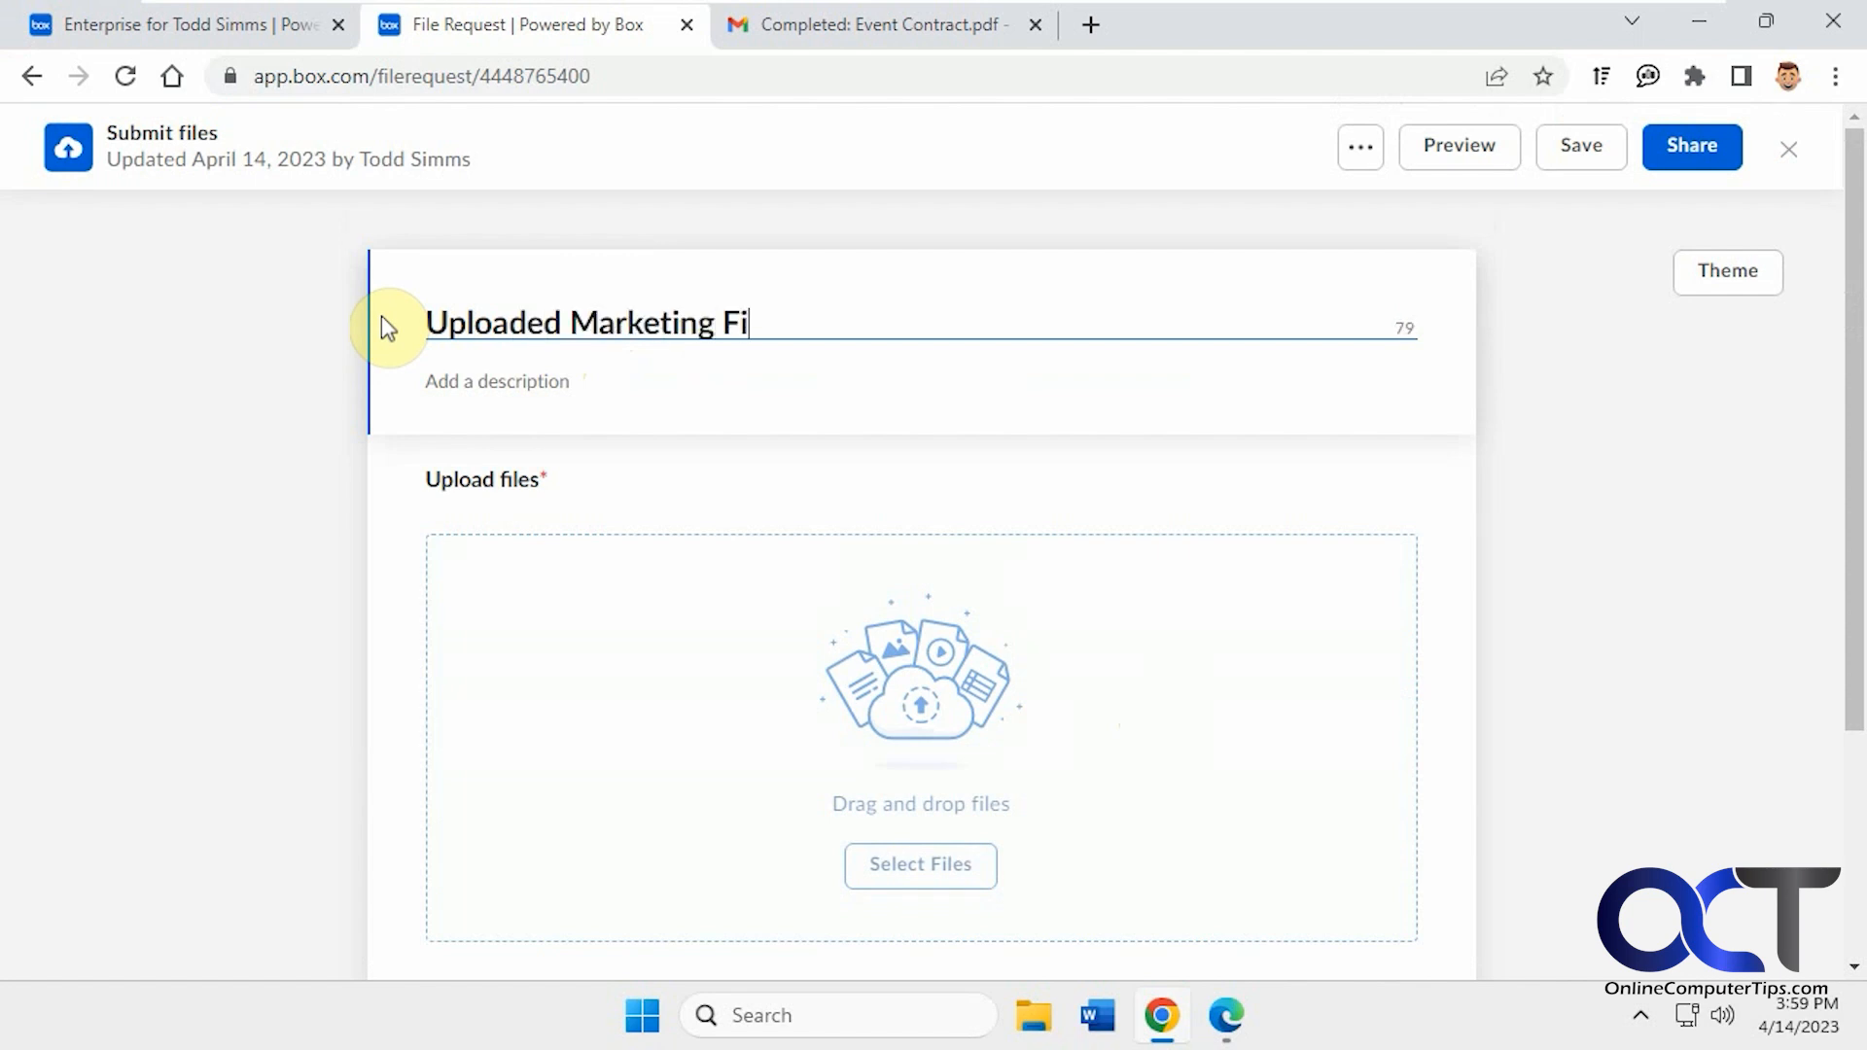
type("les")
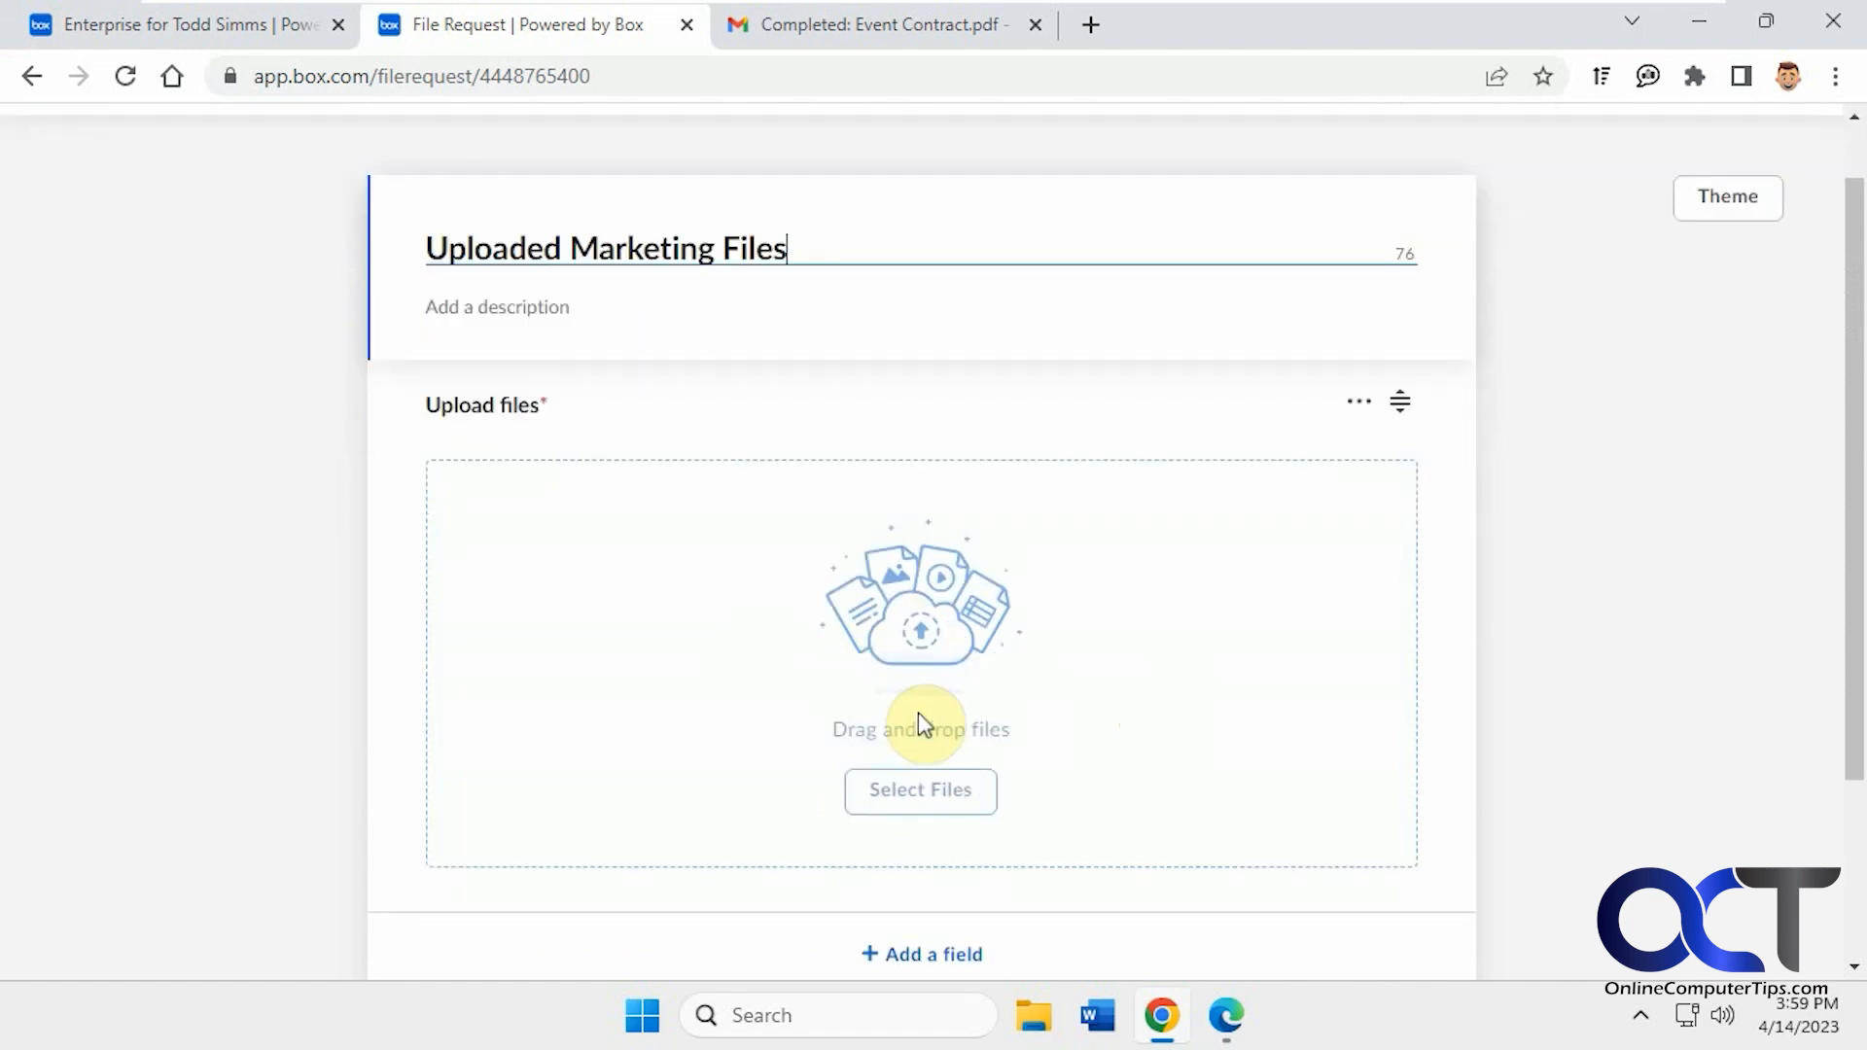
Step: Add an Email Address field described 'Please enter your email address', then begin adding another field
left_click(920, 952)
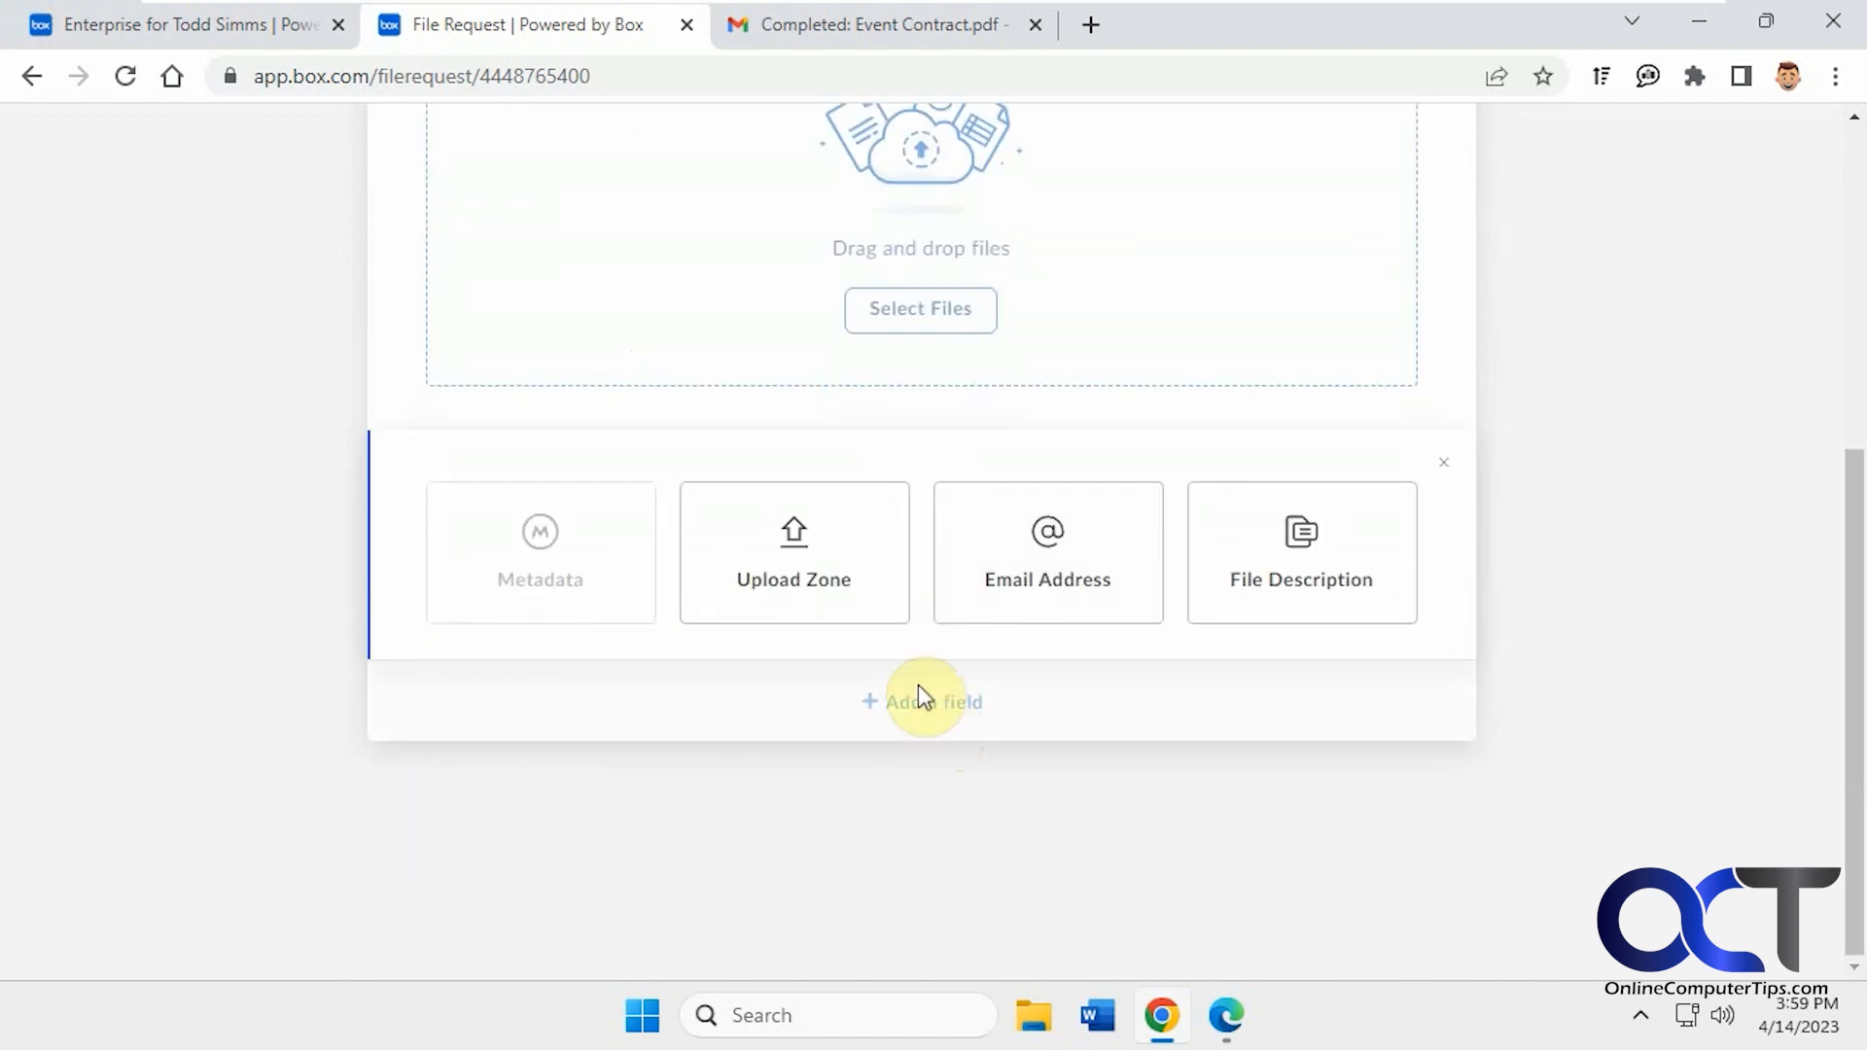
mouse_move(1093, 251)
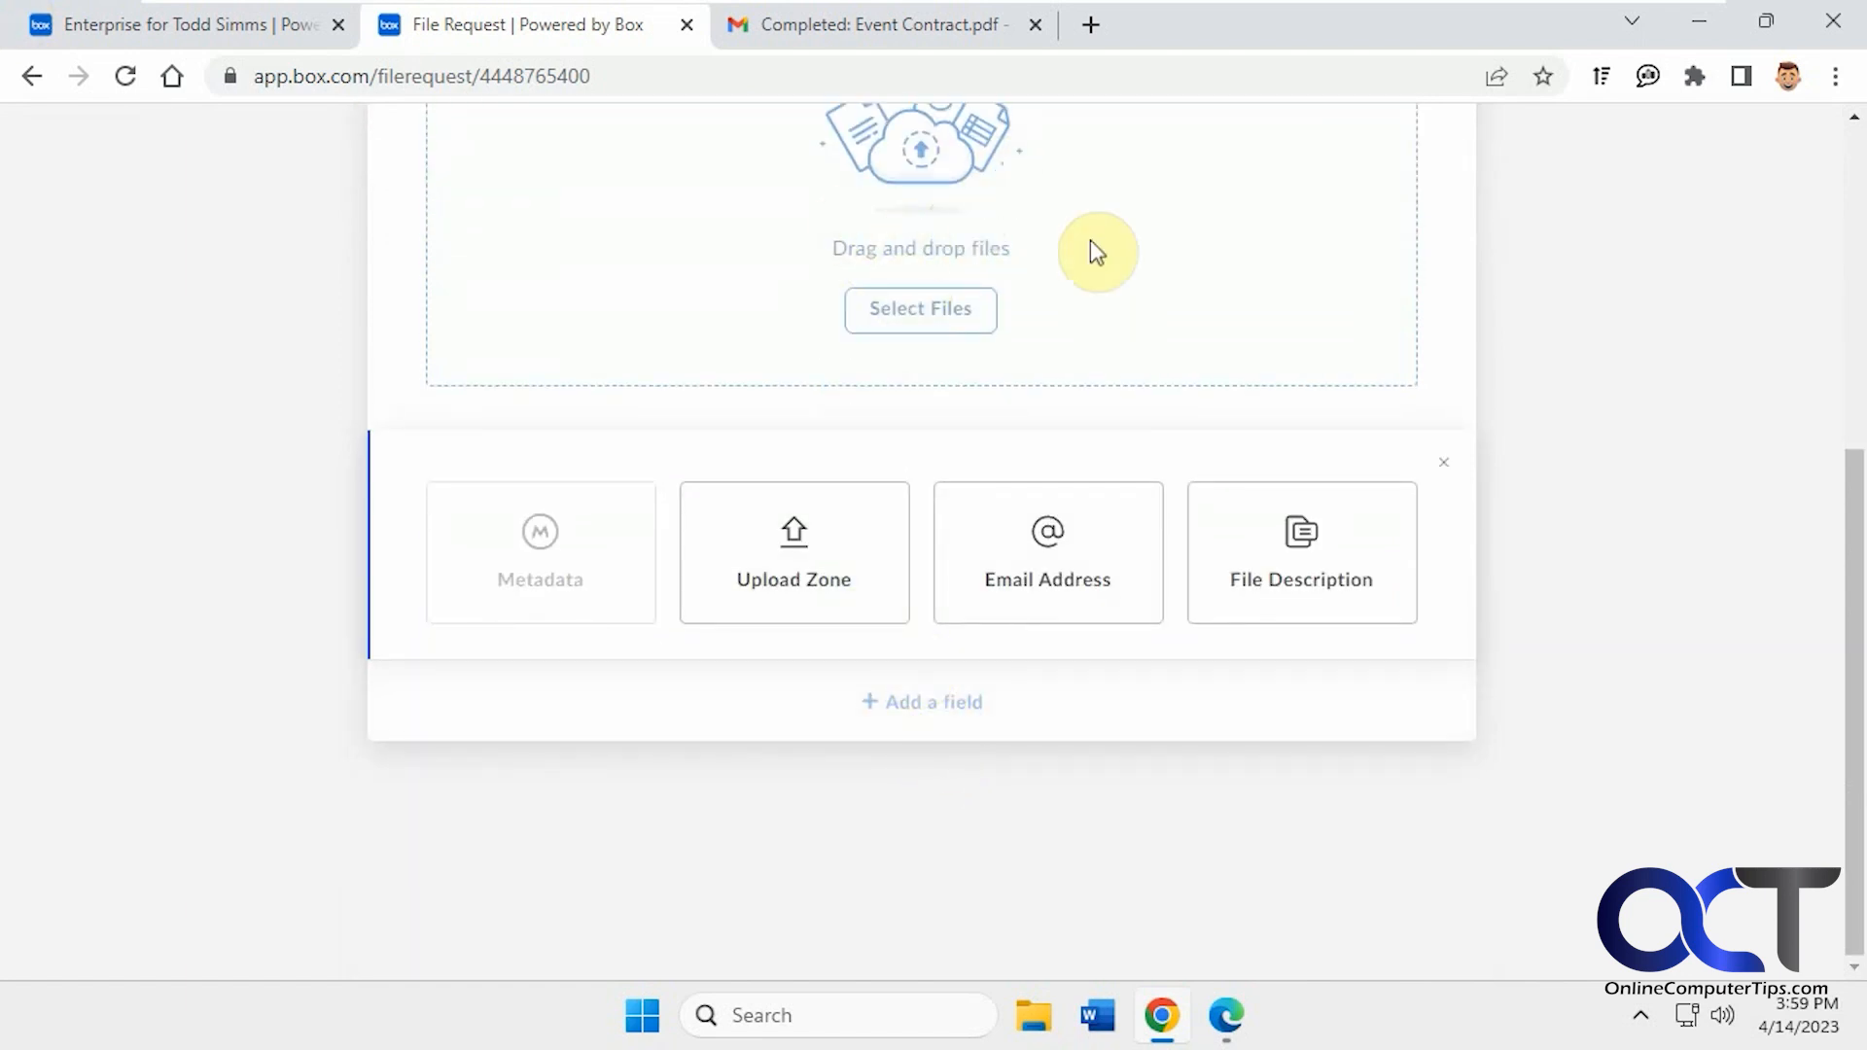
left_click(1046, 550)
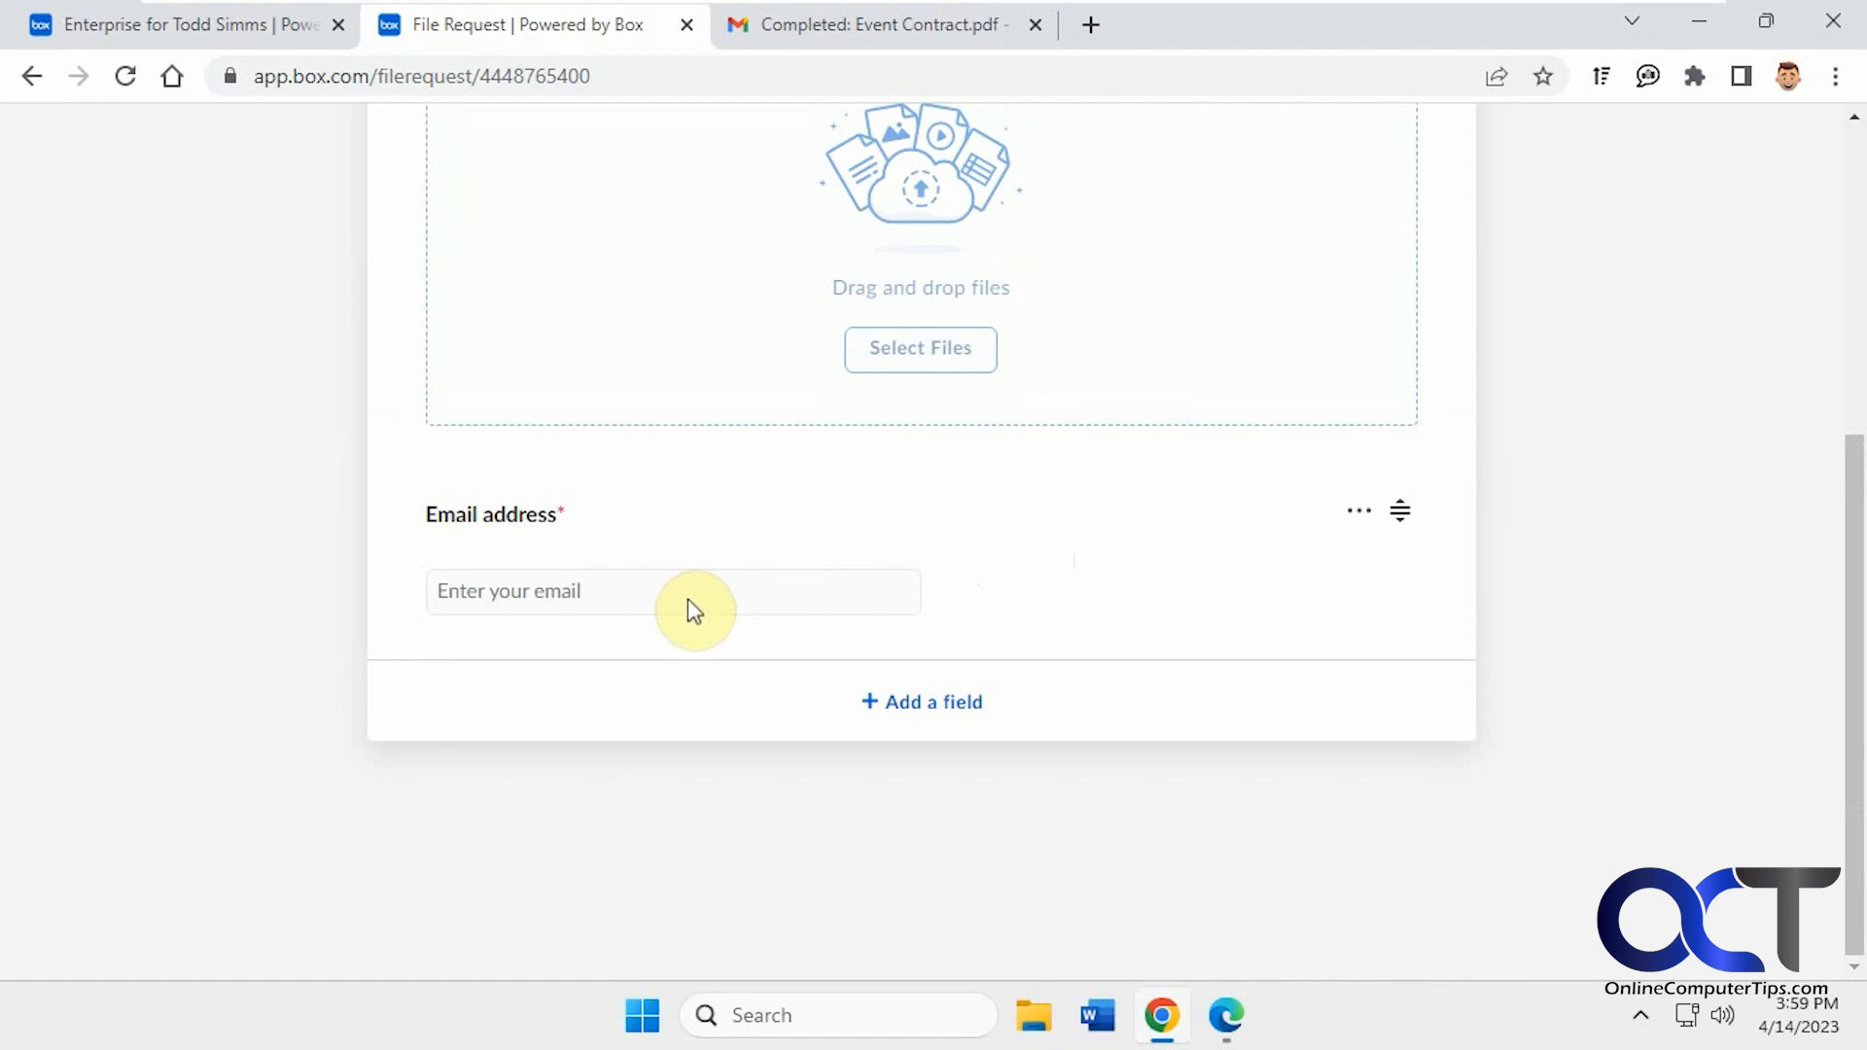
left_click(1357, 512)
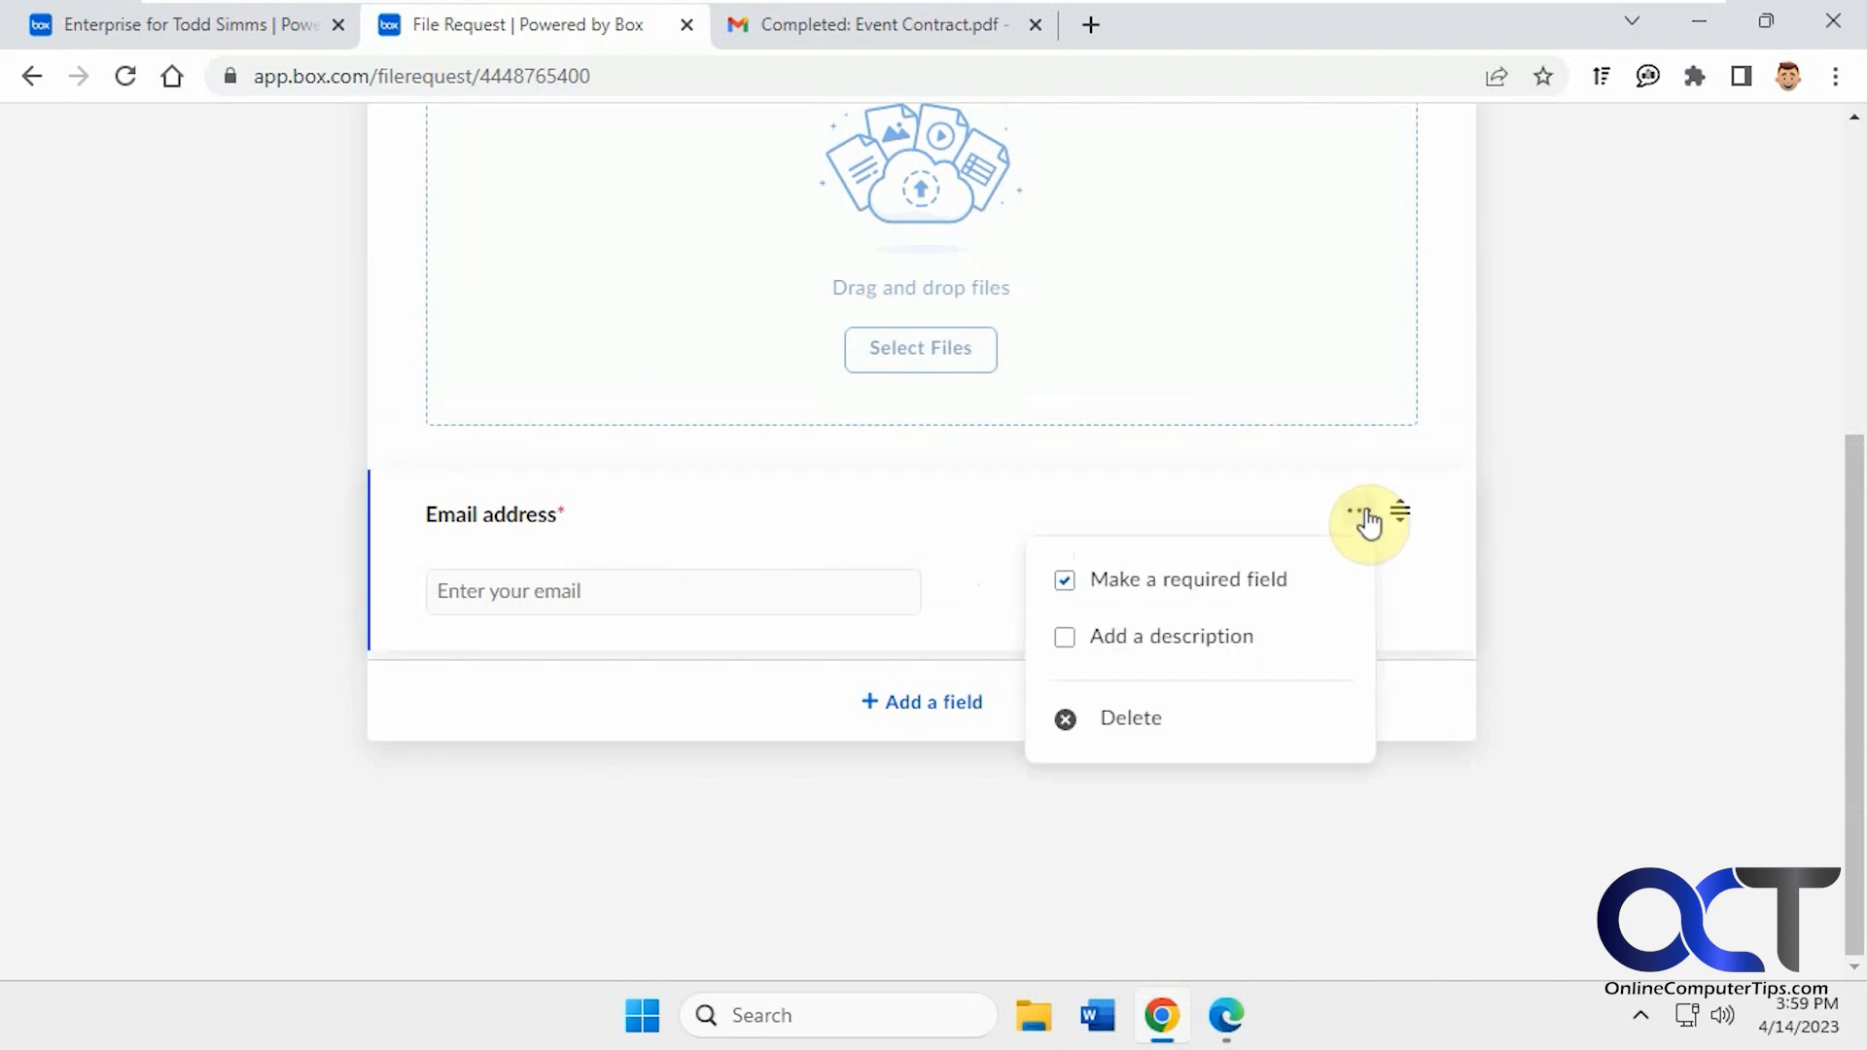
mouse_move(1300, 511)
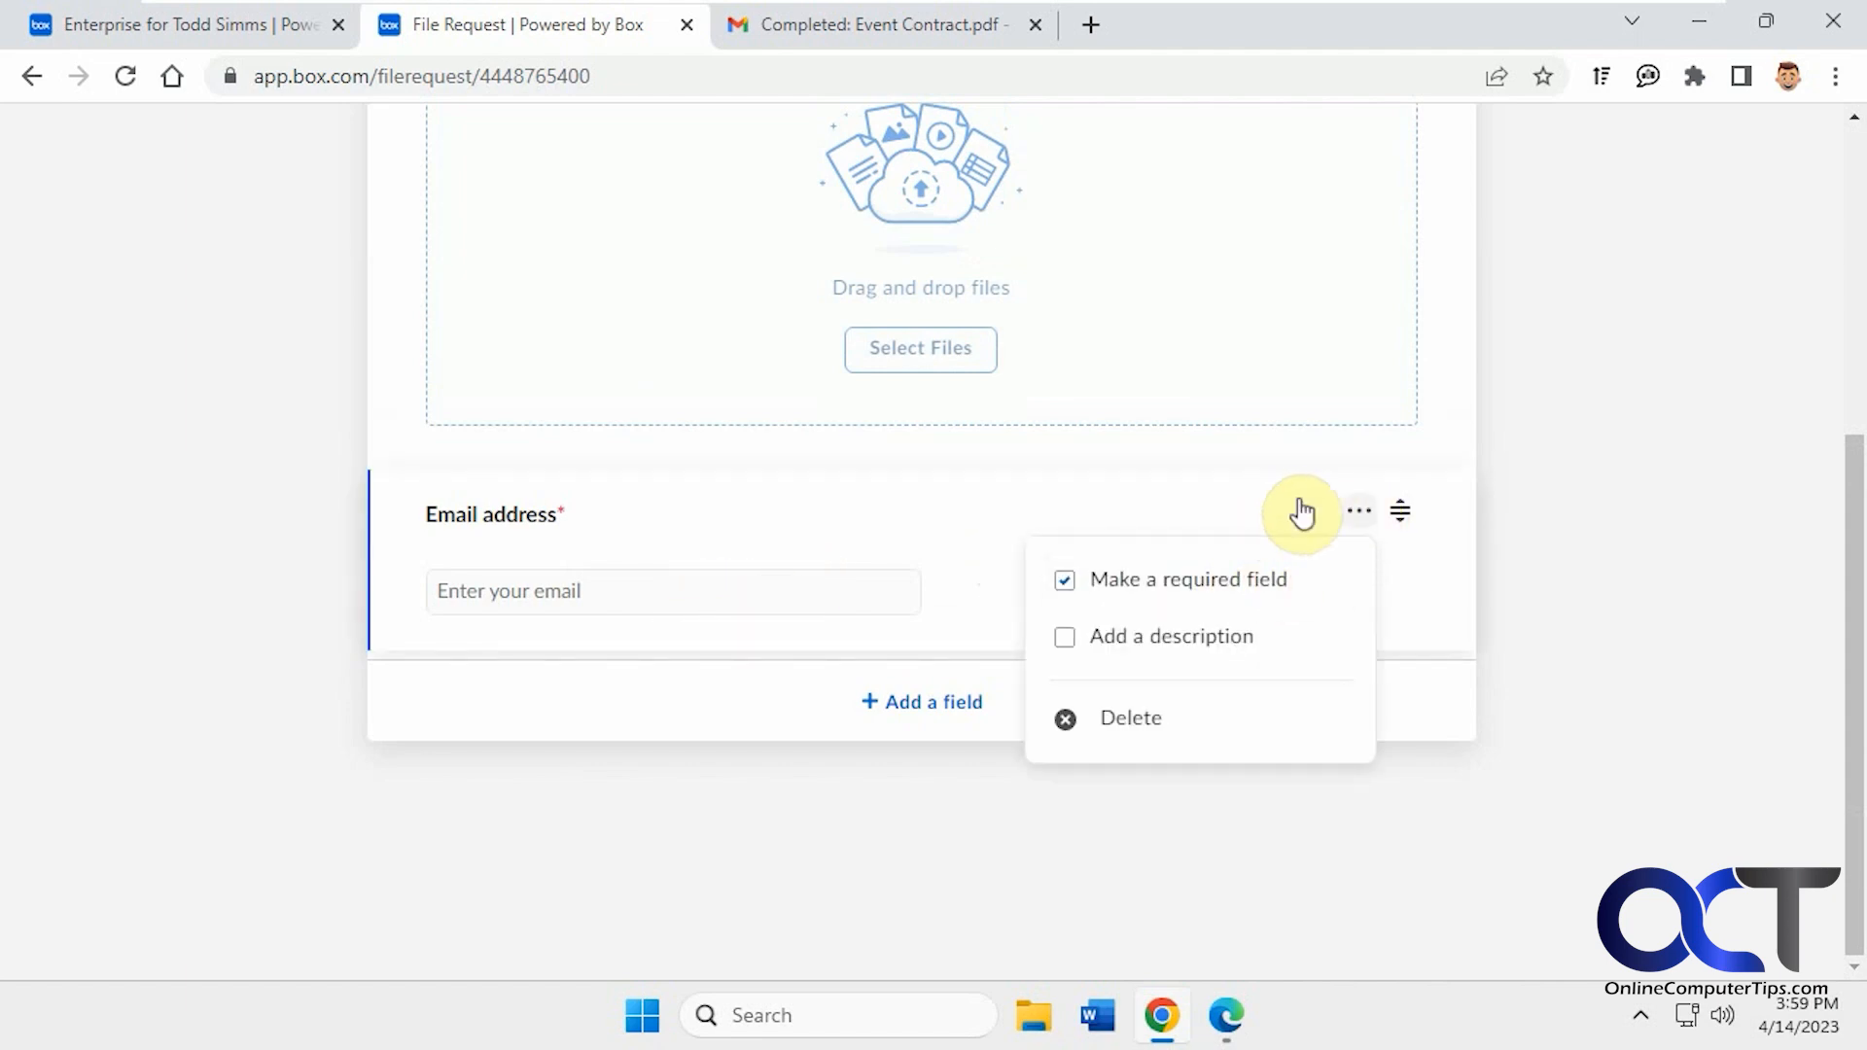
left_click(1063, 636)
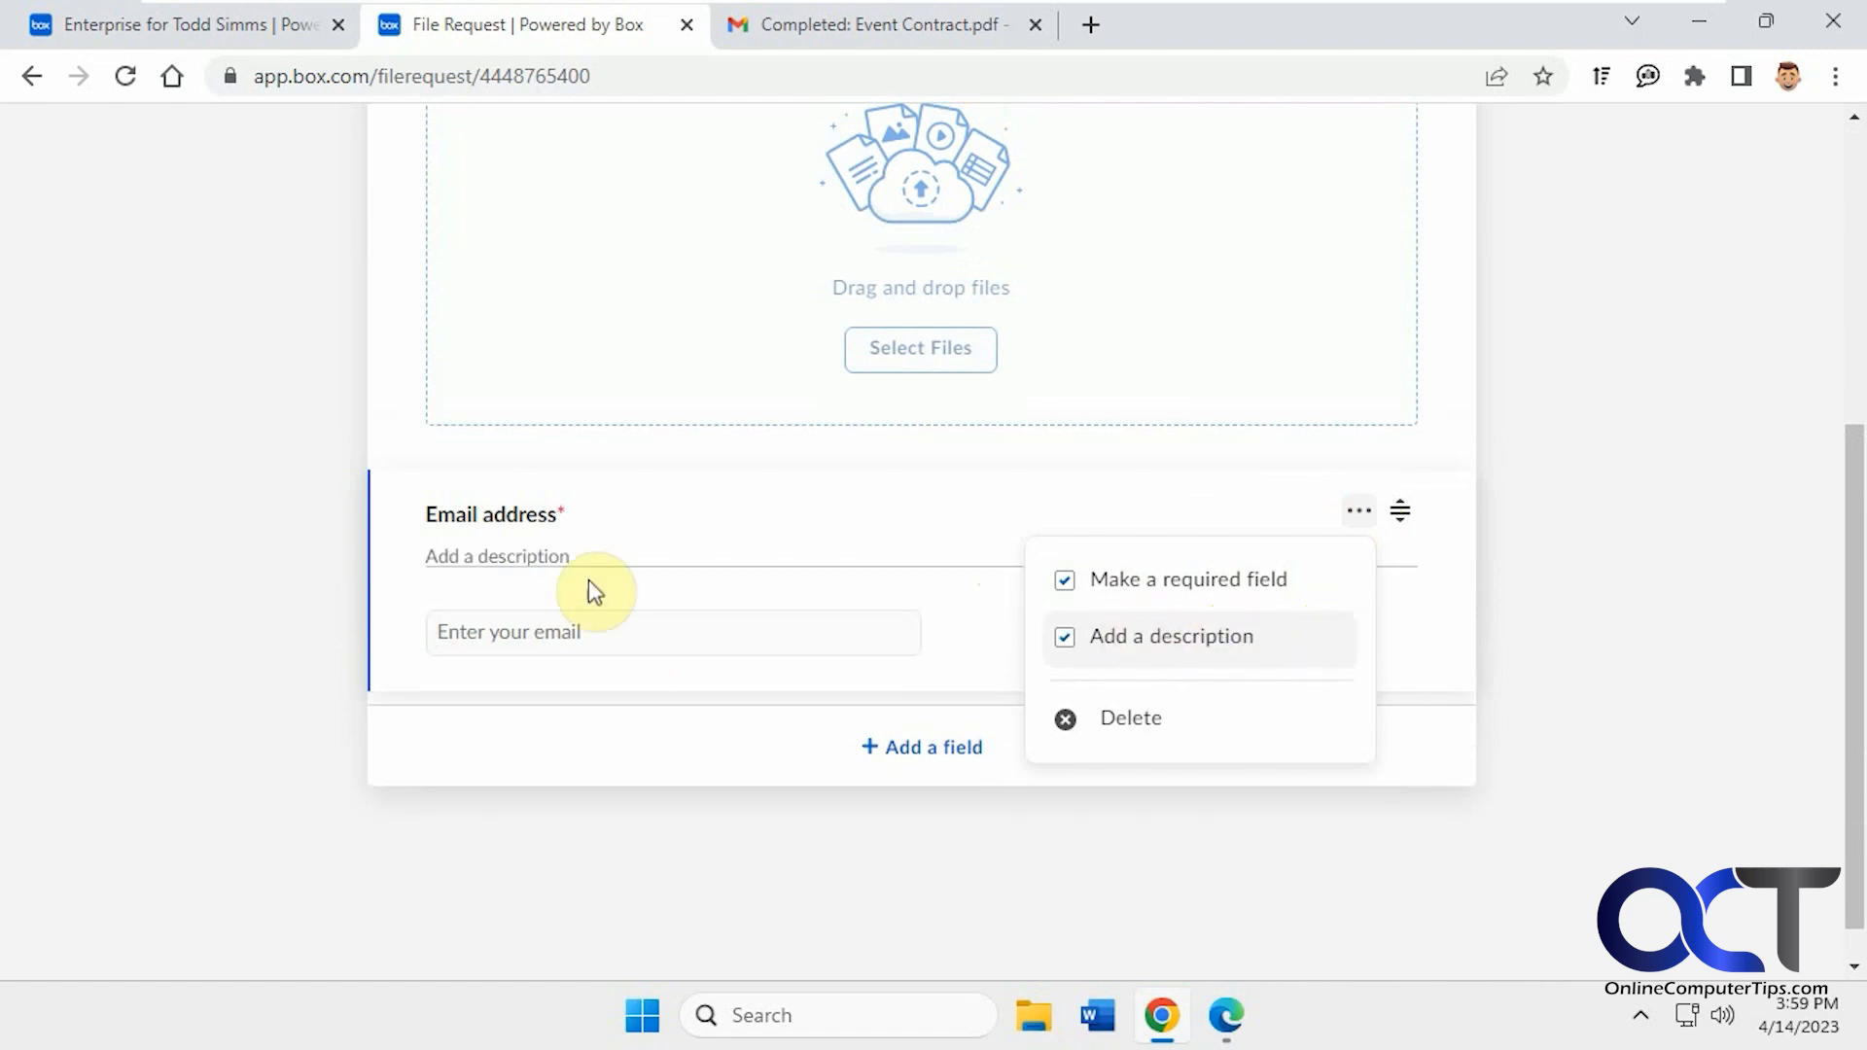
type("Please enter your")
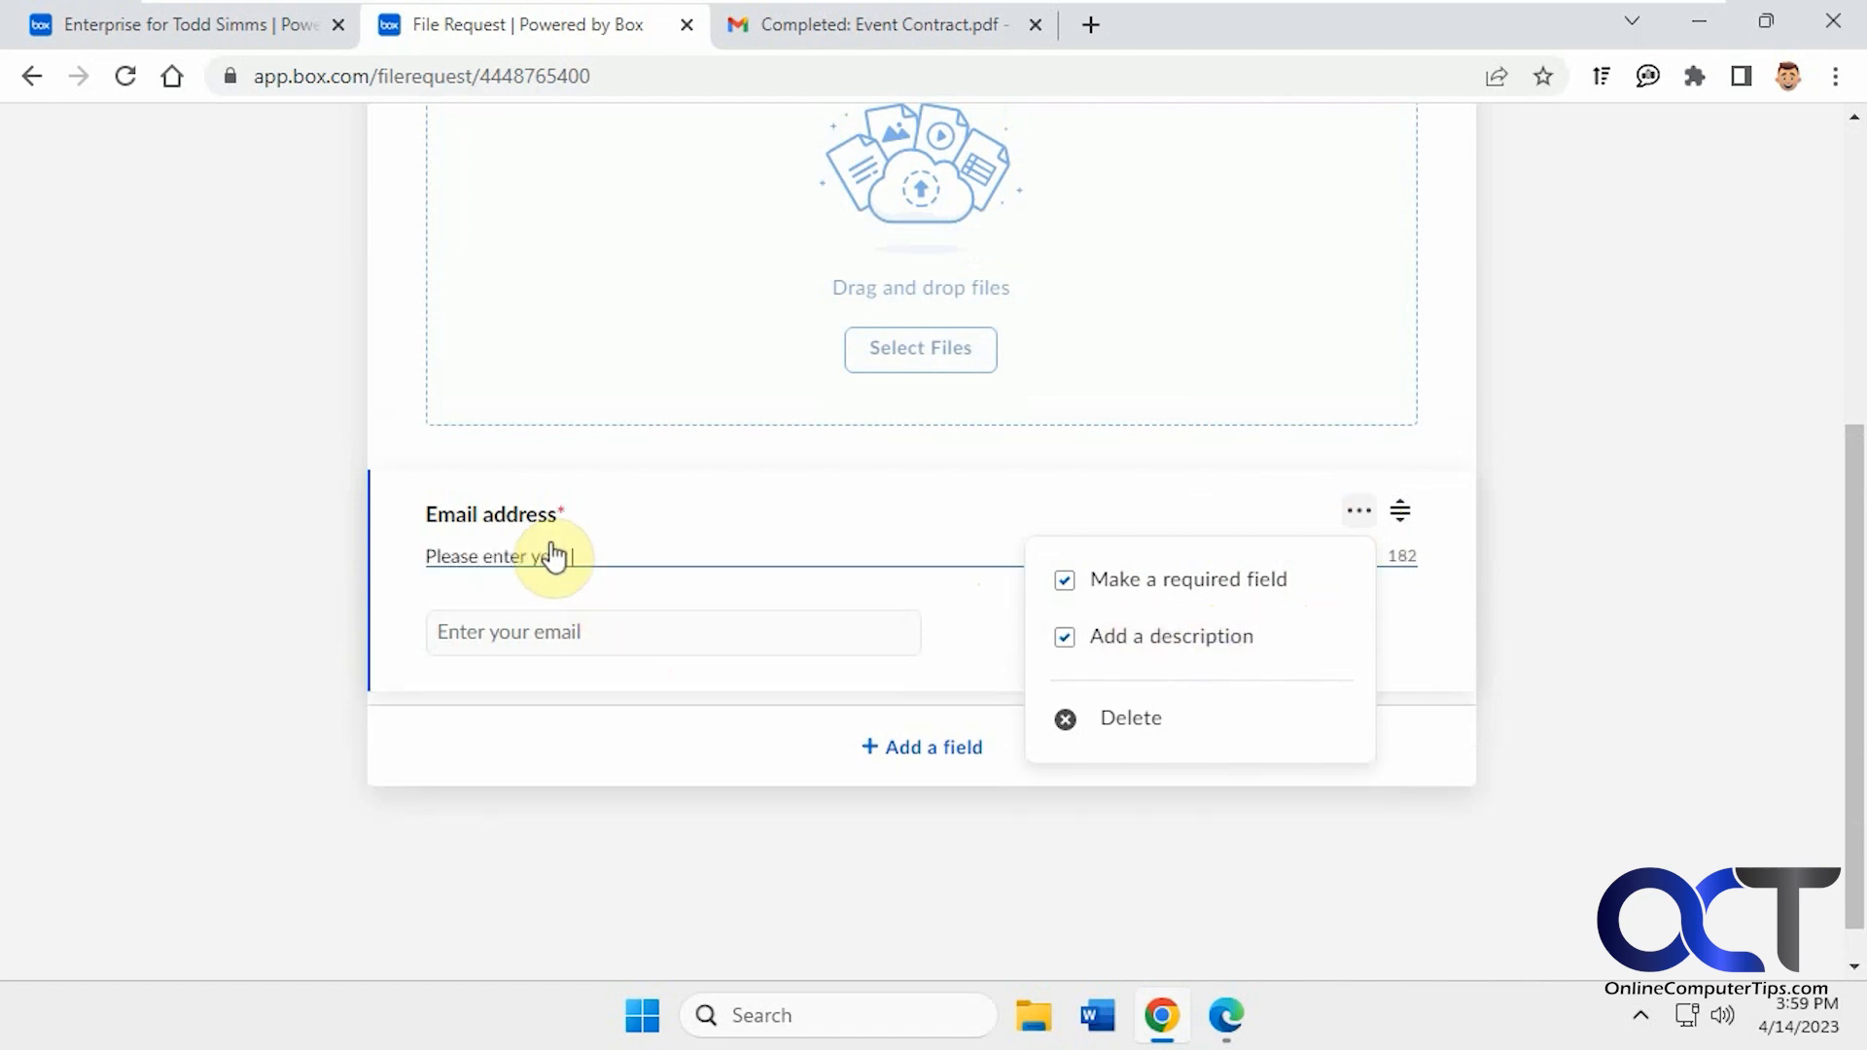
type("email address")
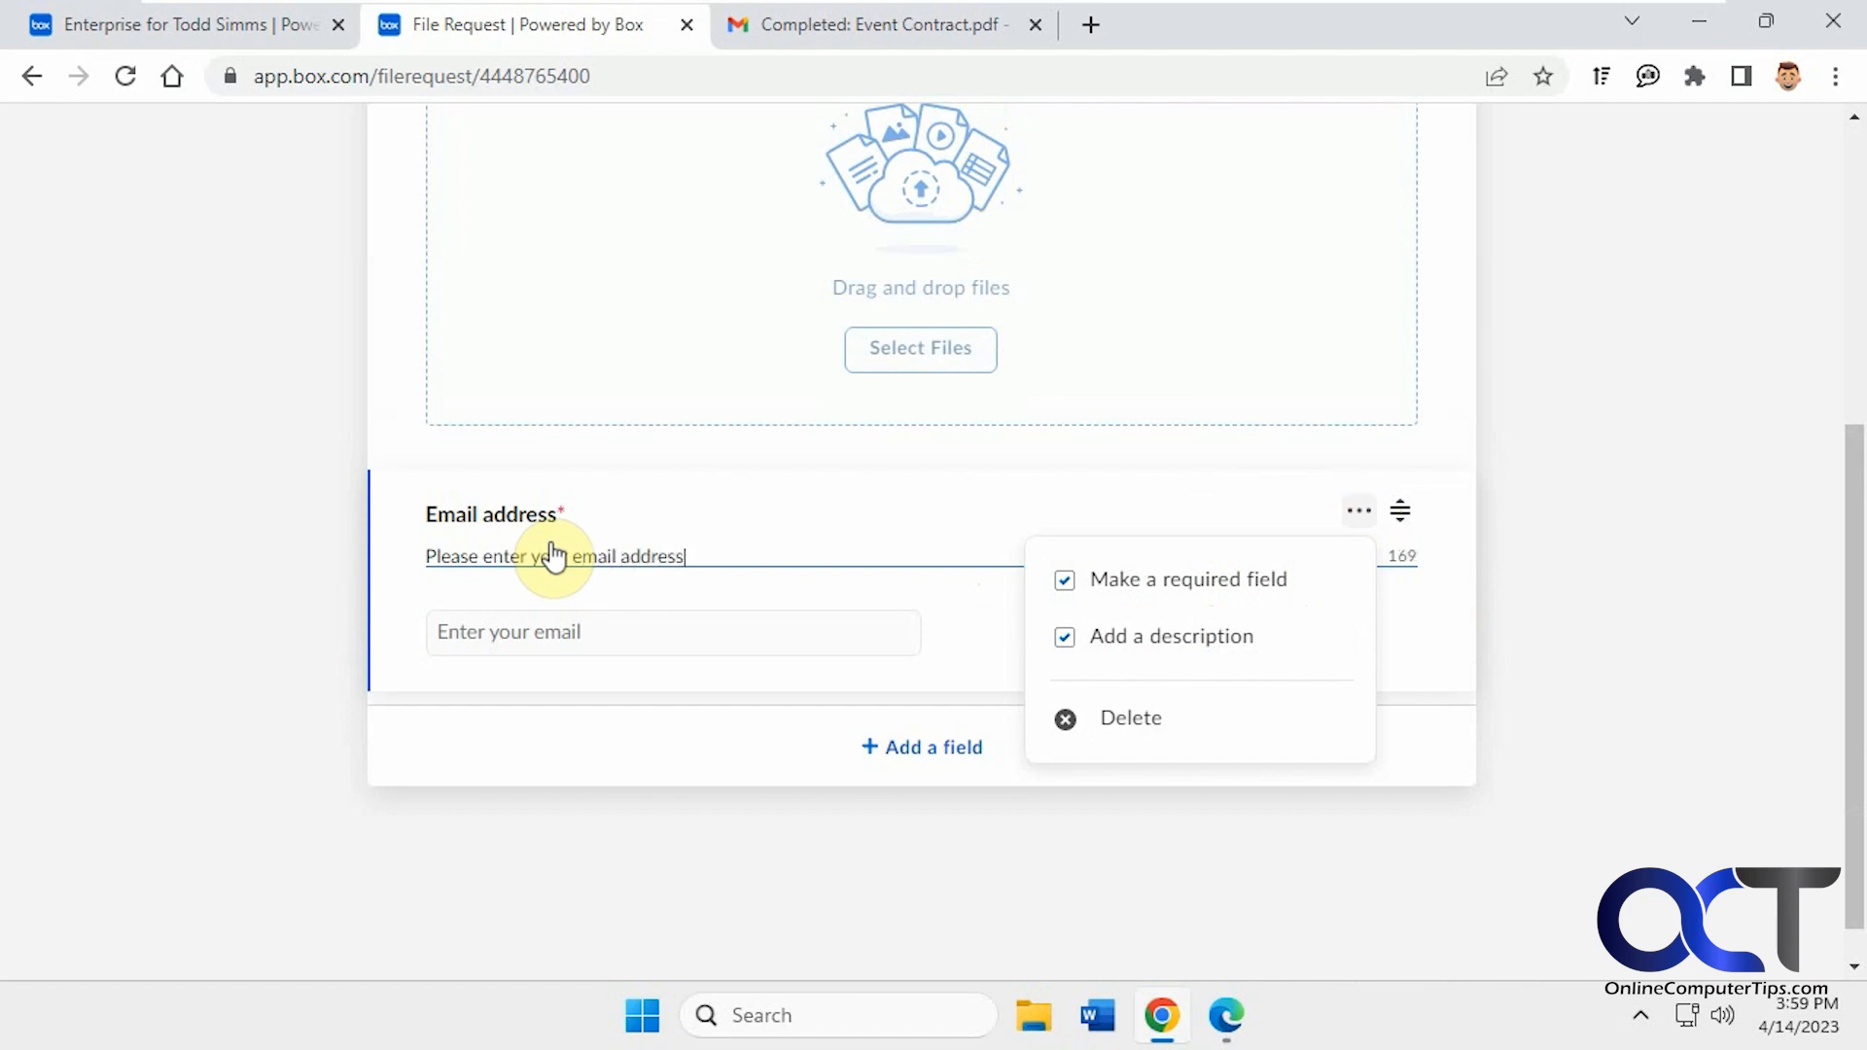
left_click(931, 747)
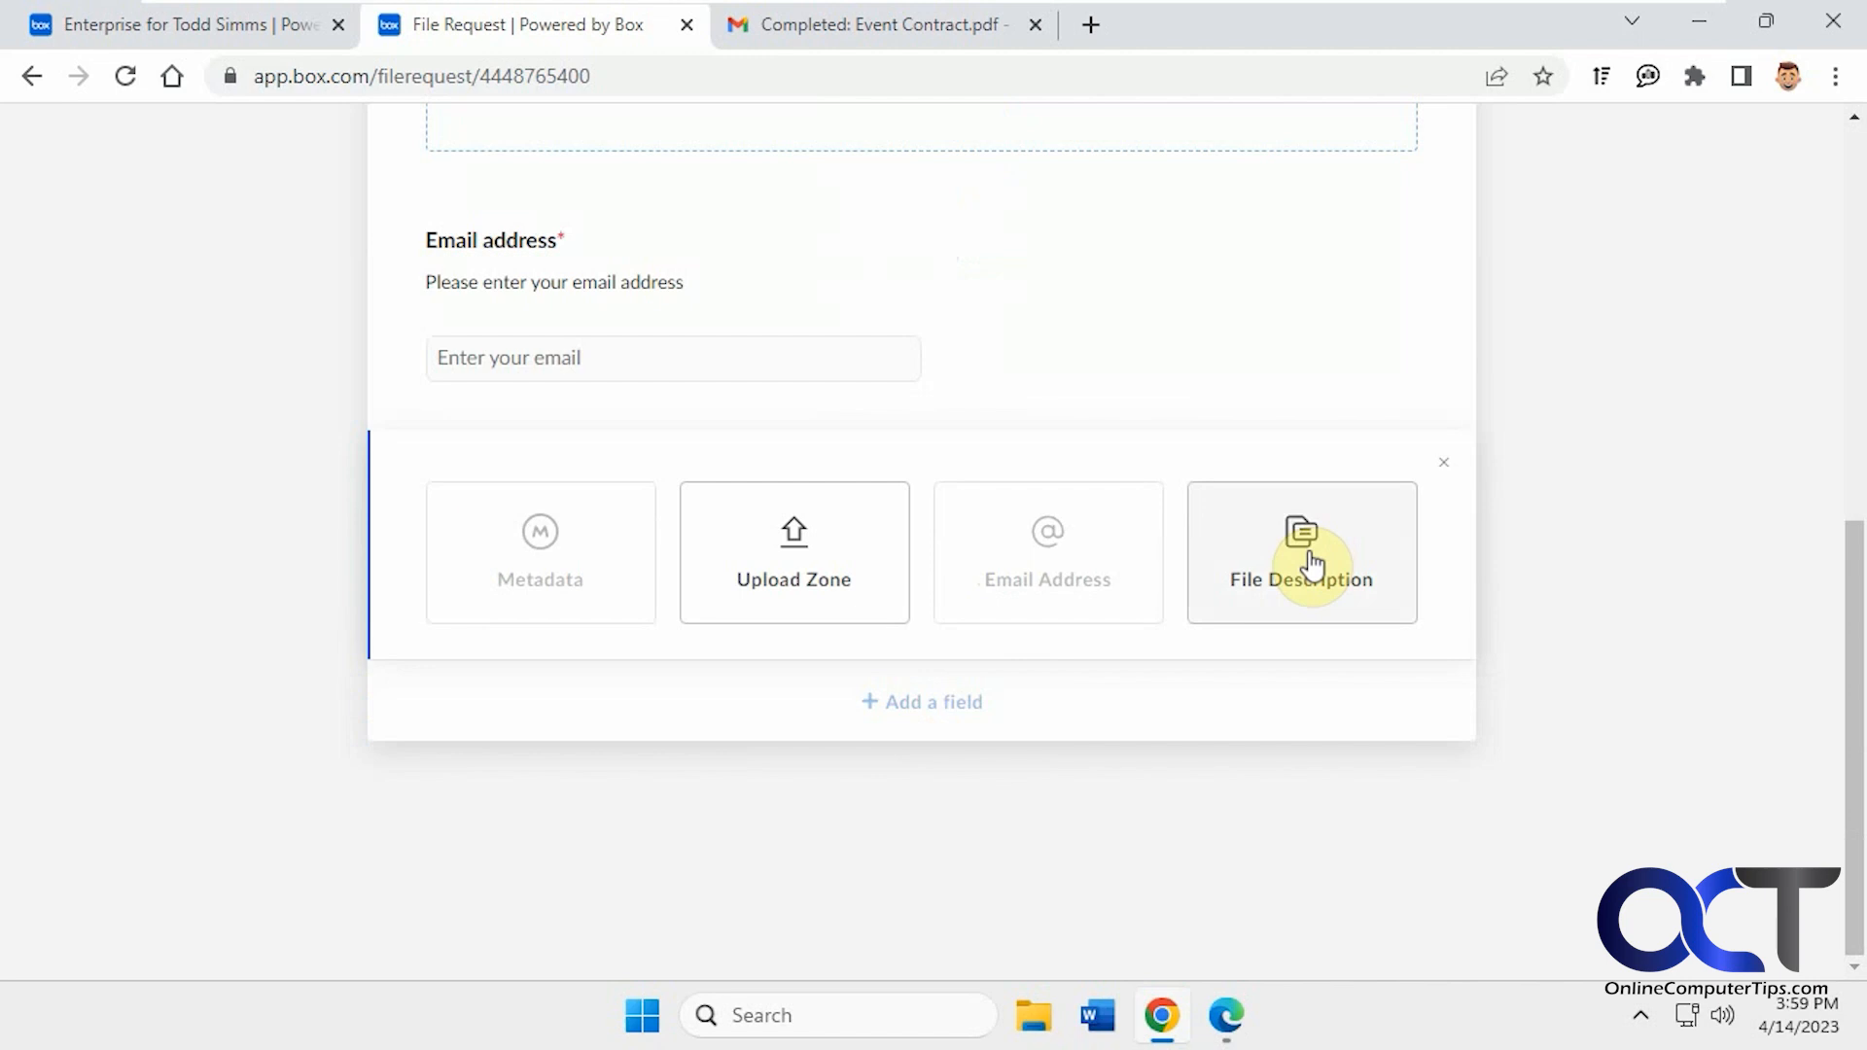
Step: Add a File Description field labelled 'Make sure the files are formatted properly'
left_click(1298, 551)
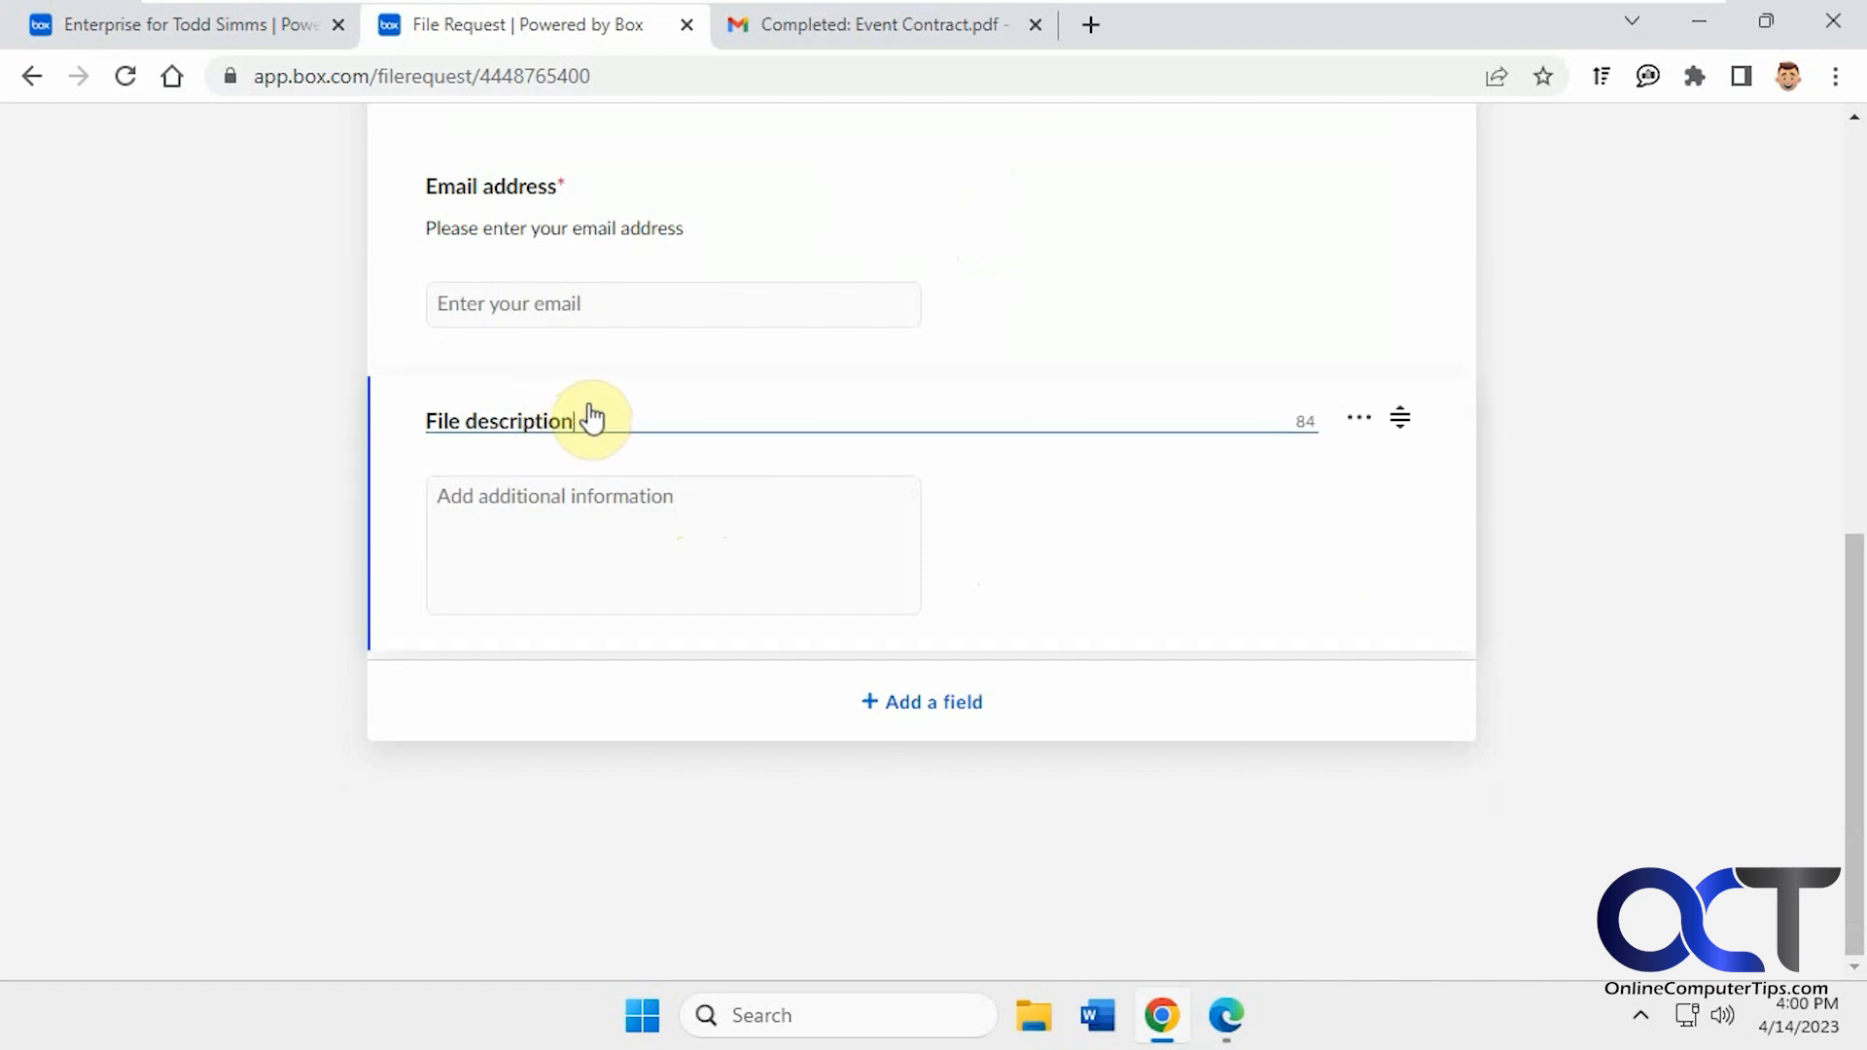
type("Make sure the files are")
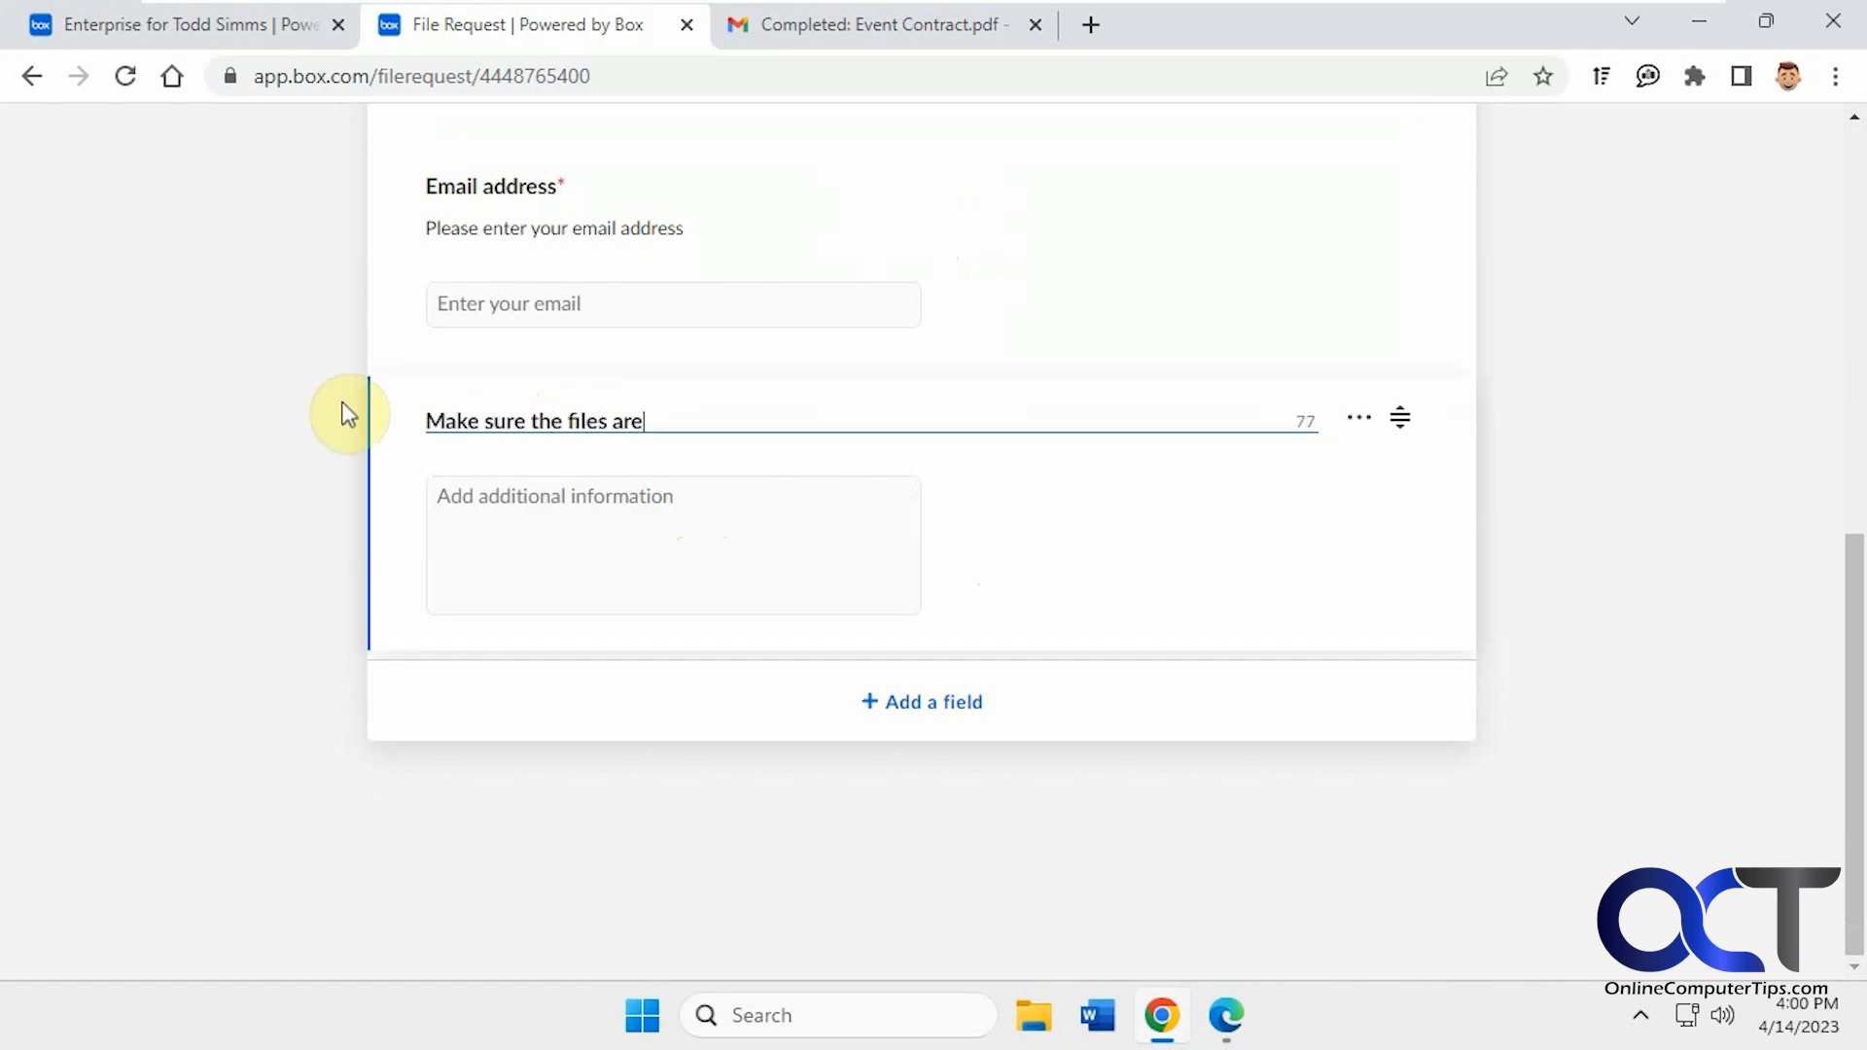
type("formatted prop")
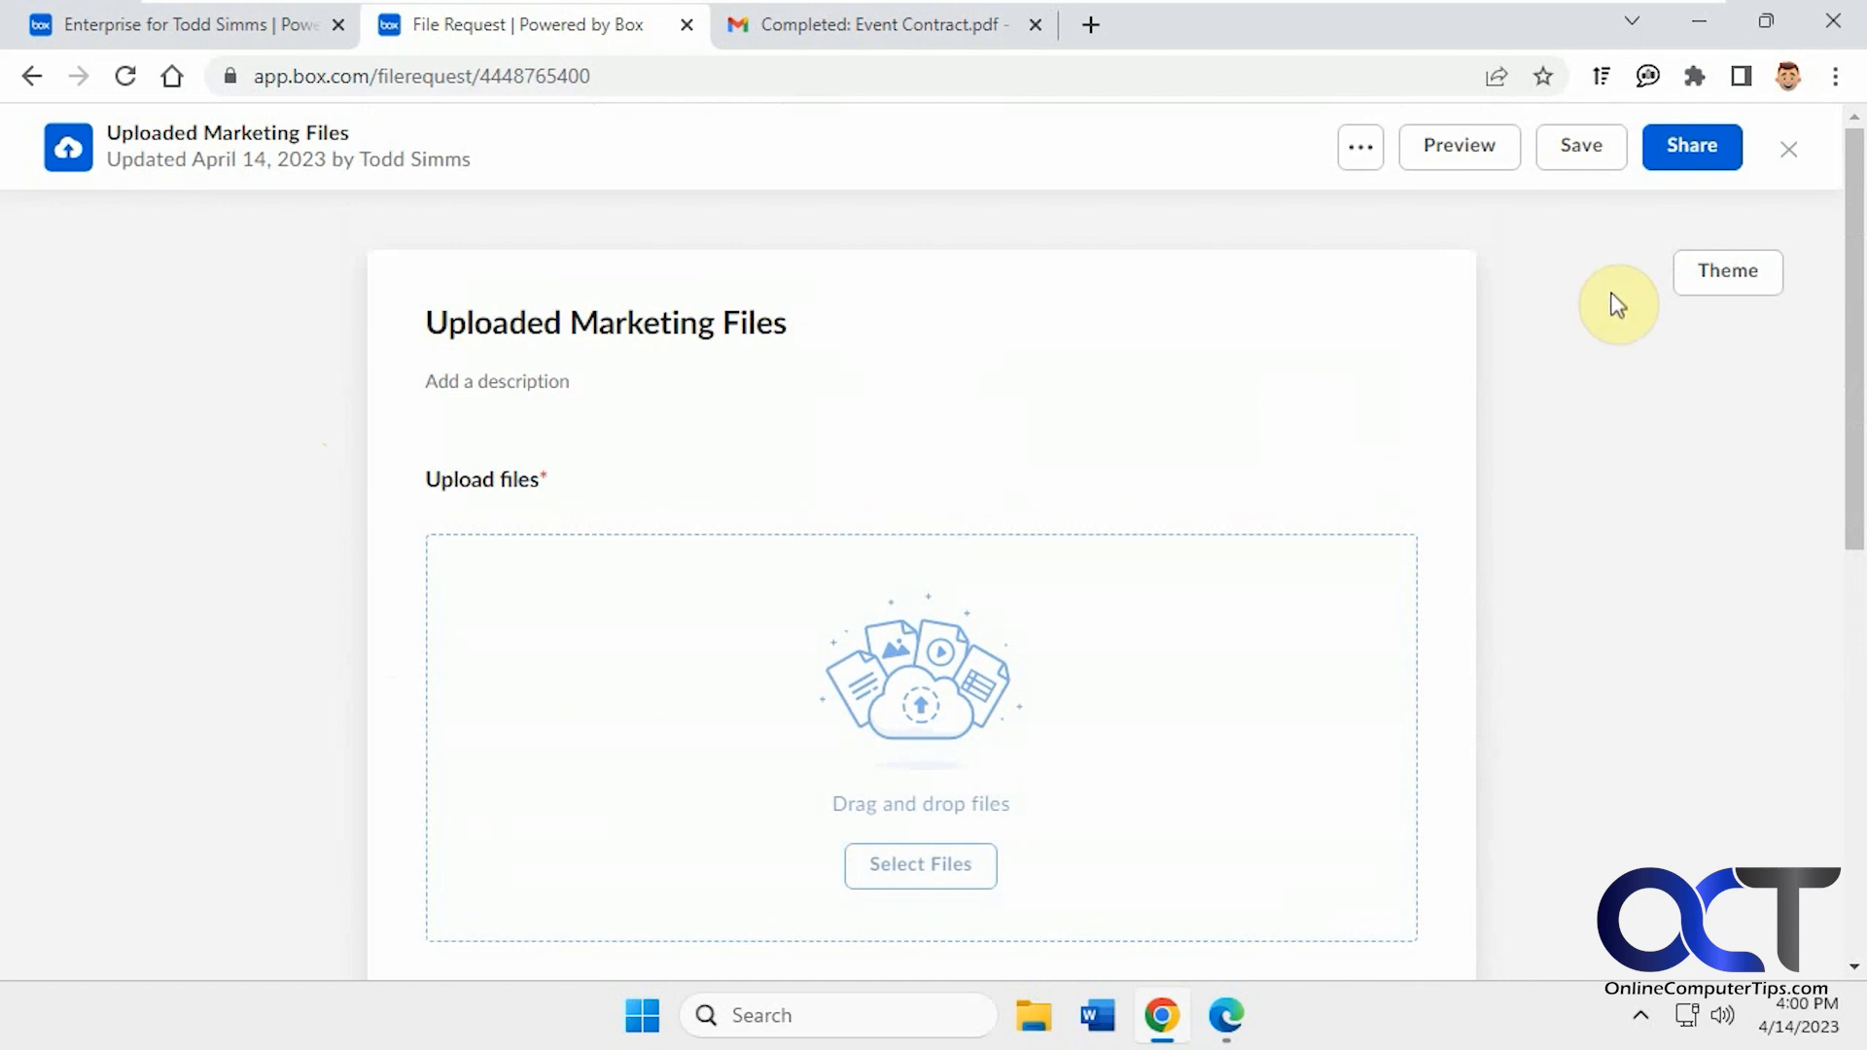
Step: In the theme settings, upload the Triforce Marketing logo from the Desktop as the header logo
left_click(1726, 272)
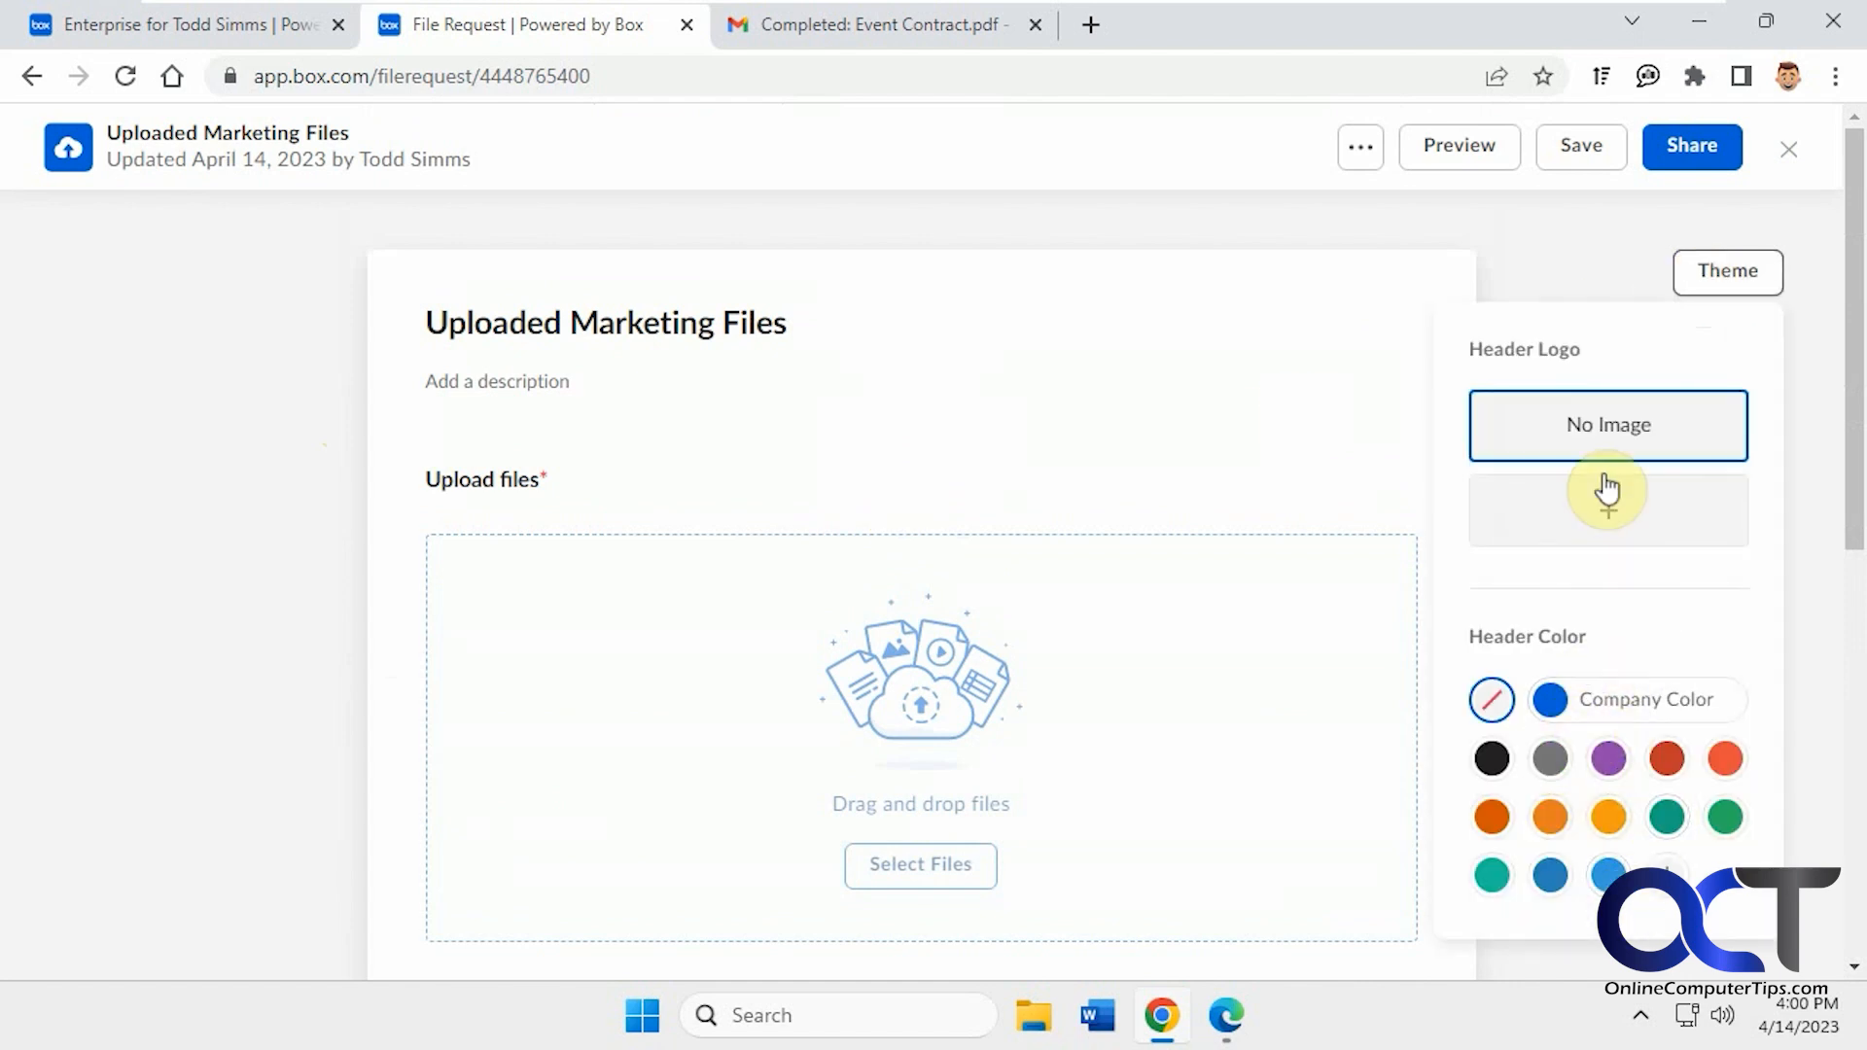
left_click(1606, 507)
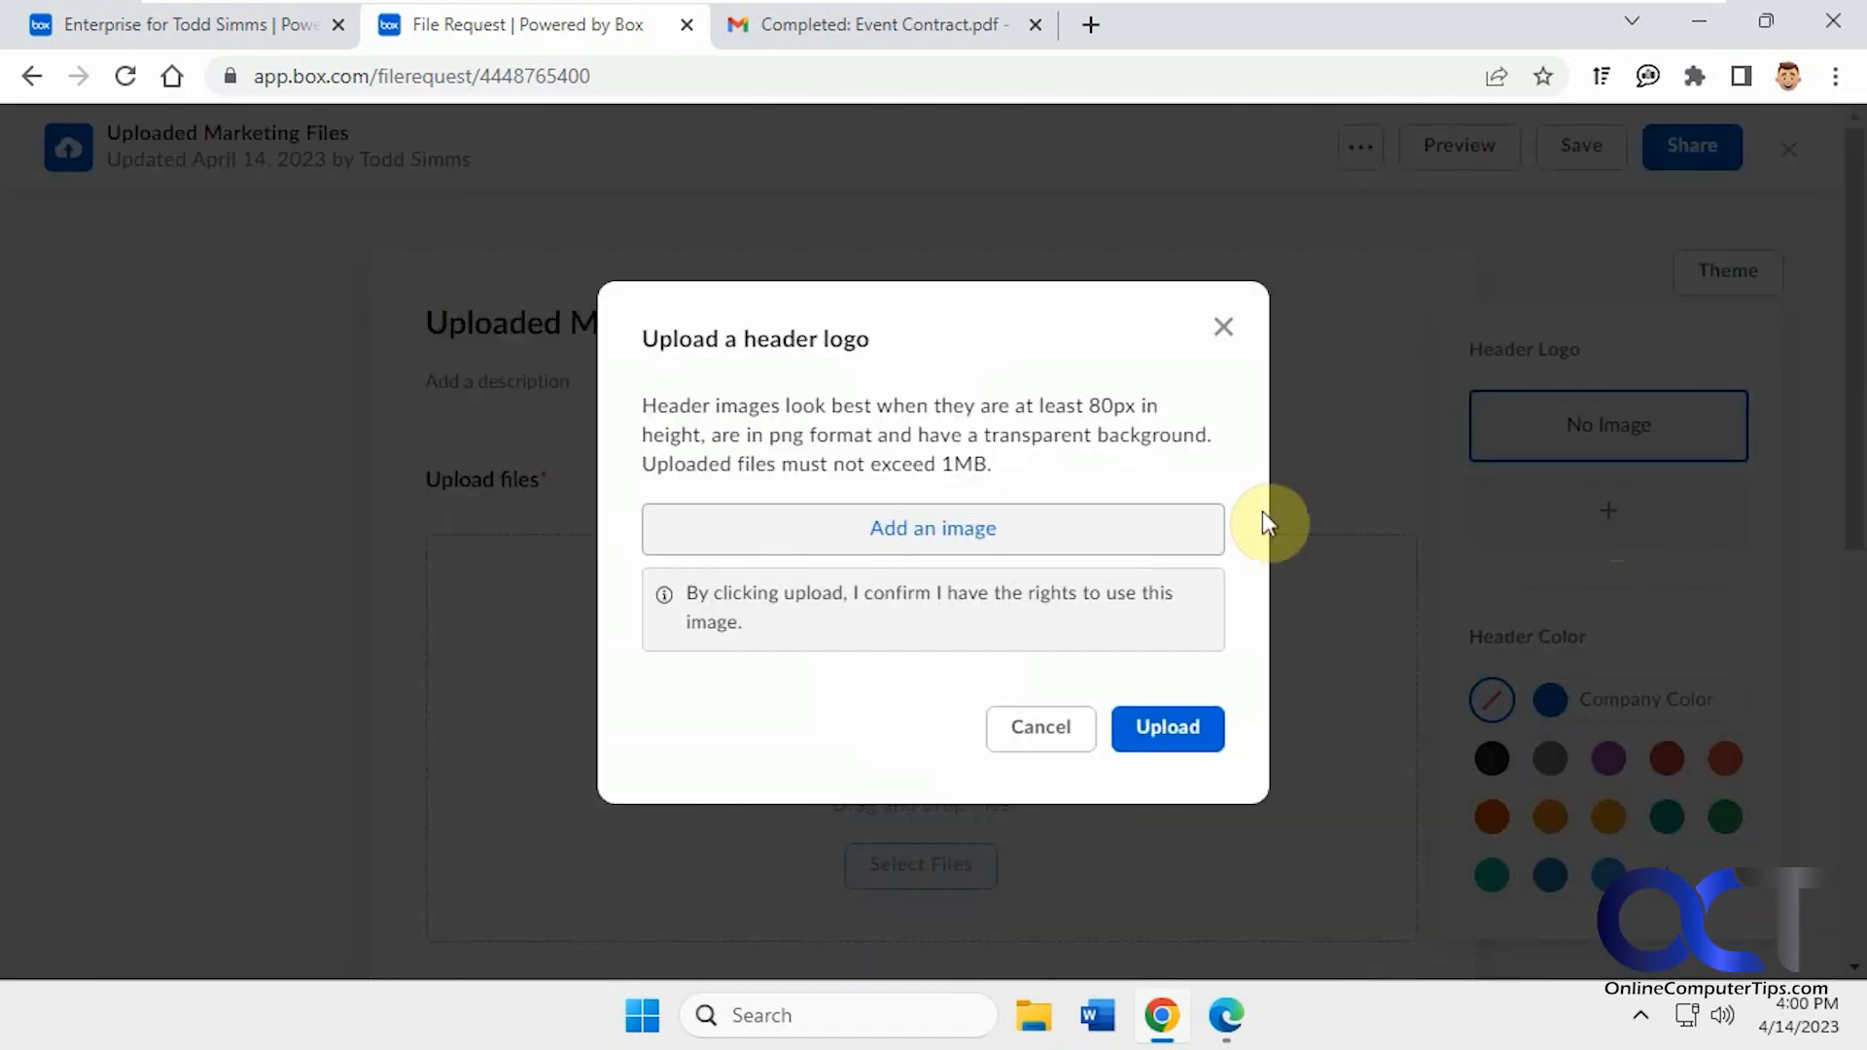
left_click(932, 527)
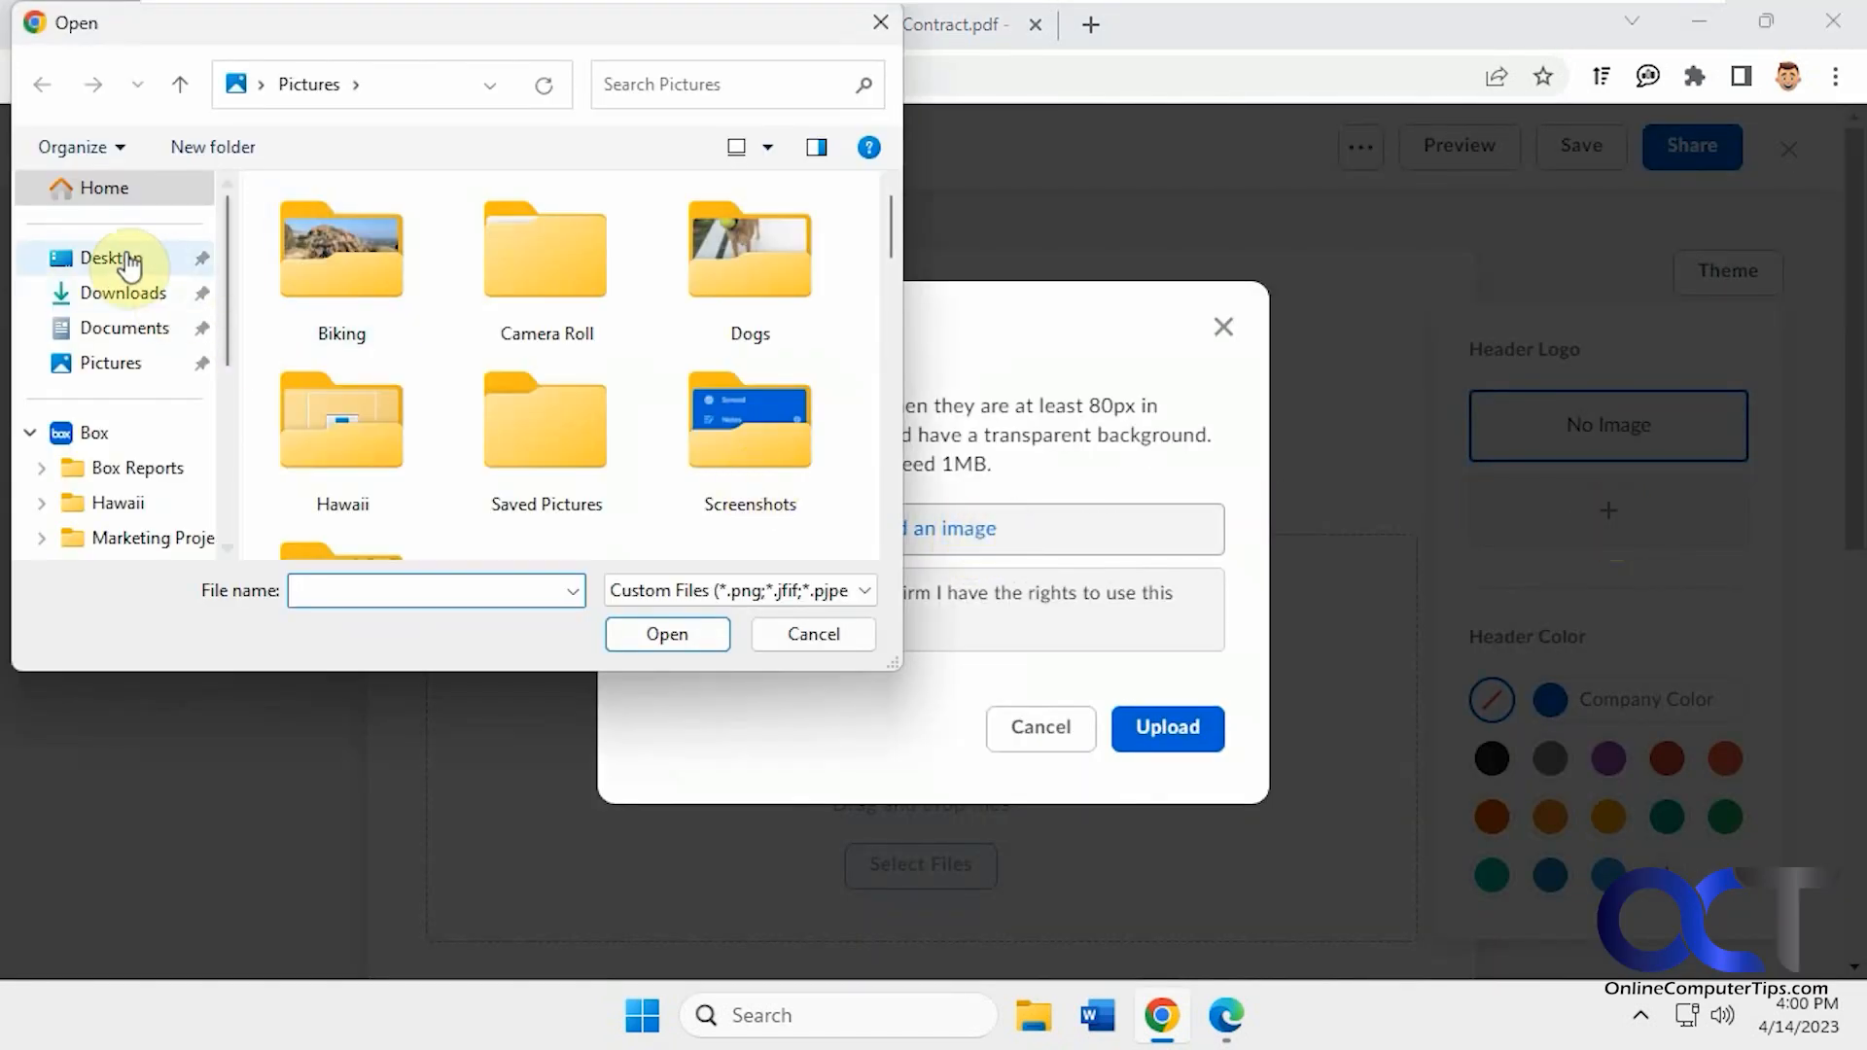
left_click(665, 634)
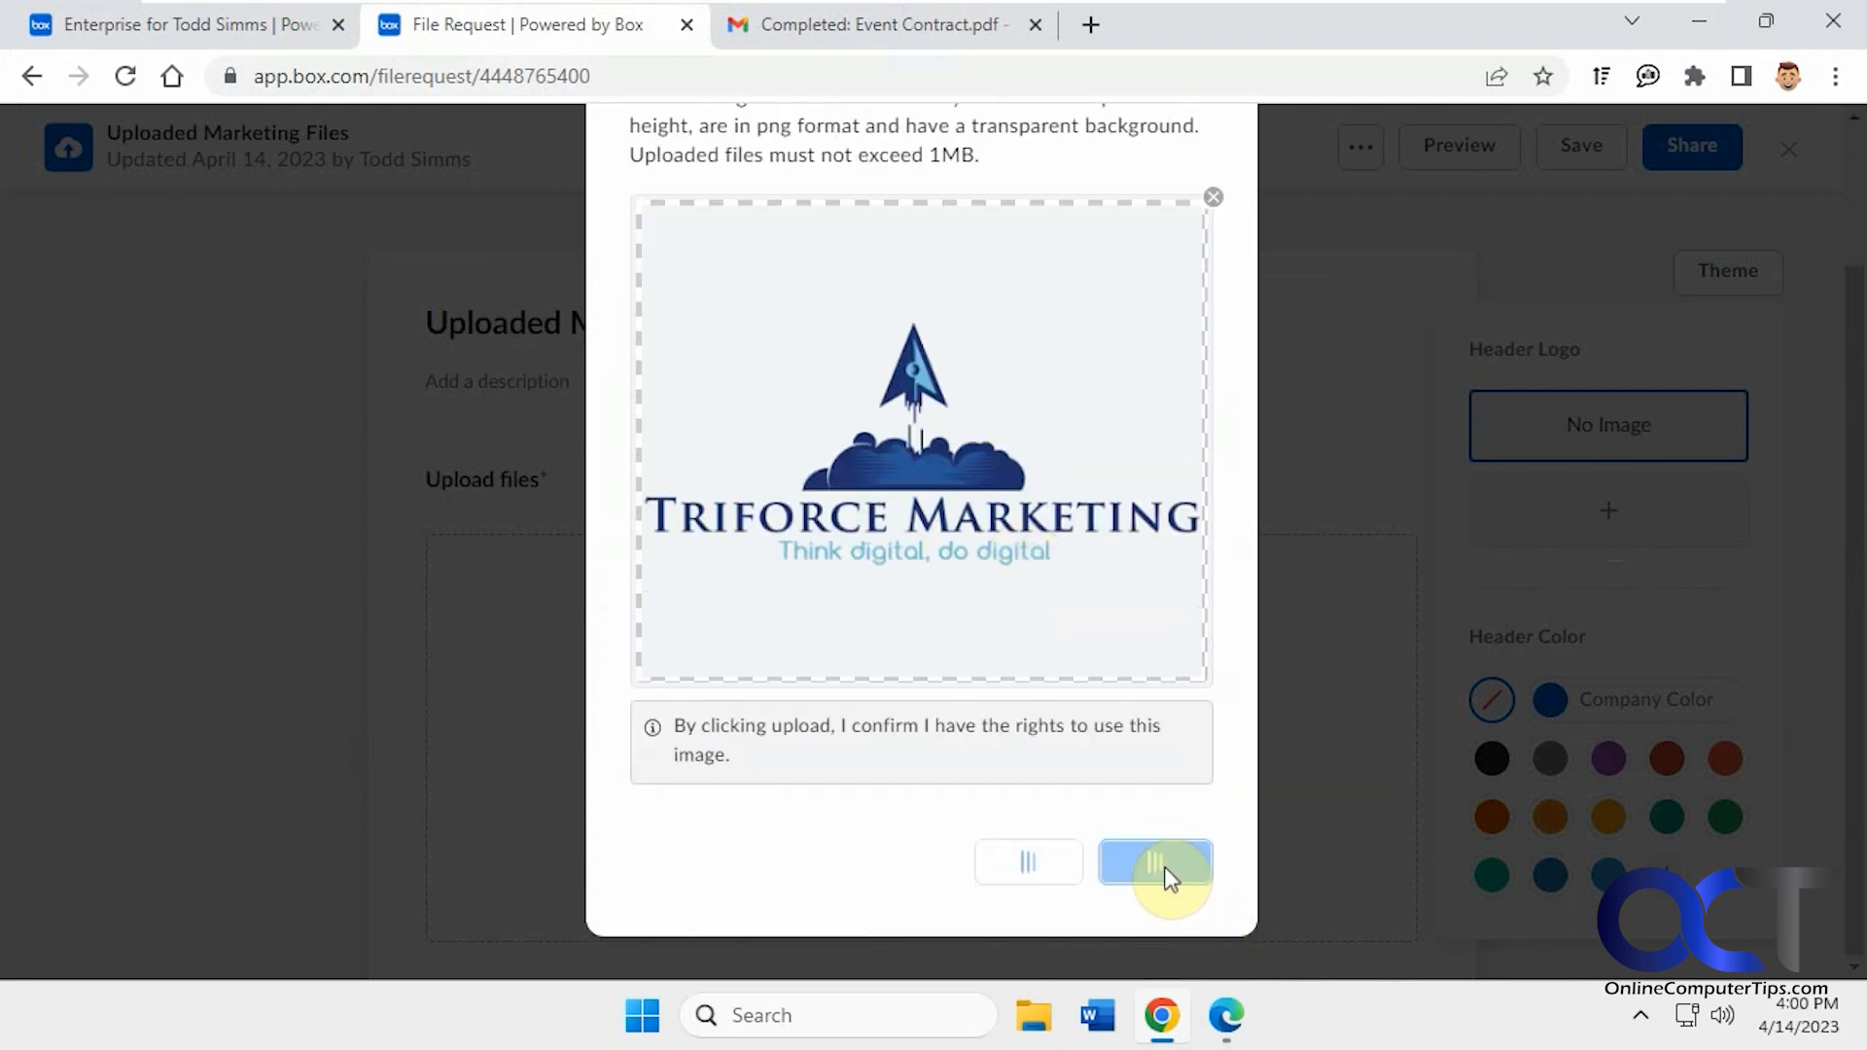
left_click(1153, 861)
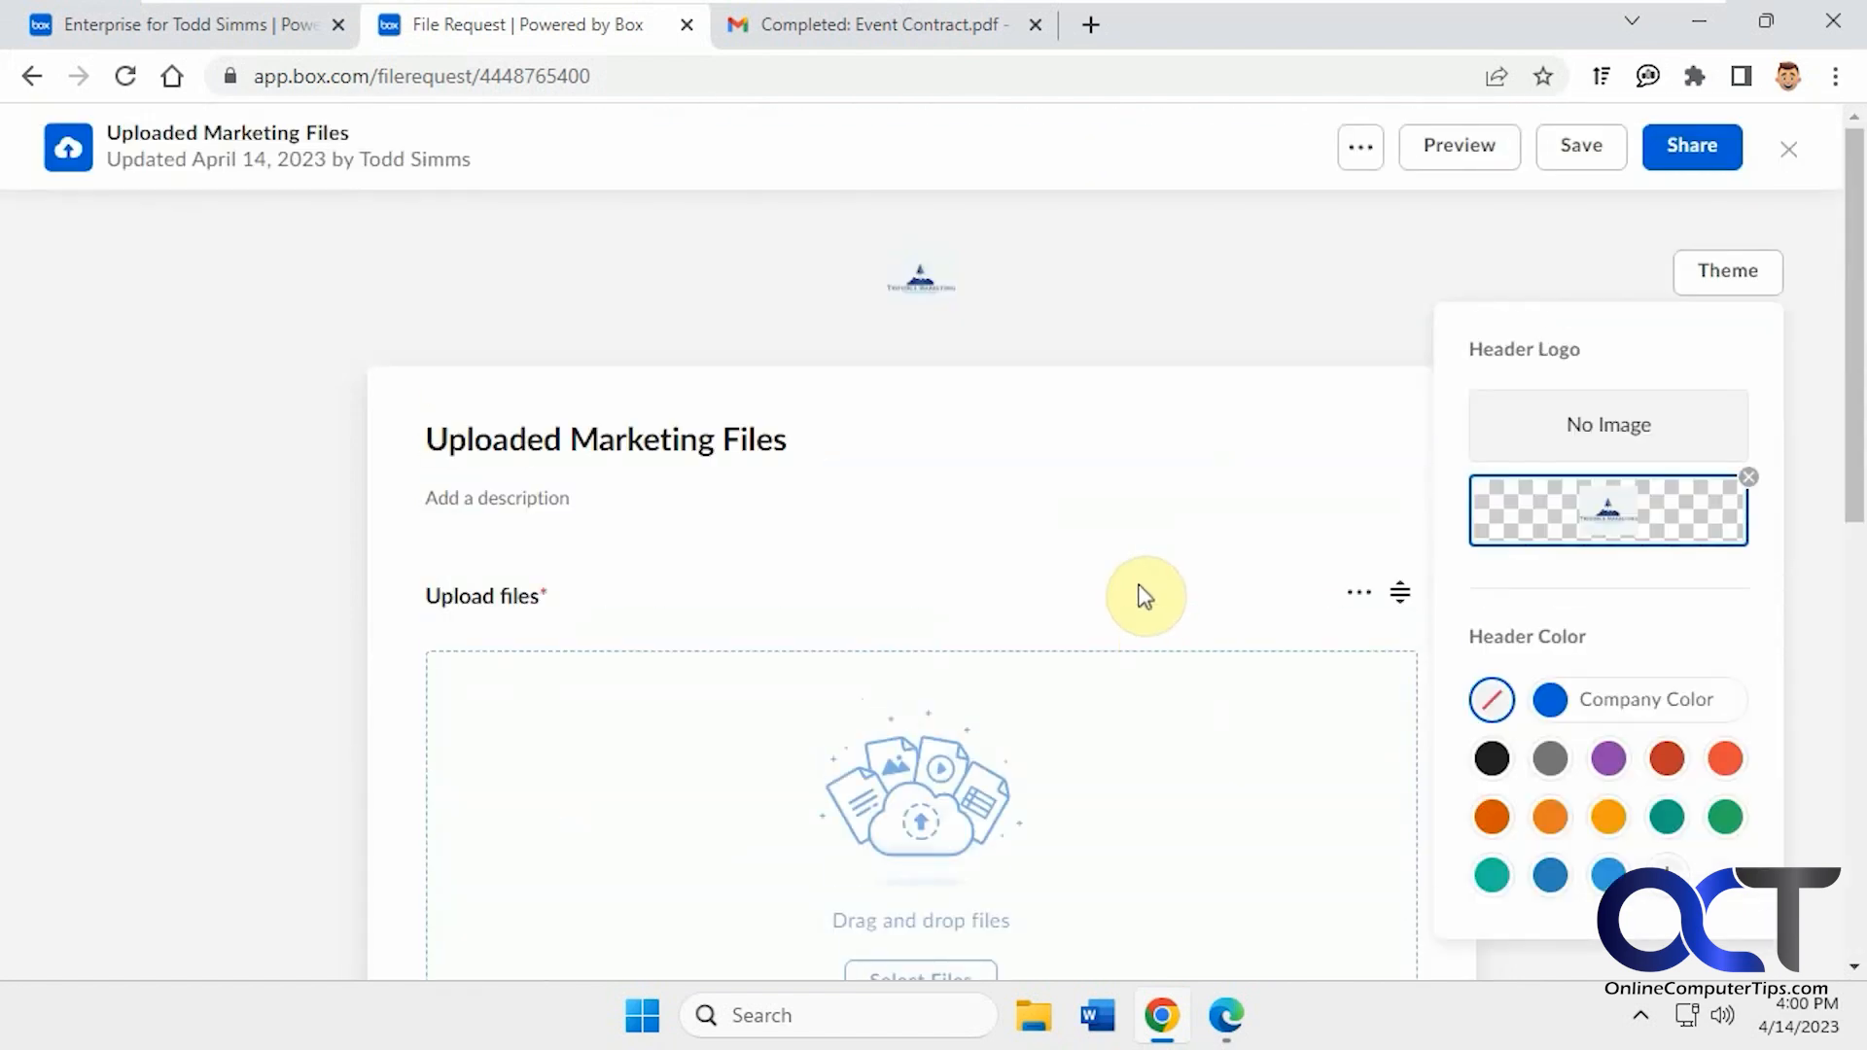
mouse_move(1616, 181)
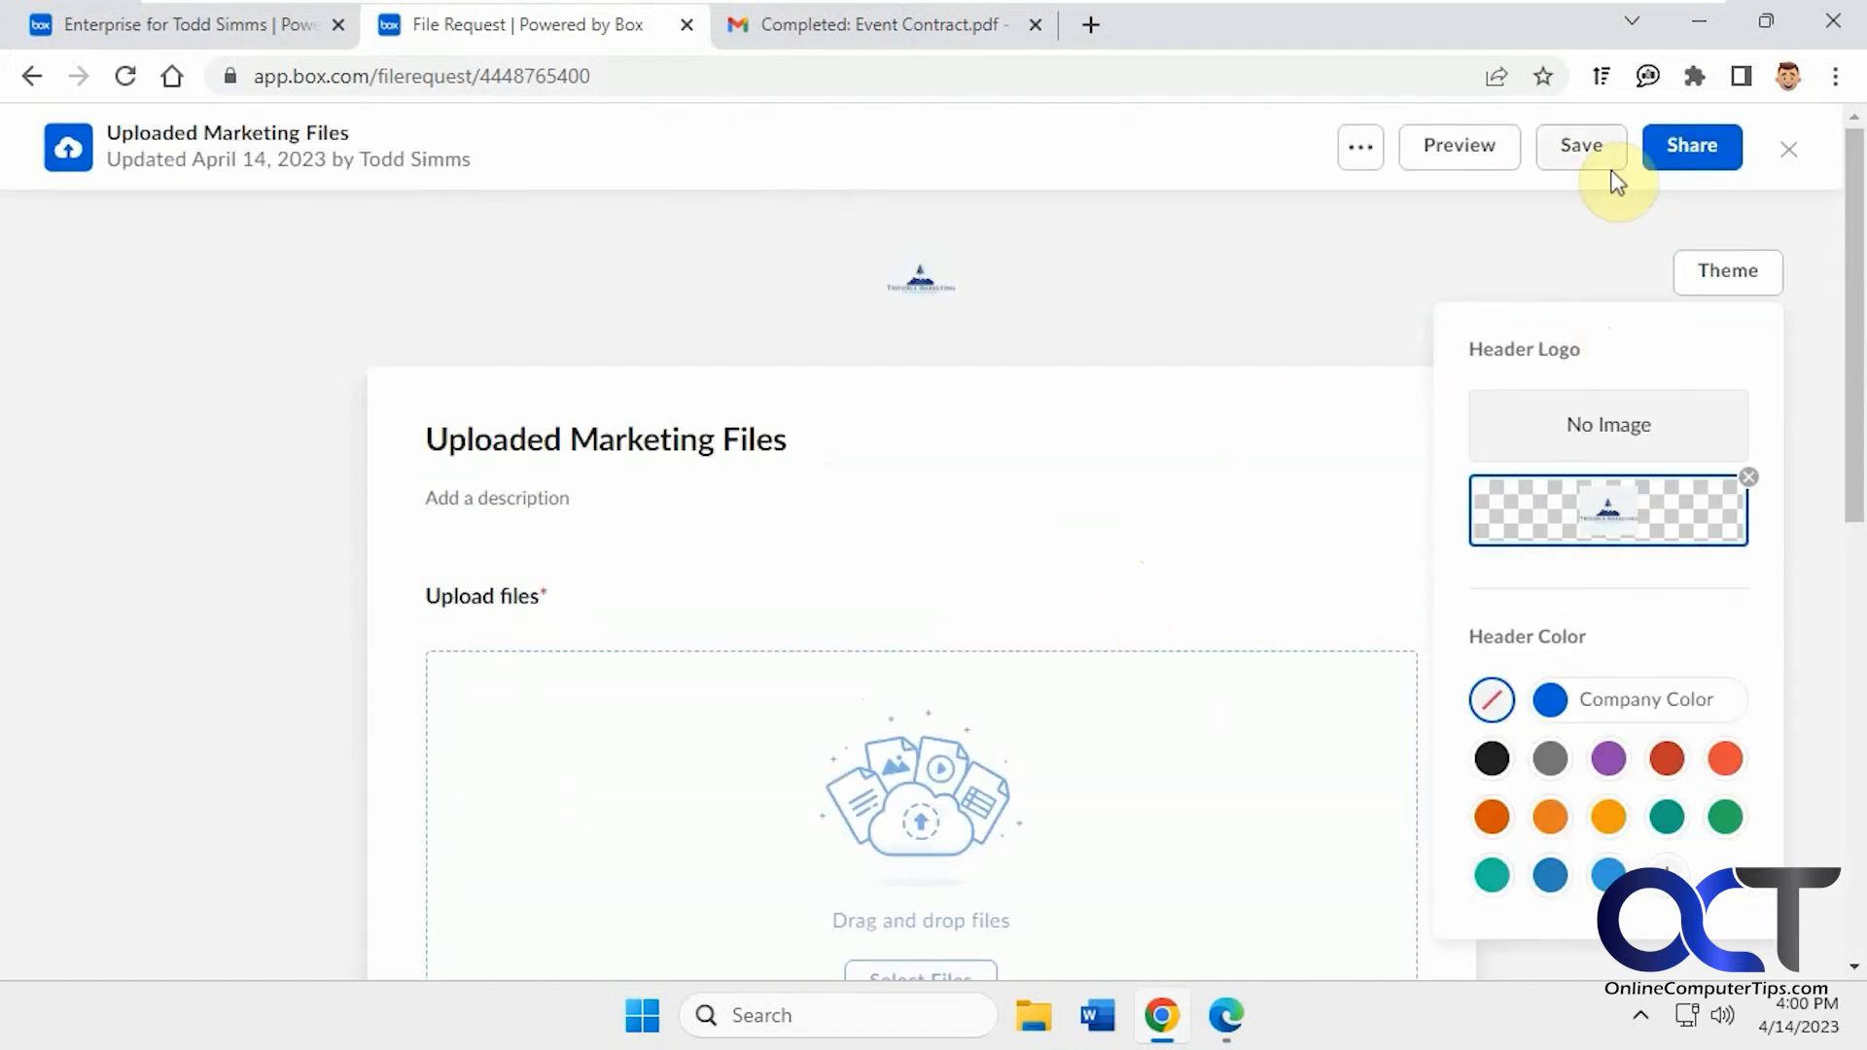
mouse_move(1646, 169)
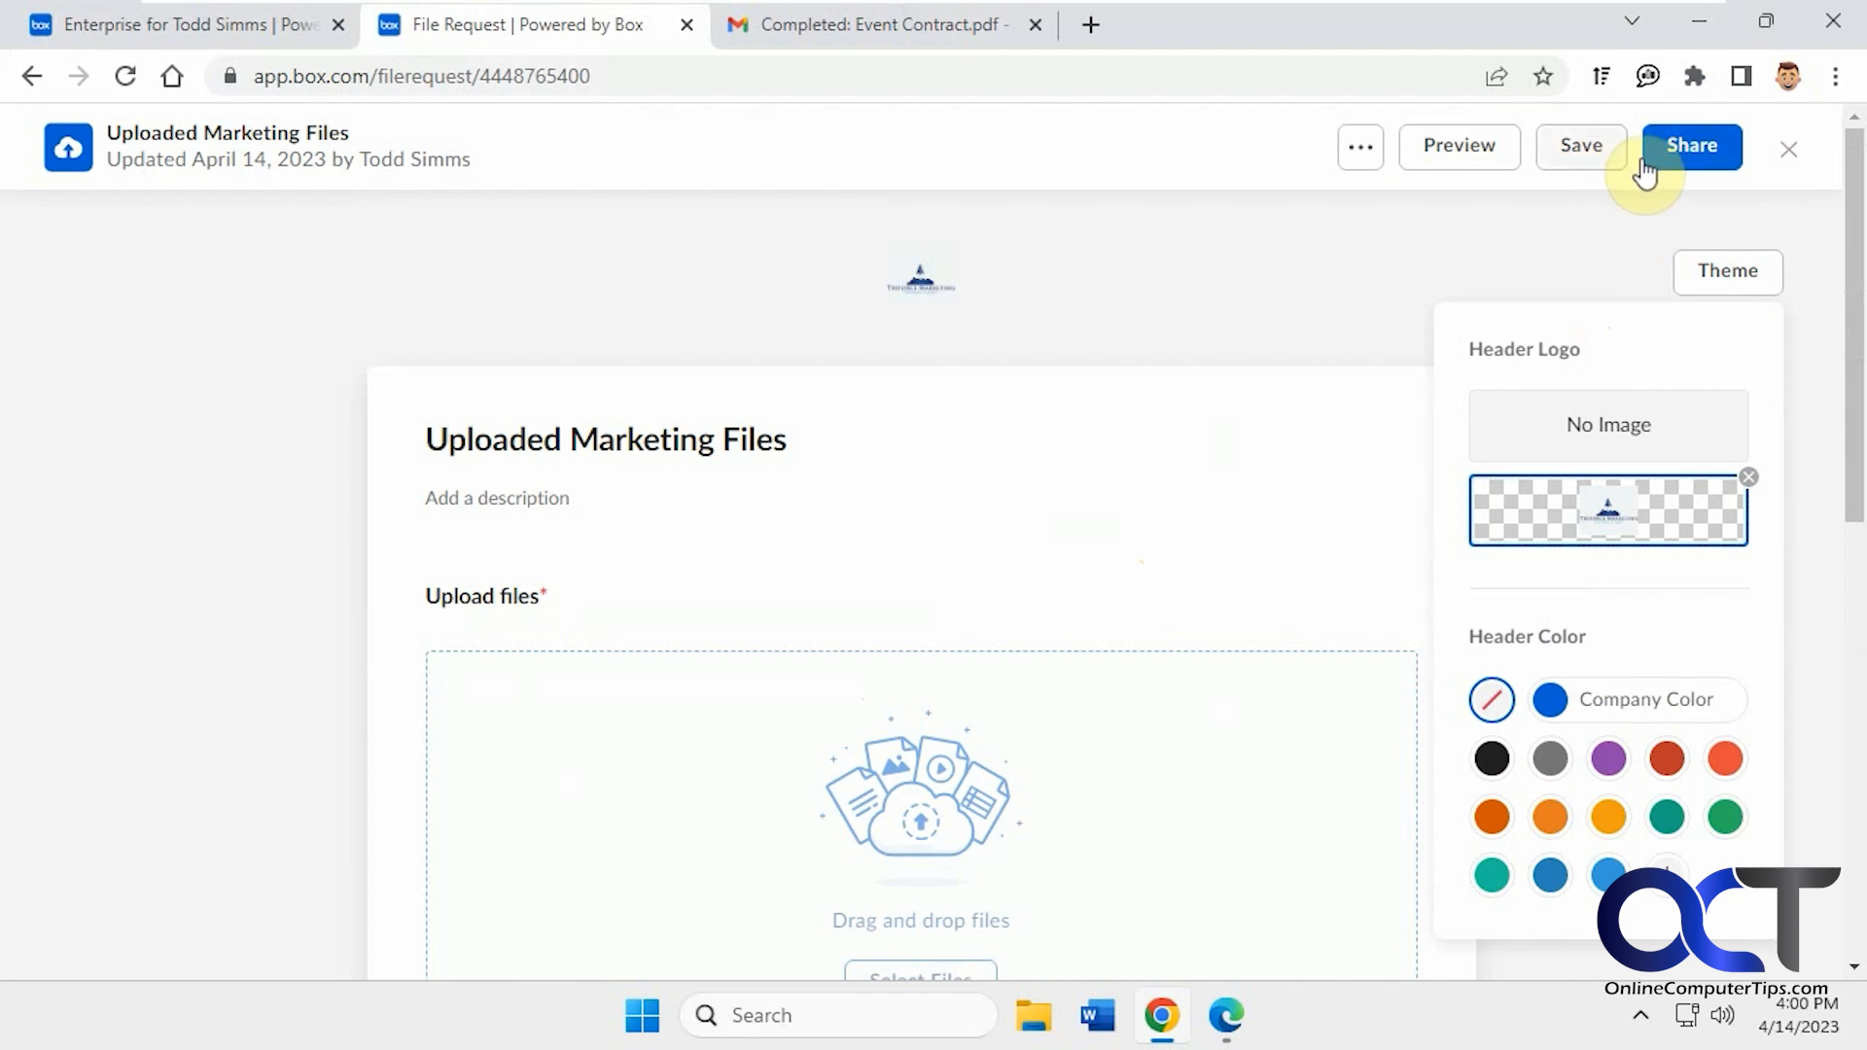
Step: Save the file request form and bring up its sharing options
left_click(1579, 146)
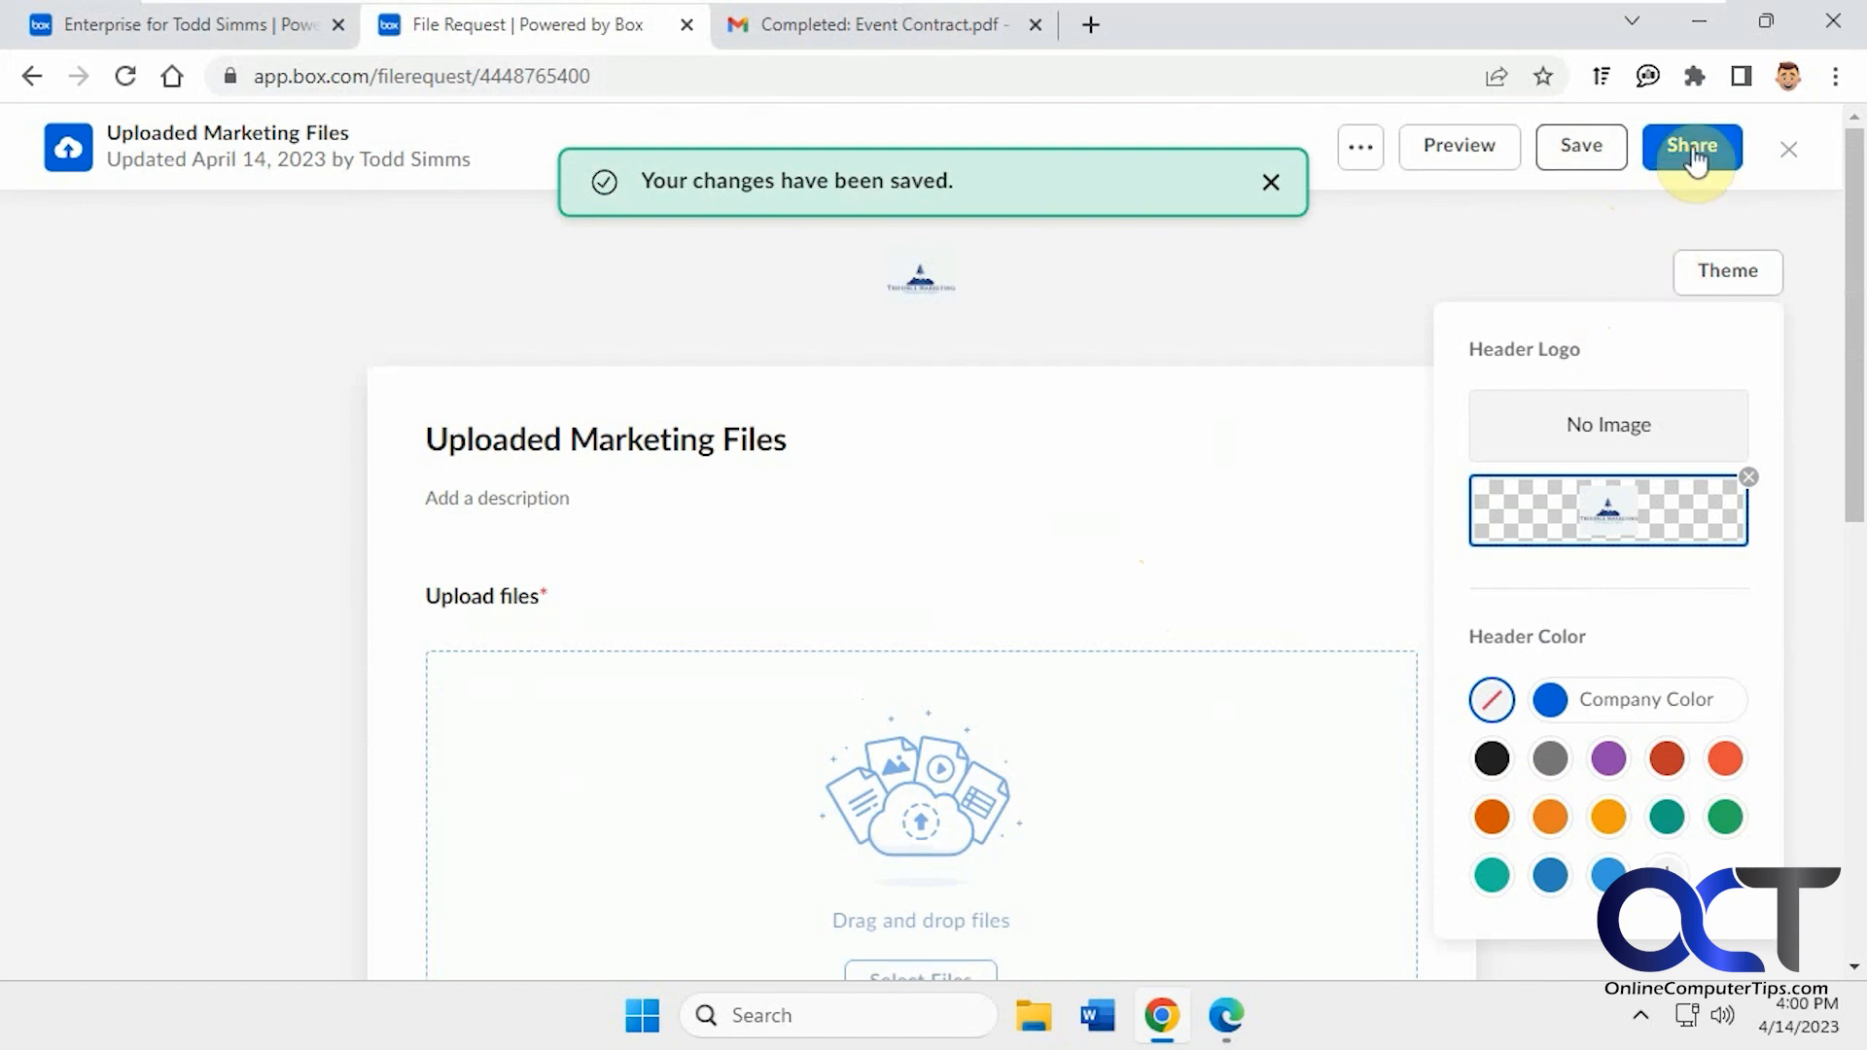
left_click(1690, 146)
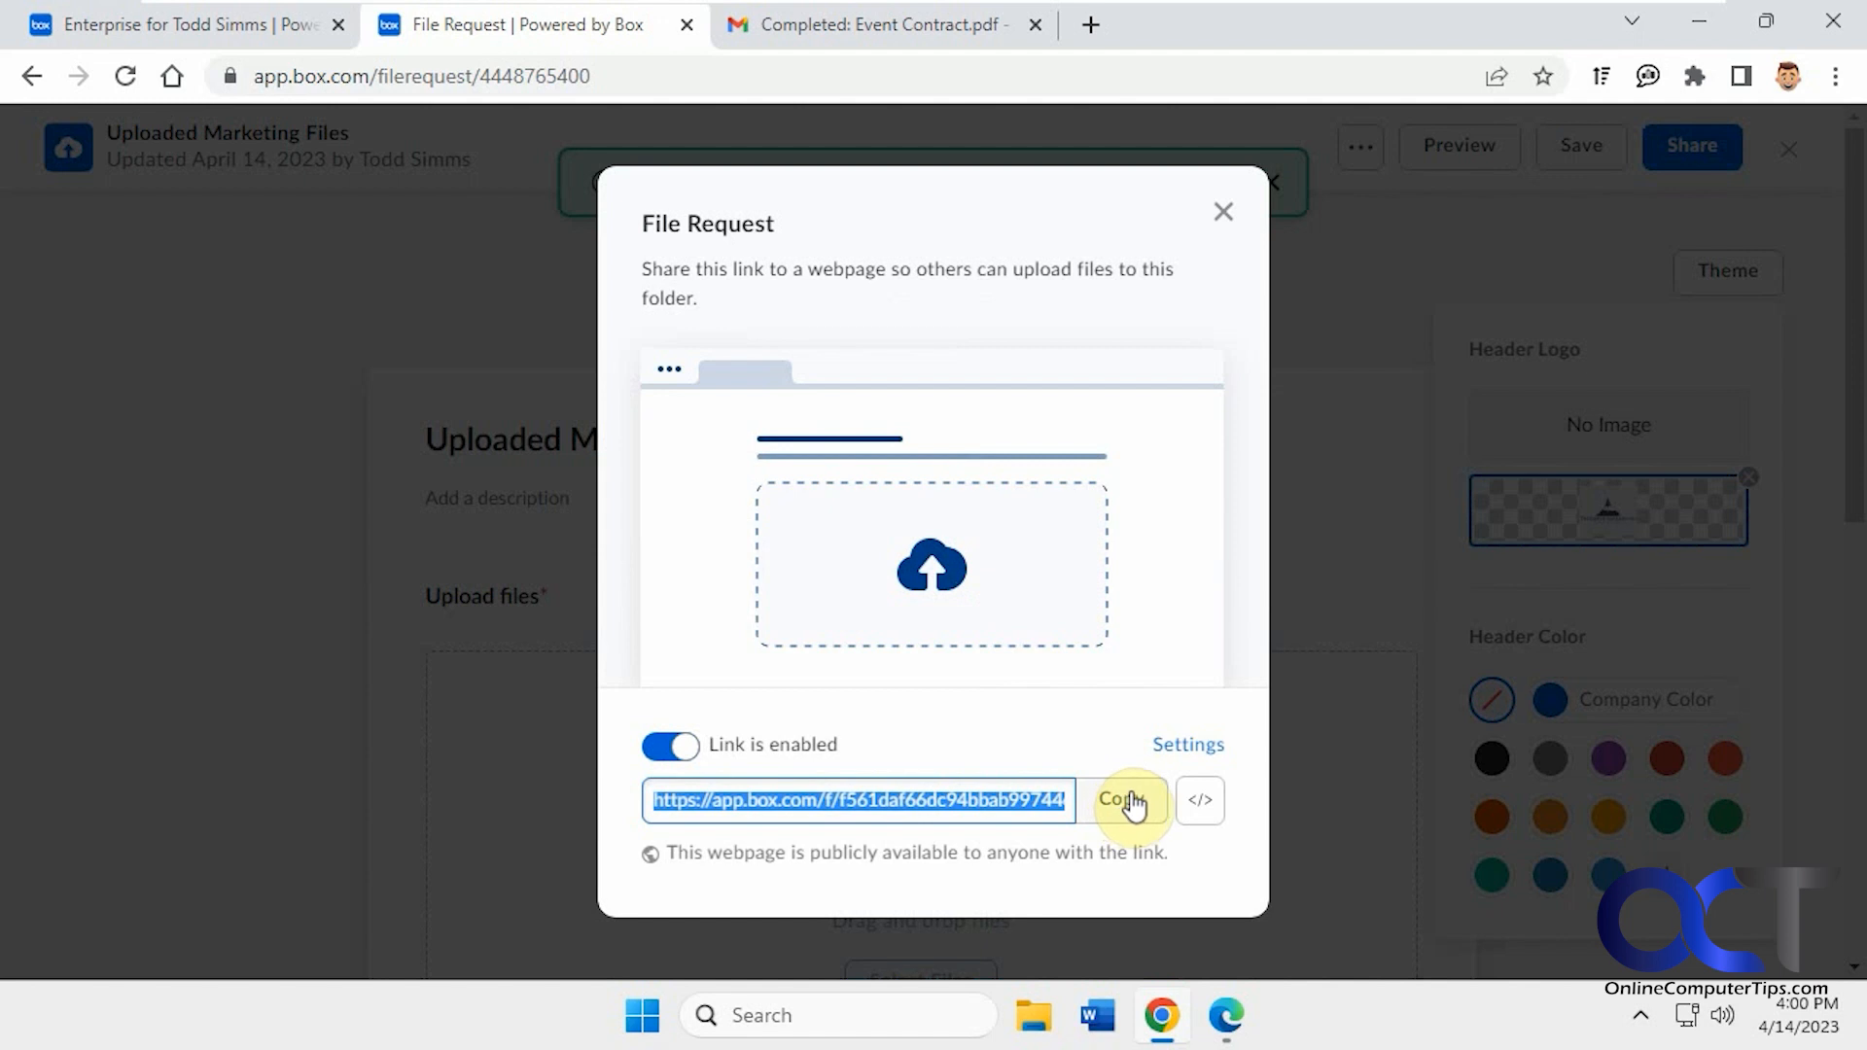
Step: Review the link settings, leave them at defaults, and copy the public upload link
left_click(1186, 745)
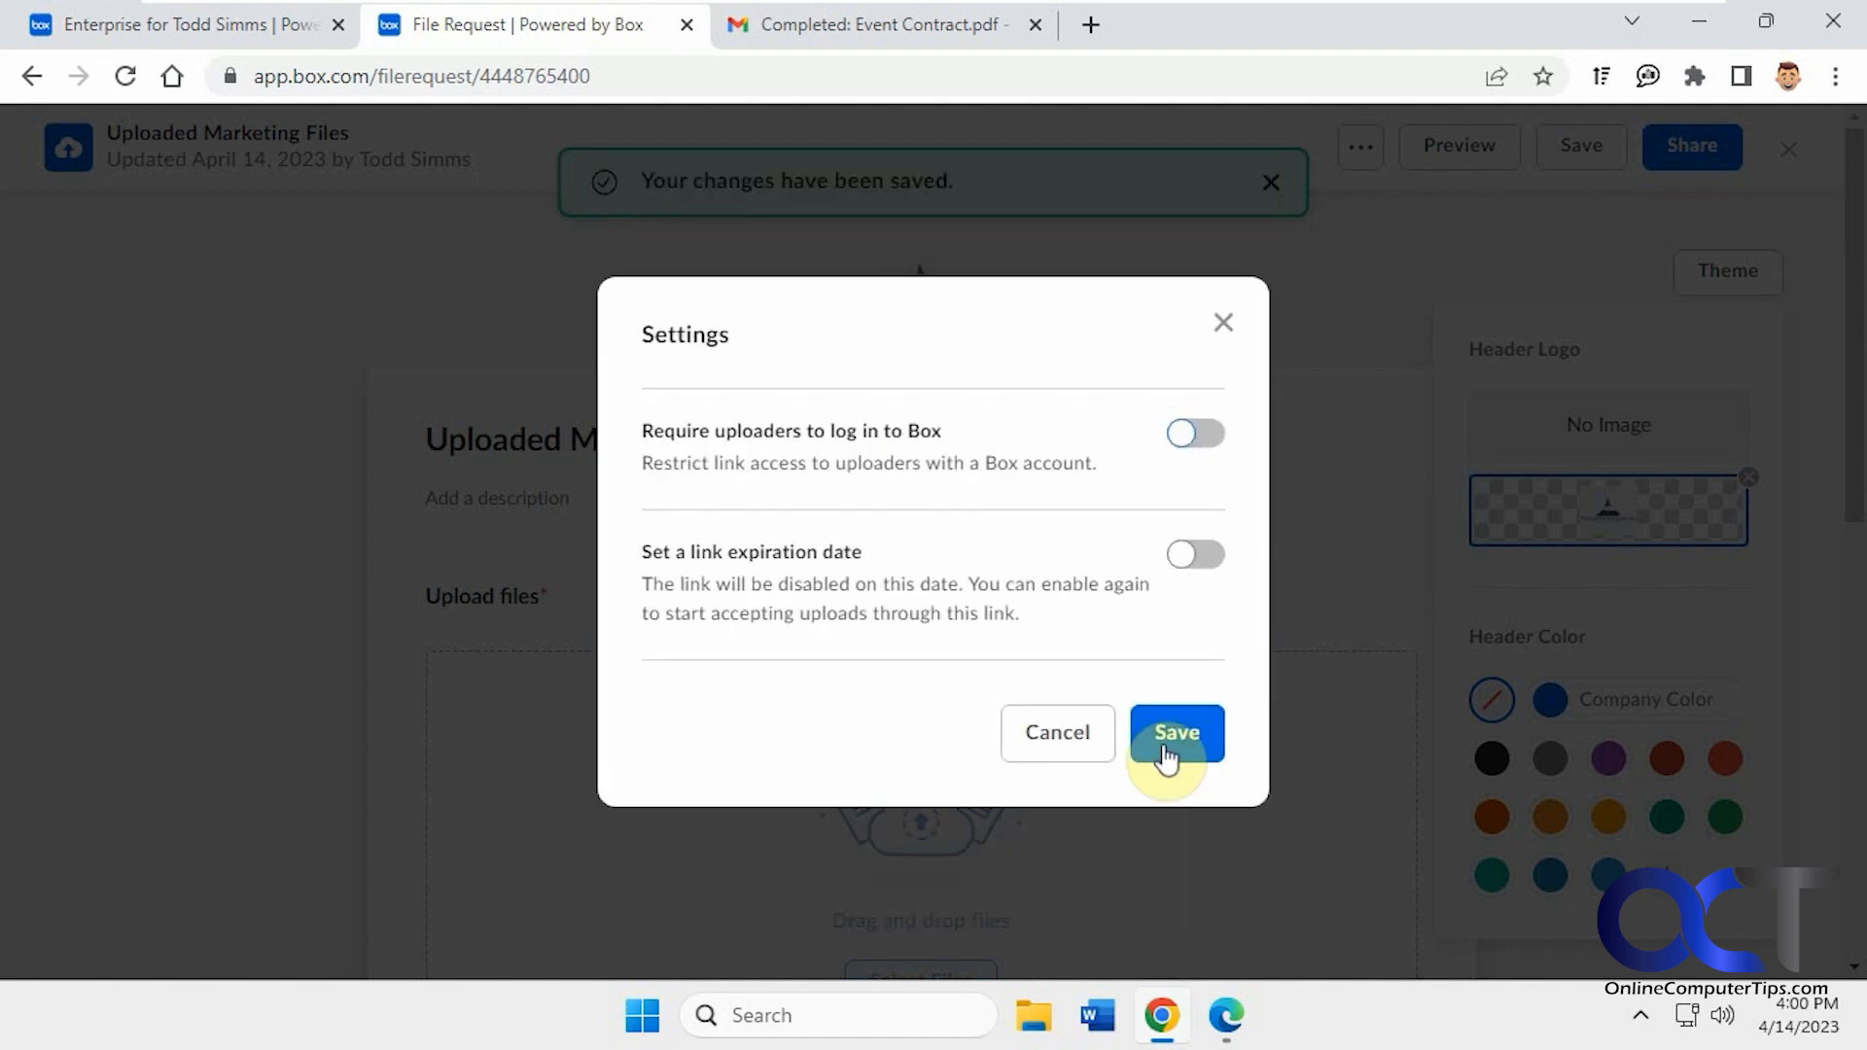
mouse_move(828, 448)
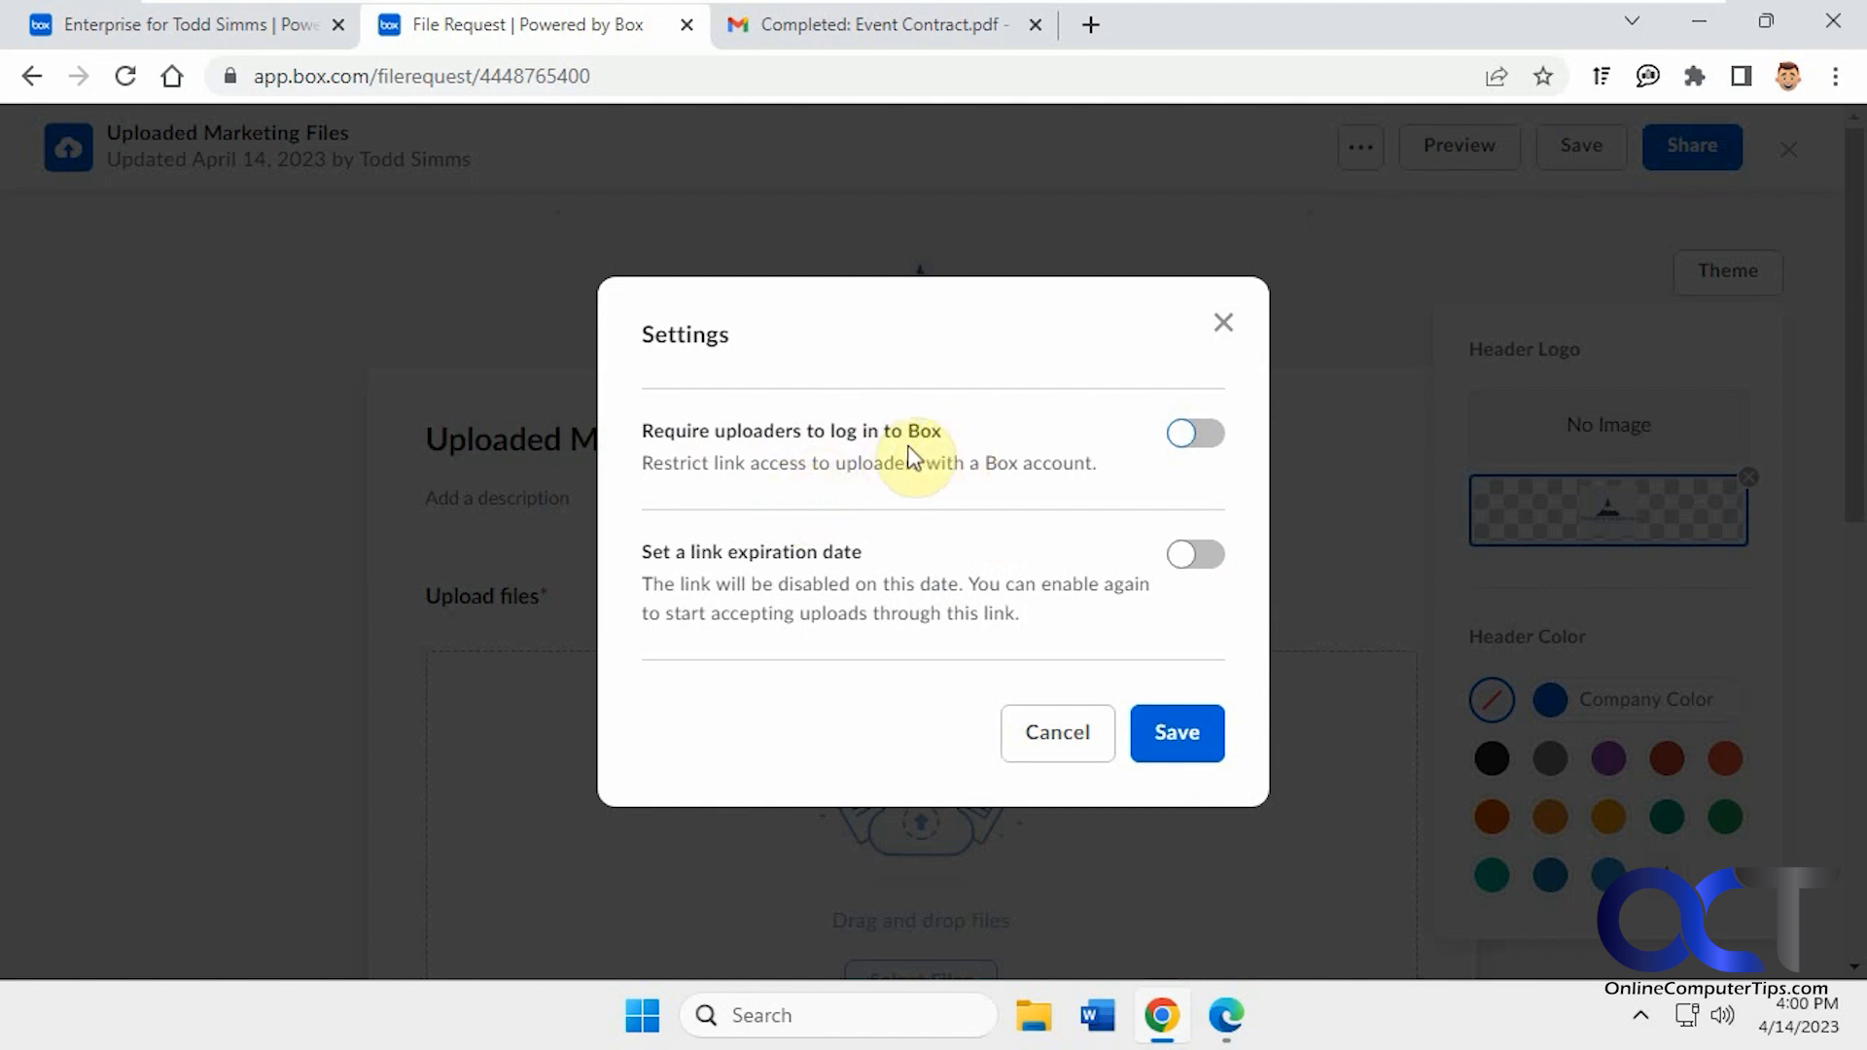
mouse_move(814, 566)
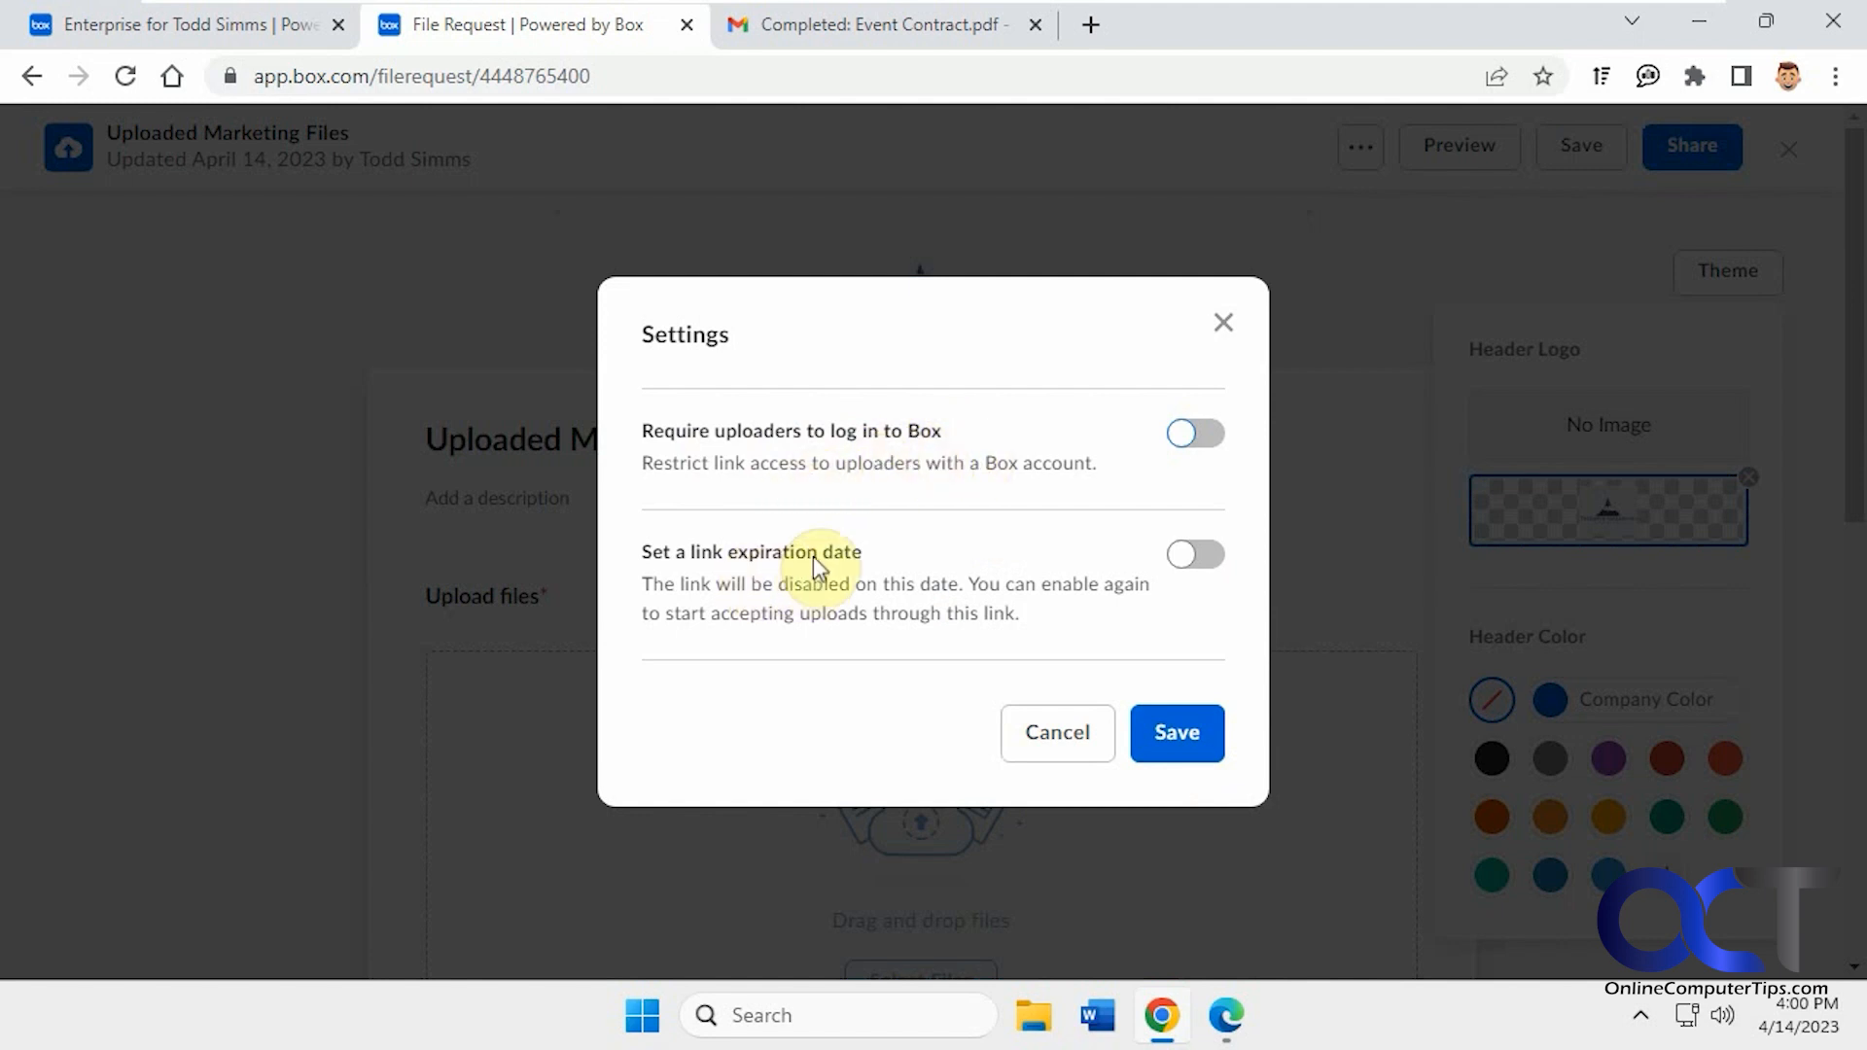
mouse_move(1077, 645)
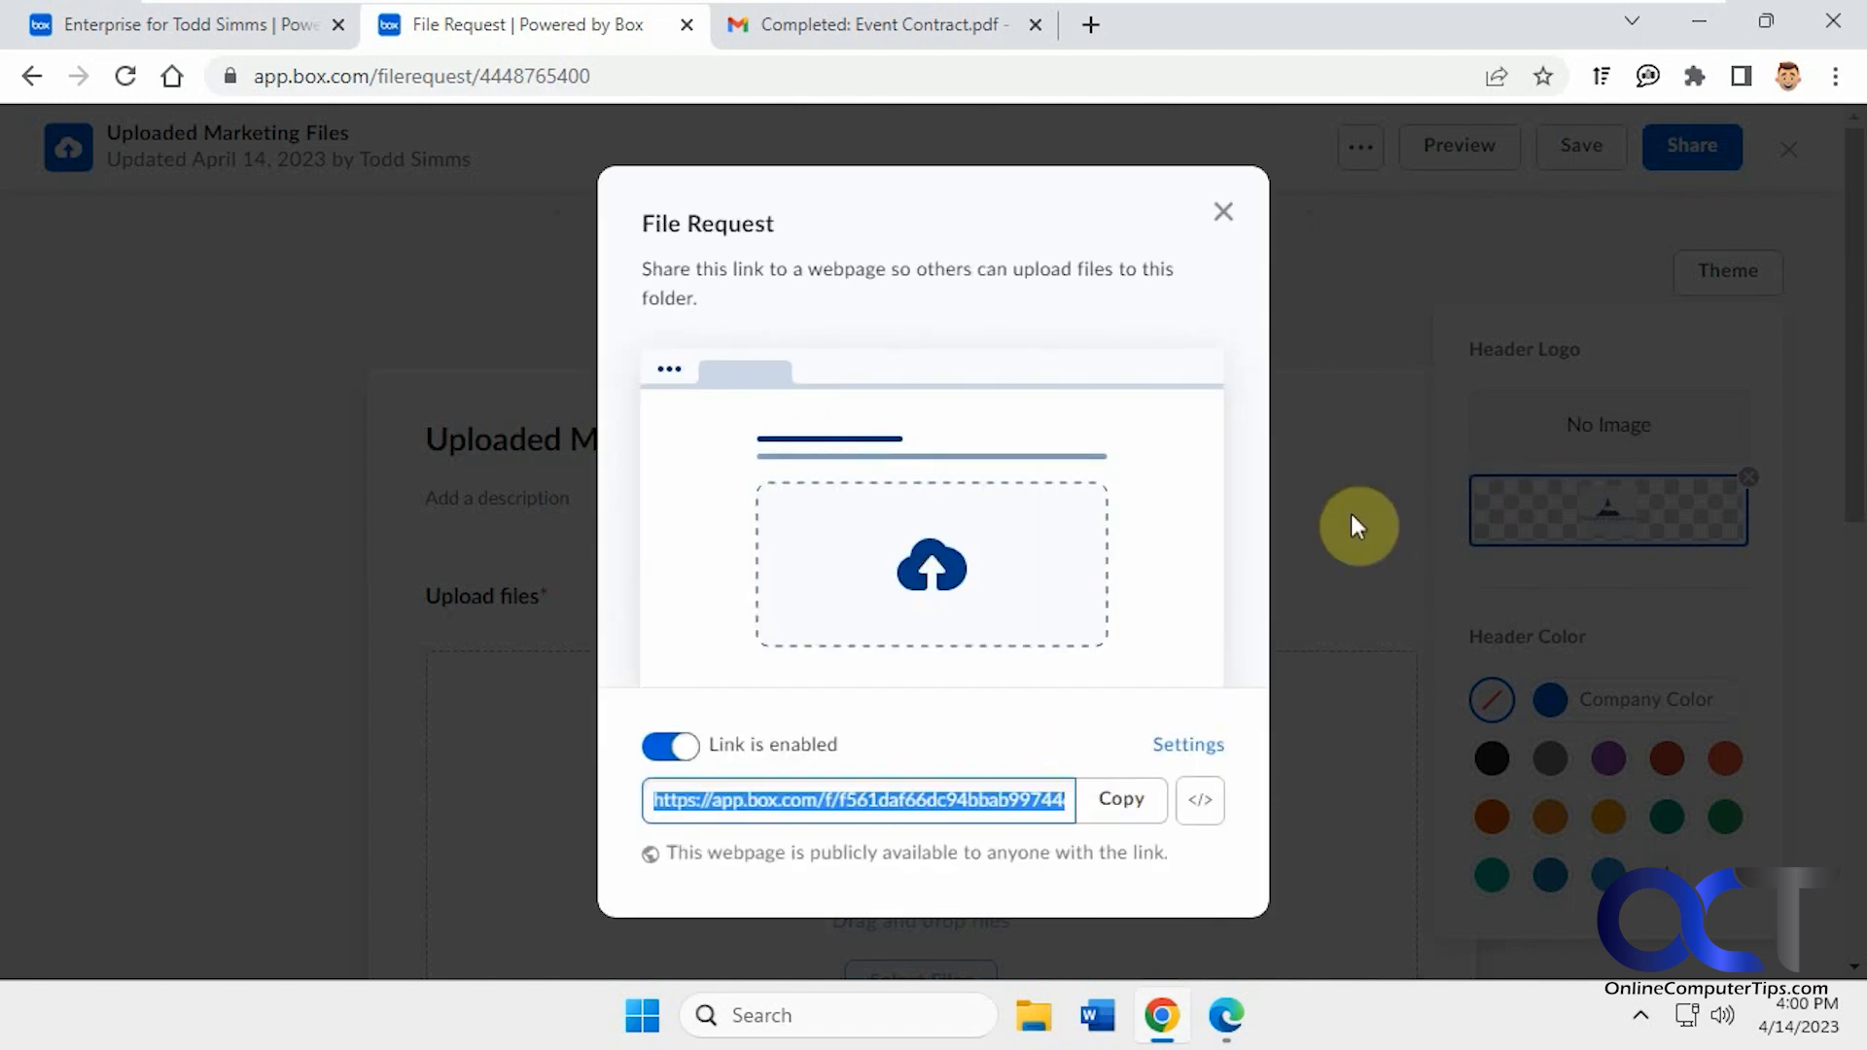
left_click(1118, 799)
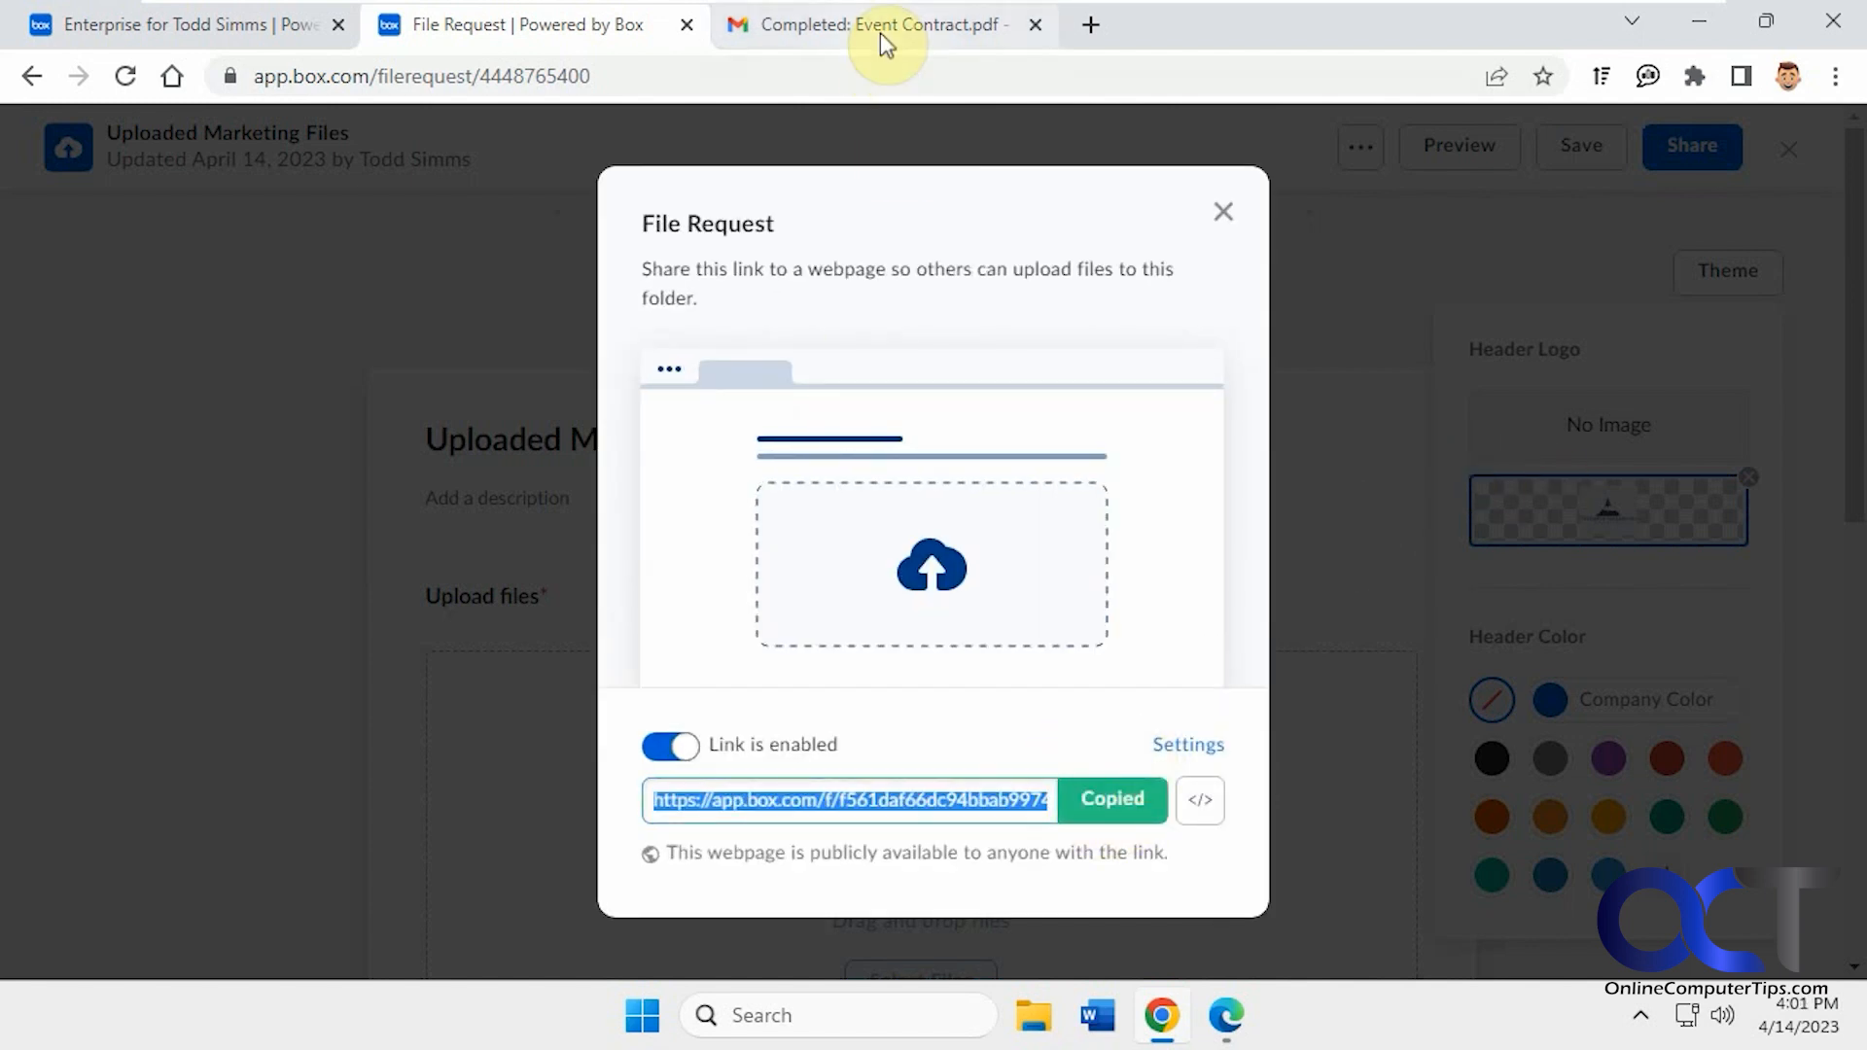
left_click(884, 24)
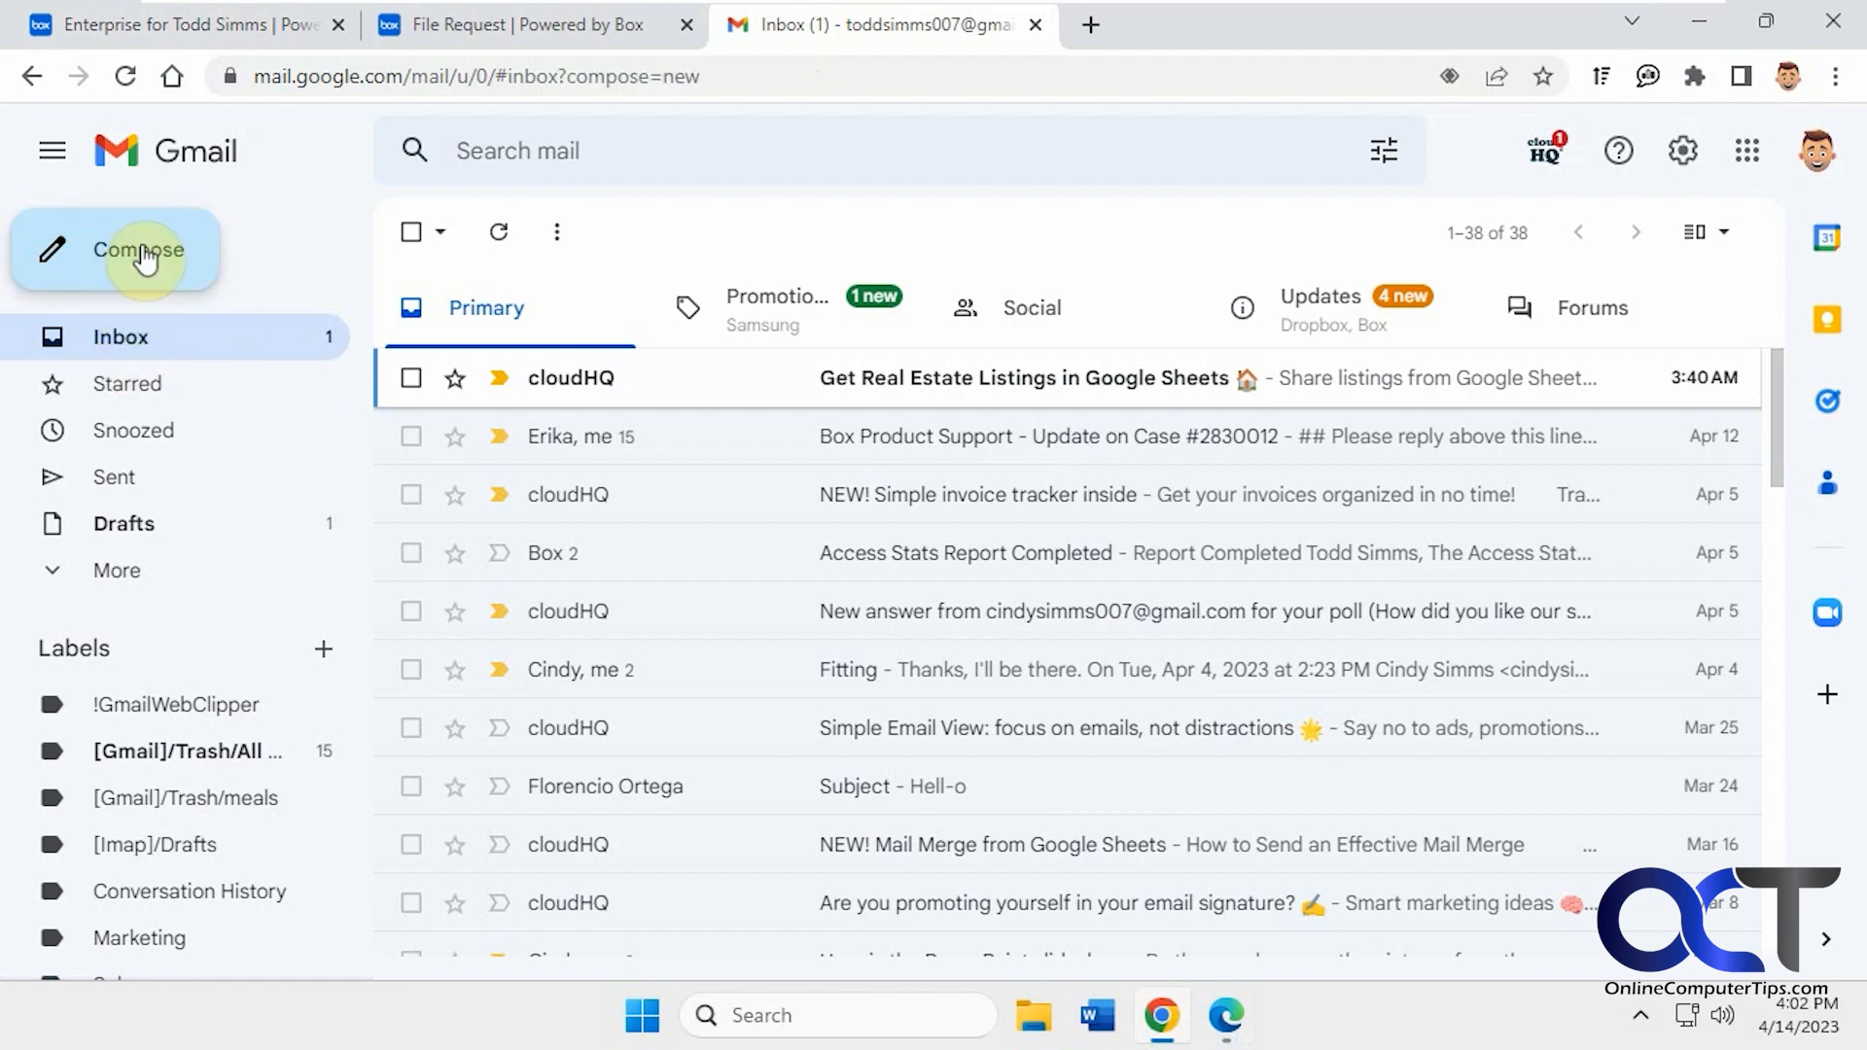
type("cind")
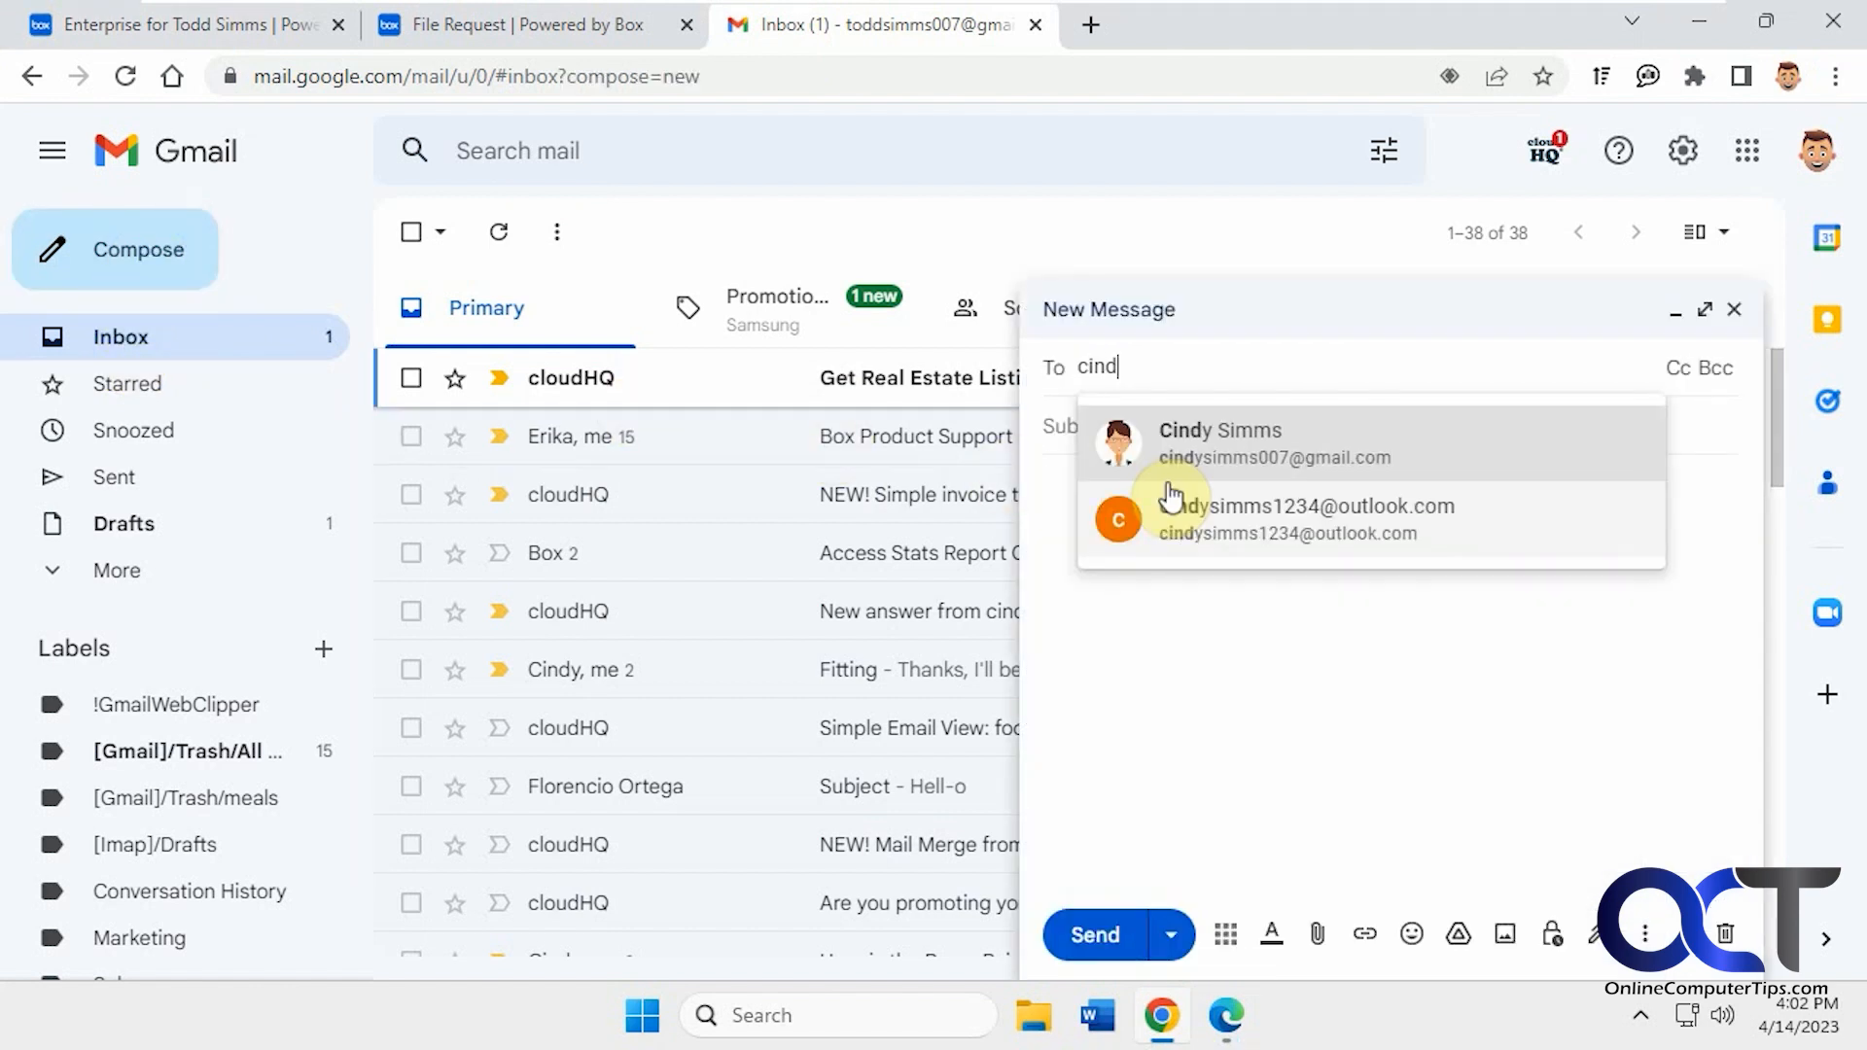
left_click(1217, 444)
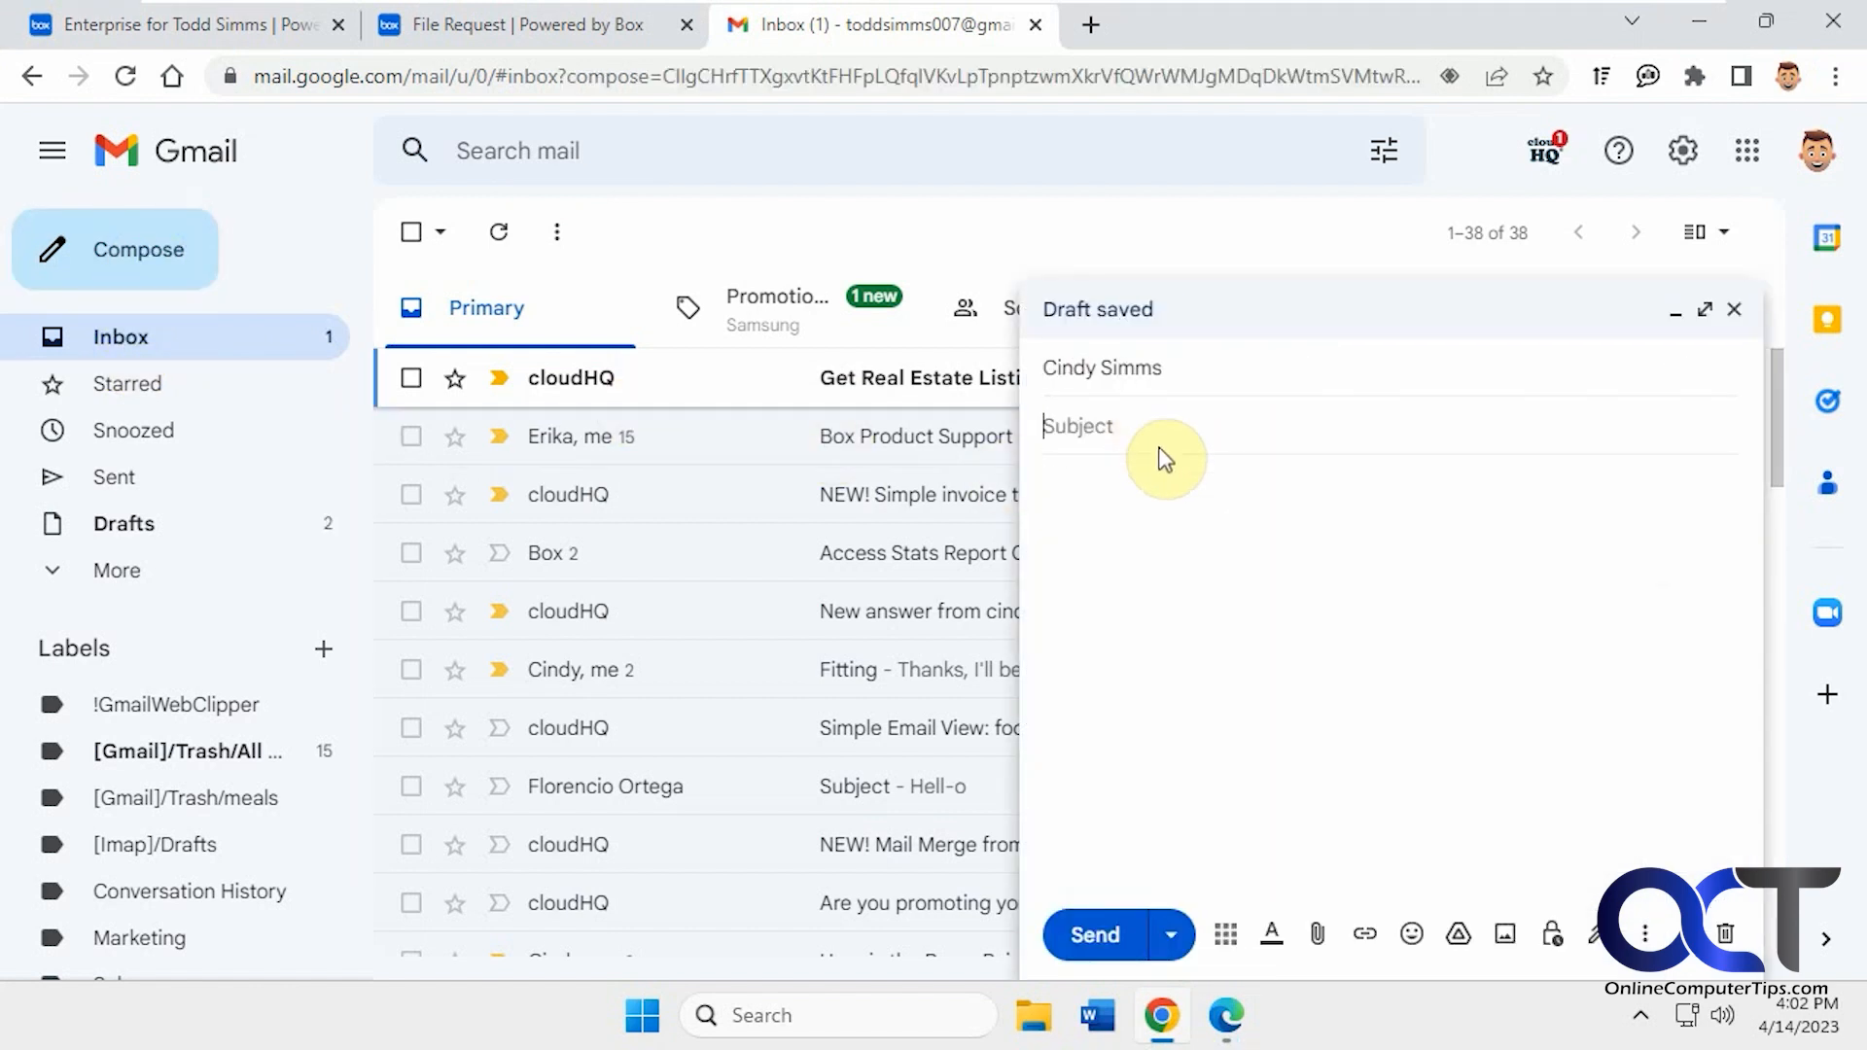
type("Please up")
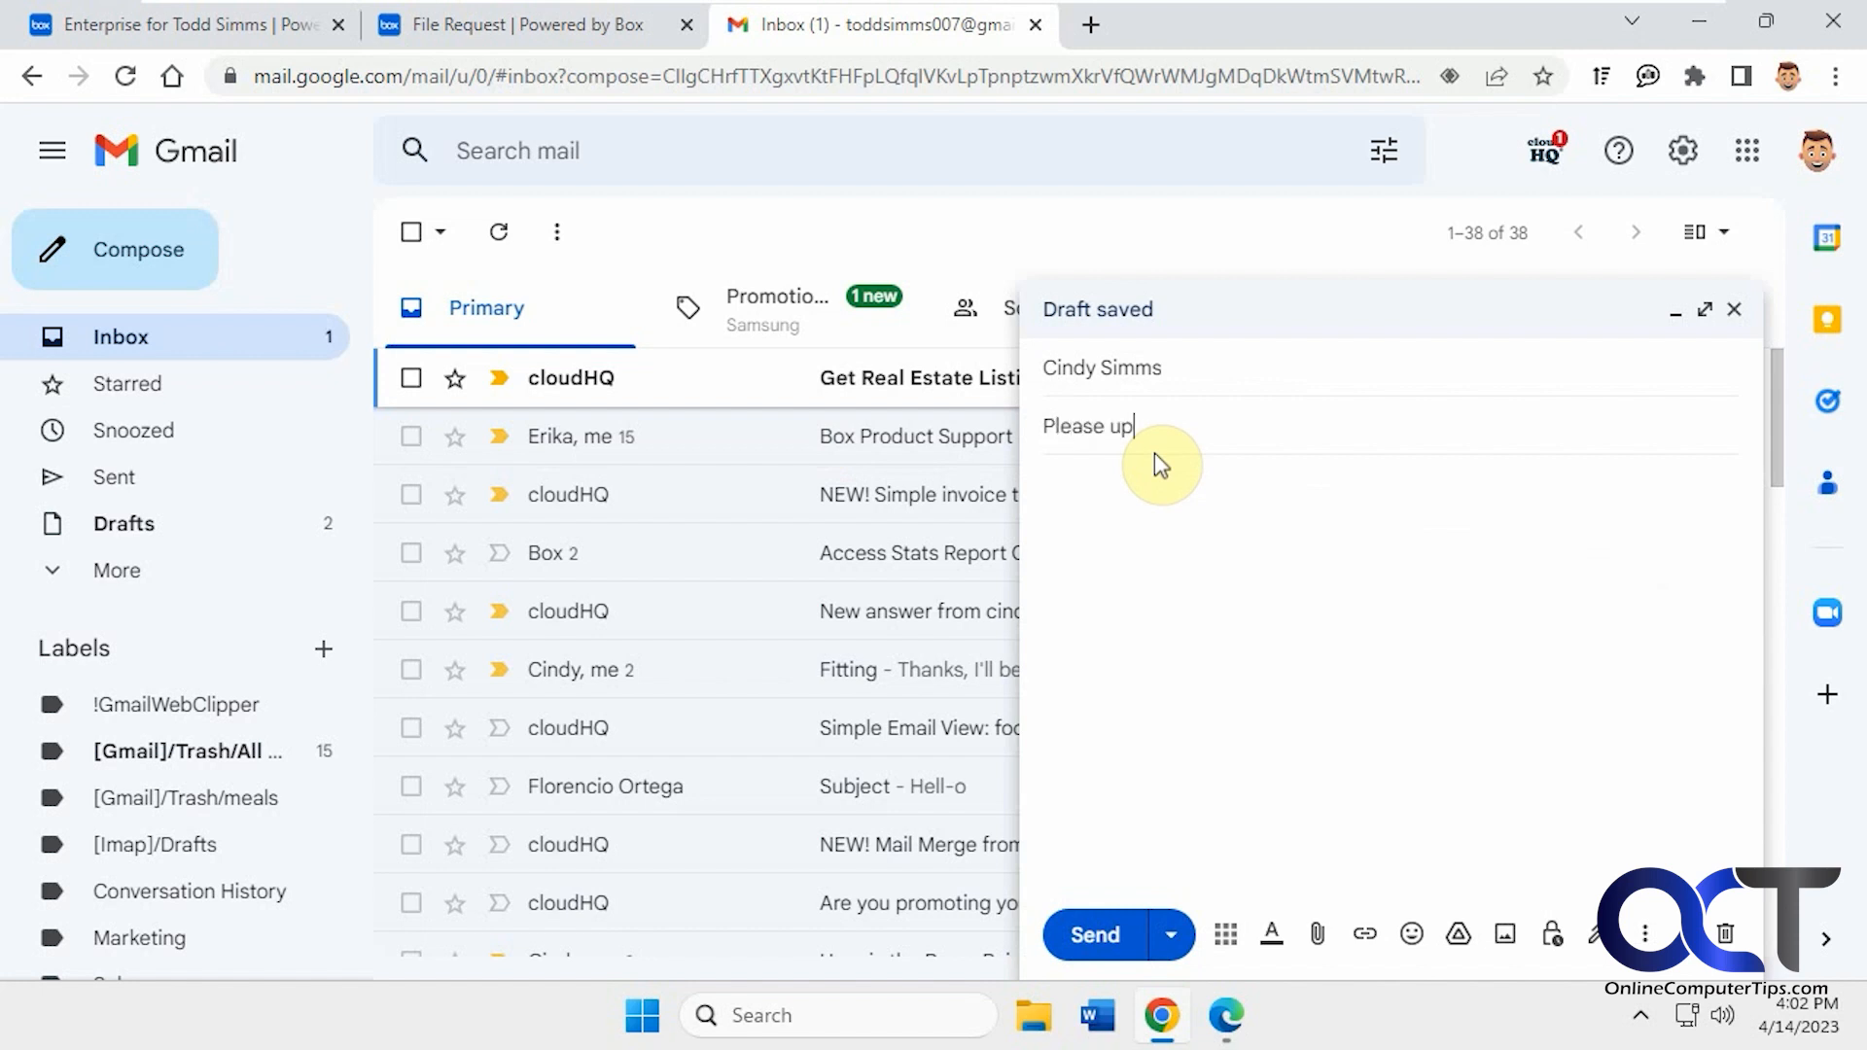
type("load your marke")
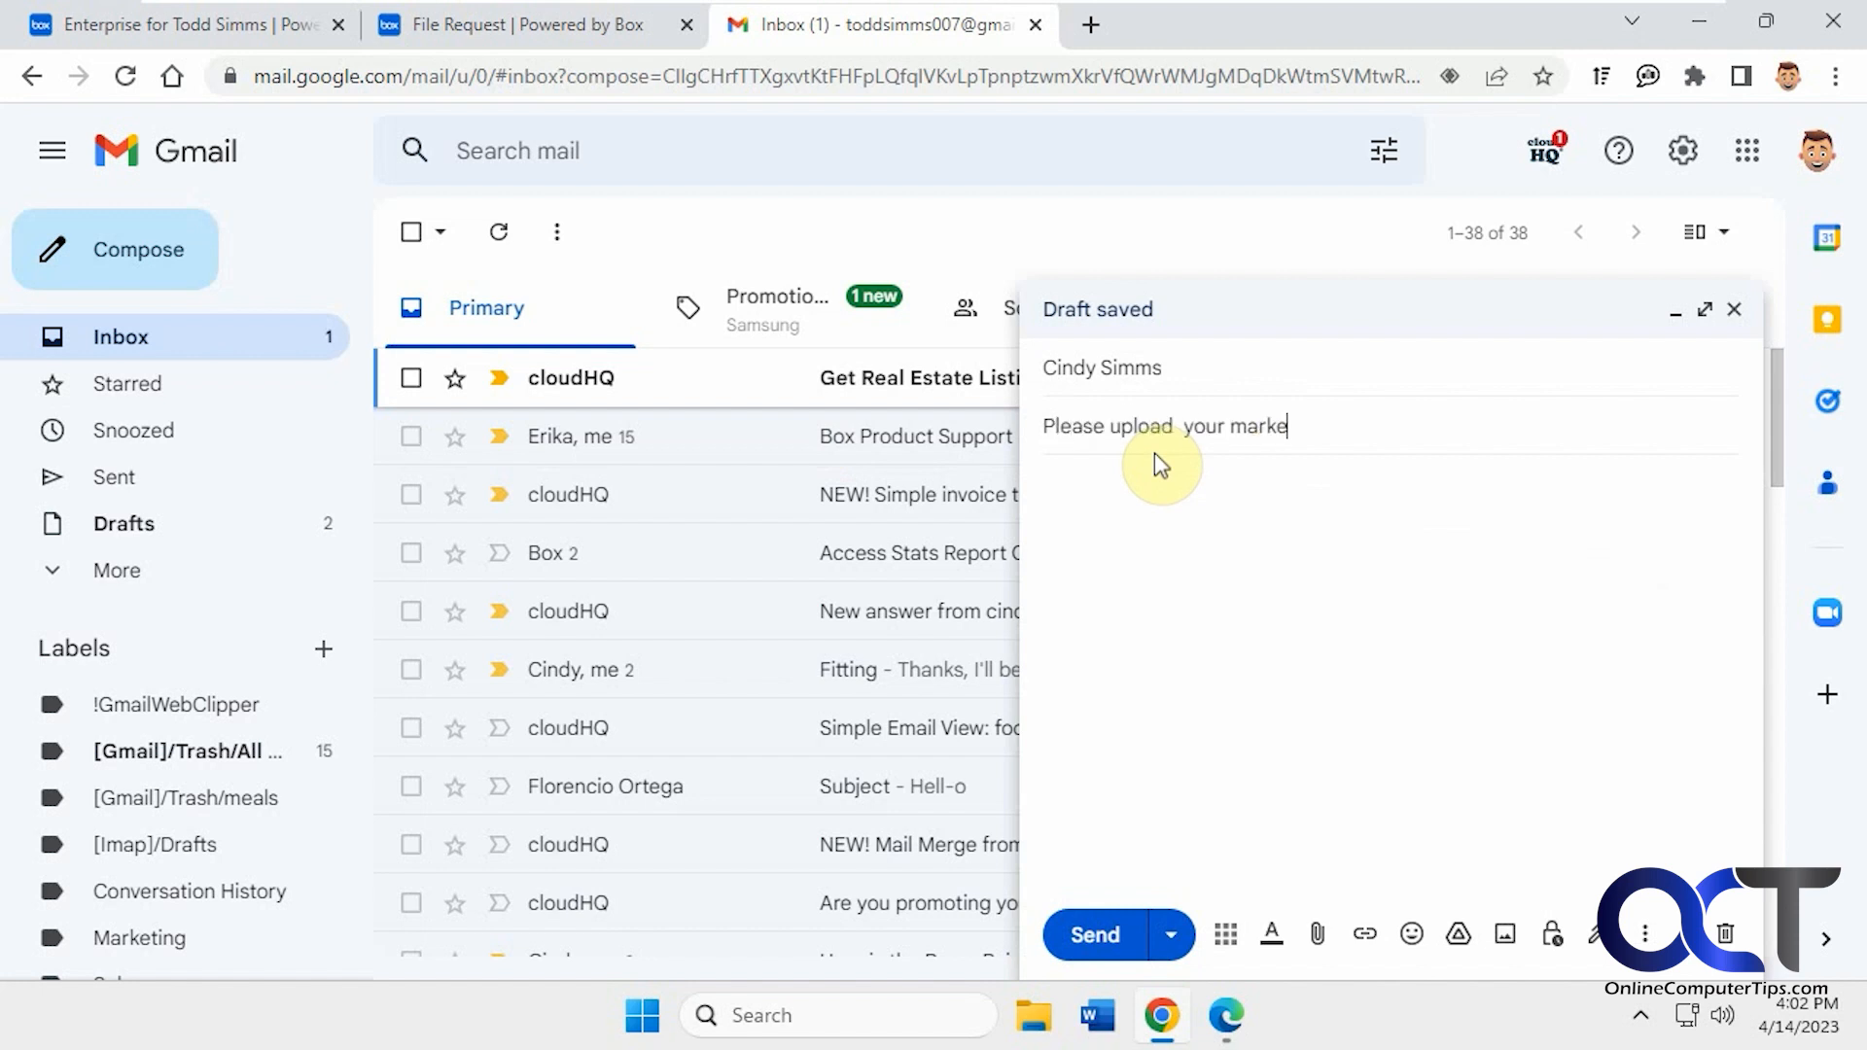
type("ting project")
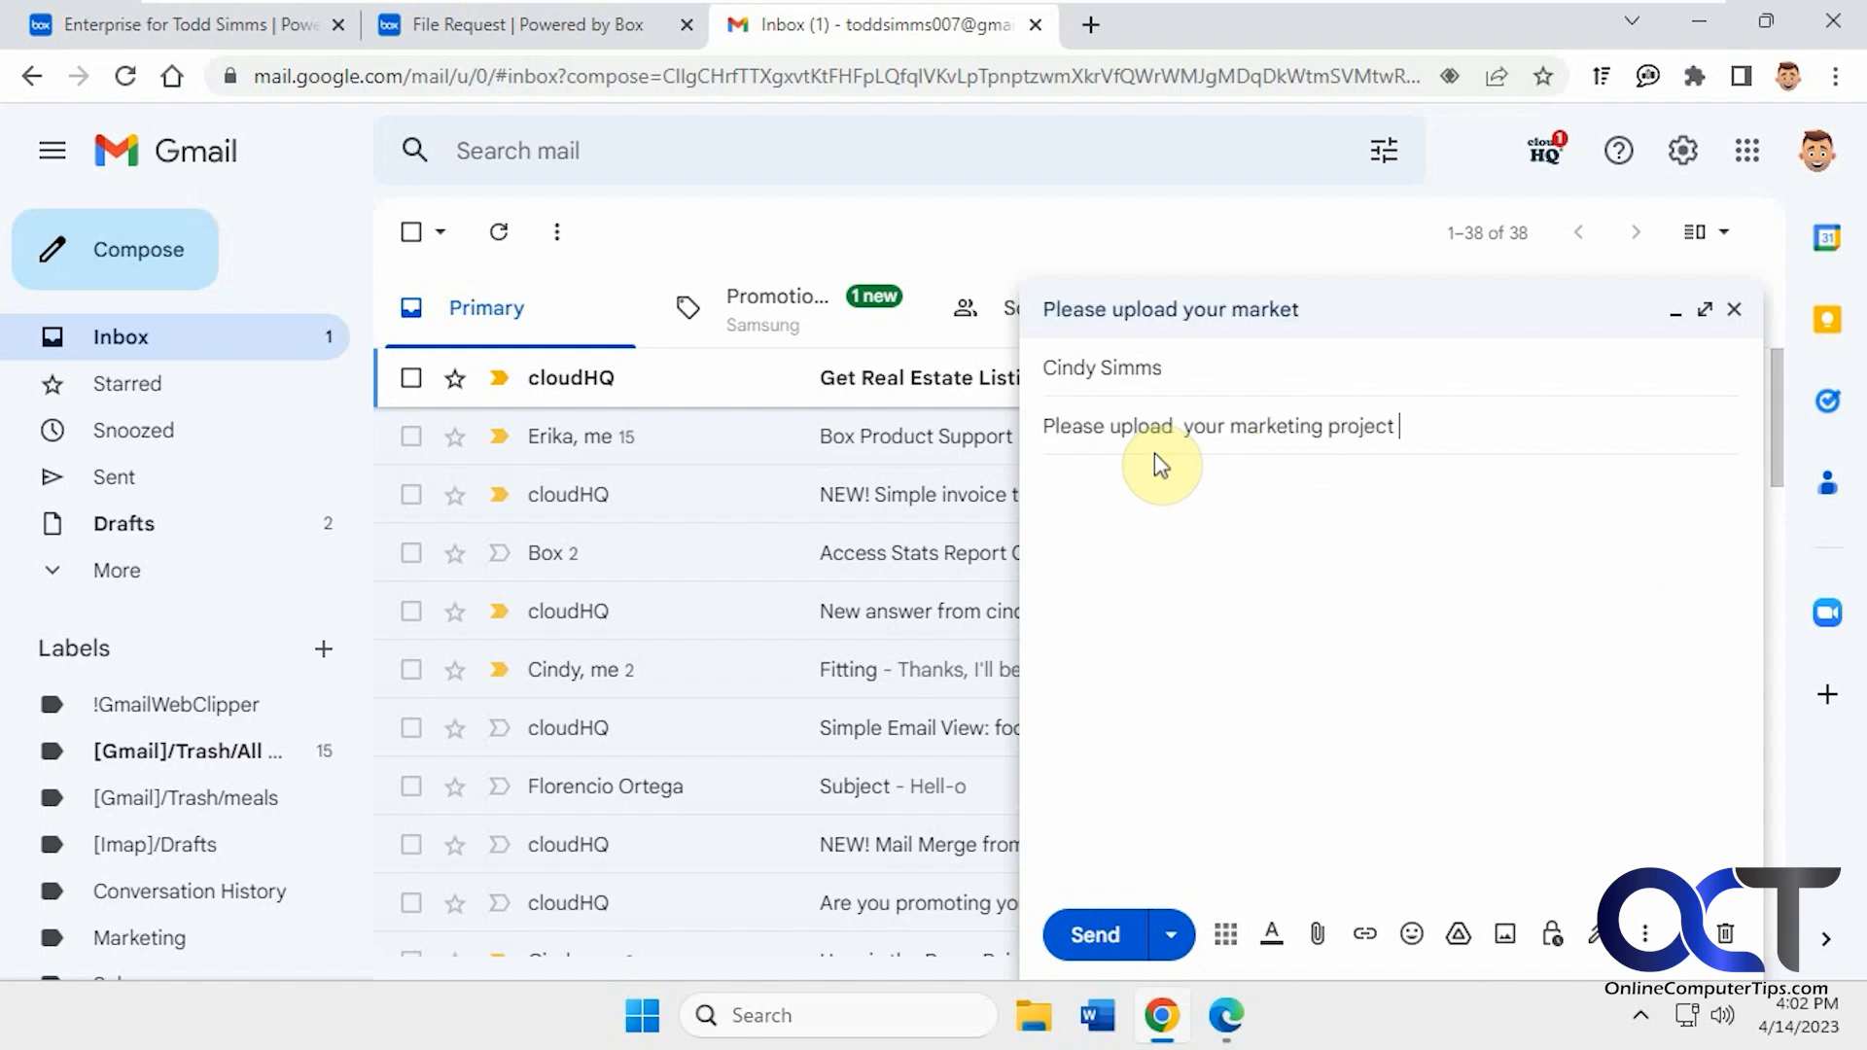
type("files")
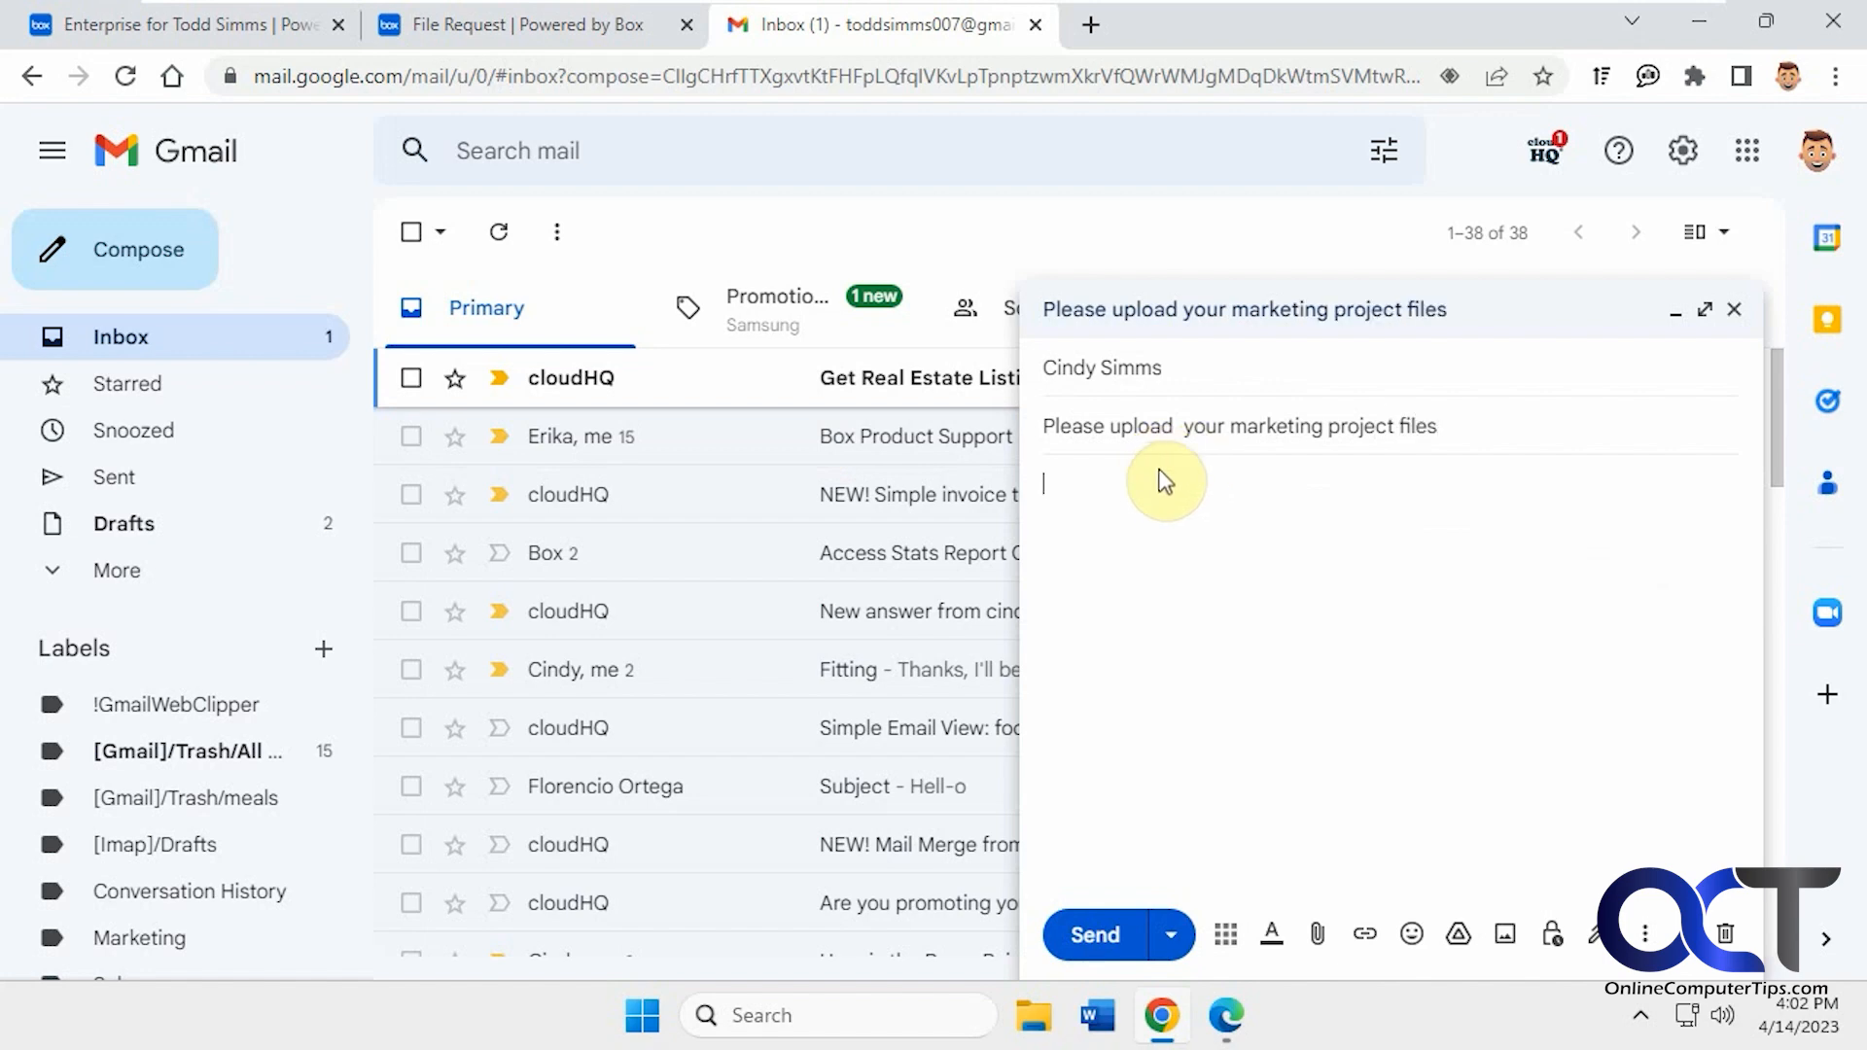
left_click(1091, 934)
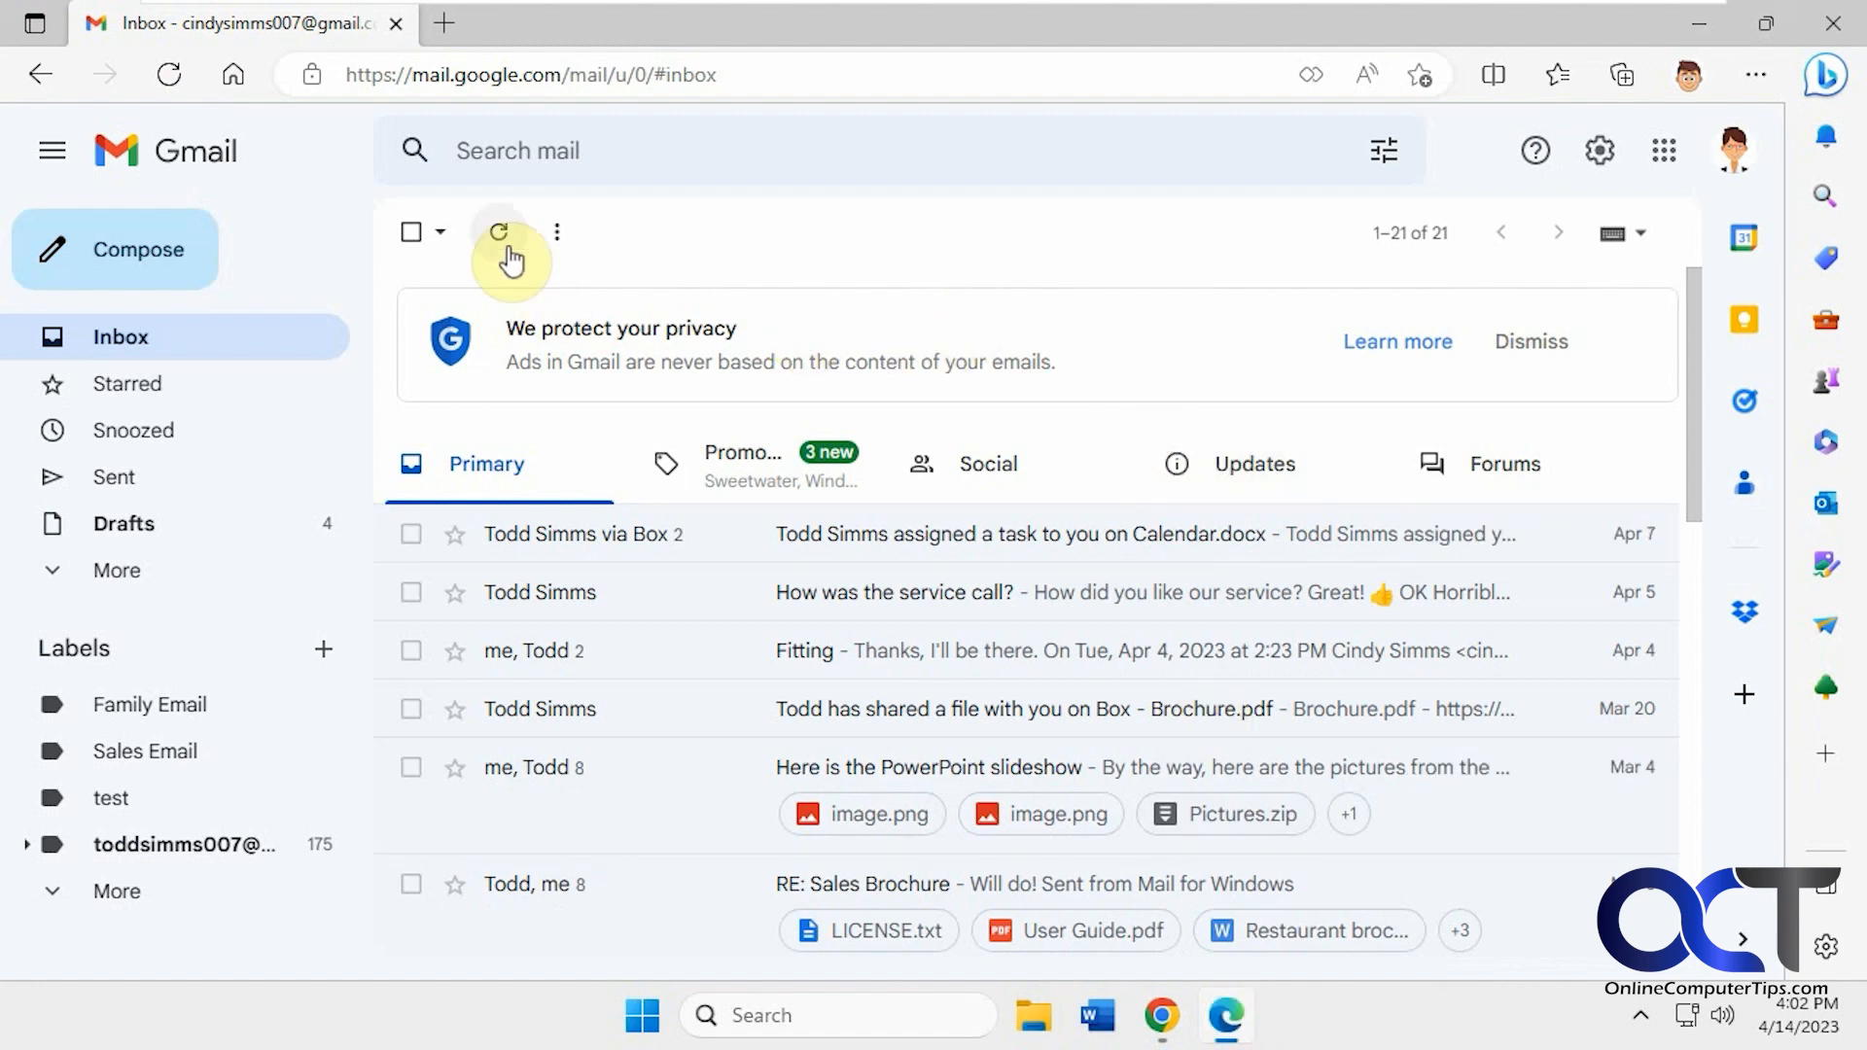
left_click(500, 232)
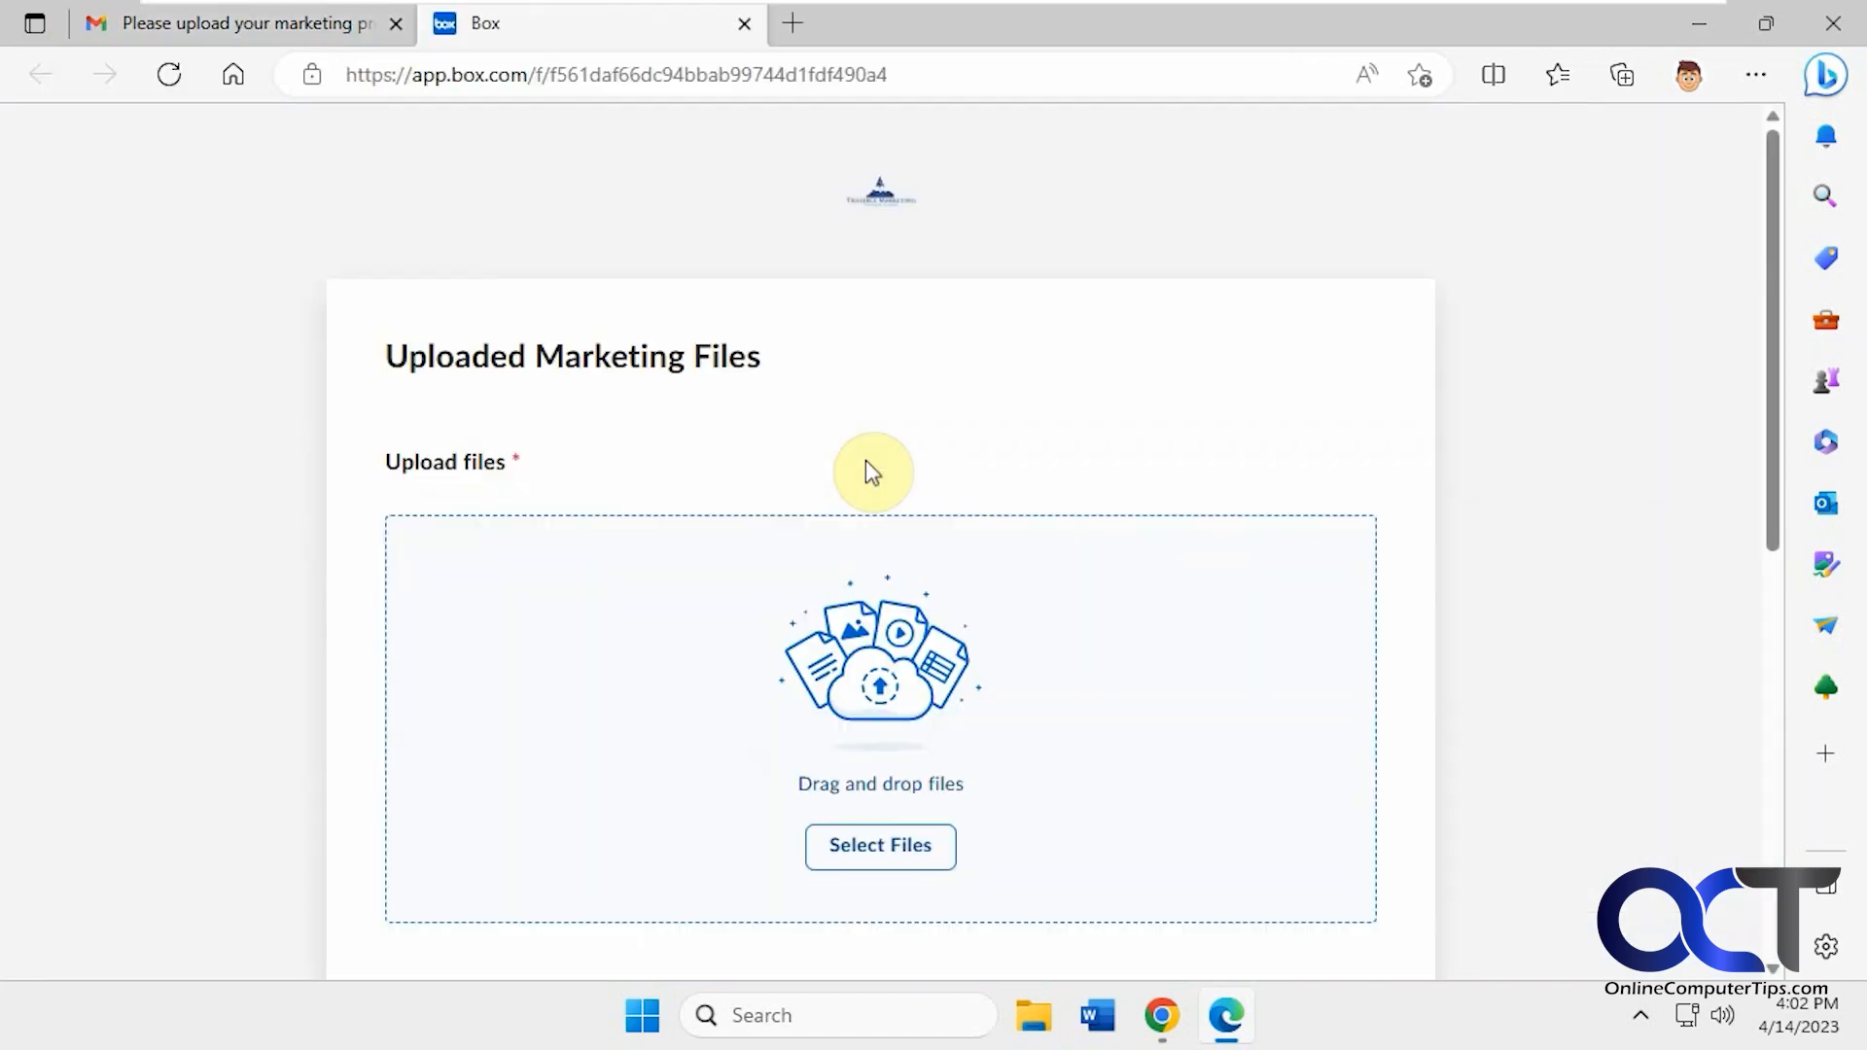
scroll("down", 3)
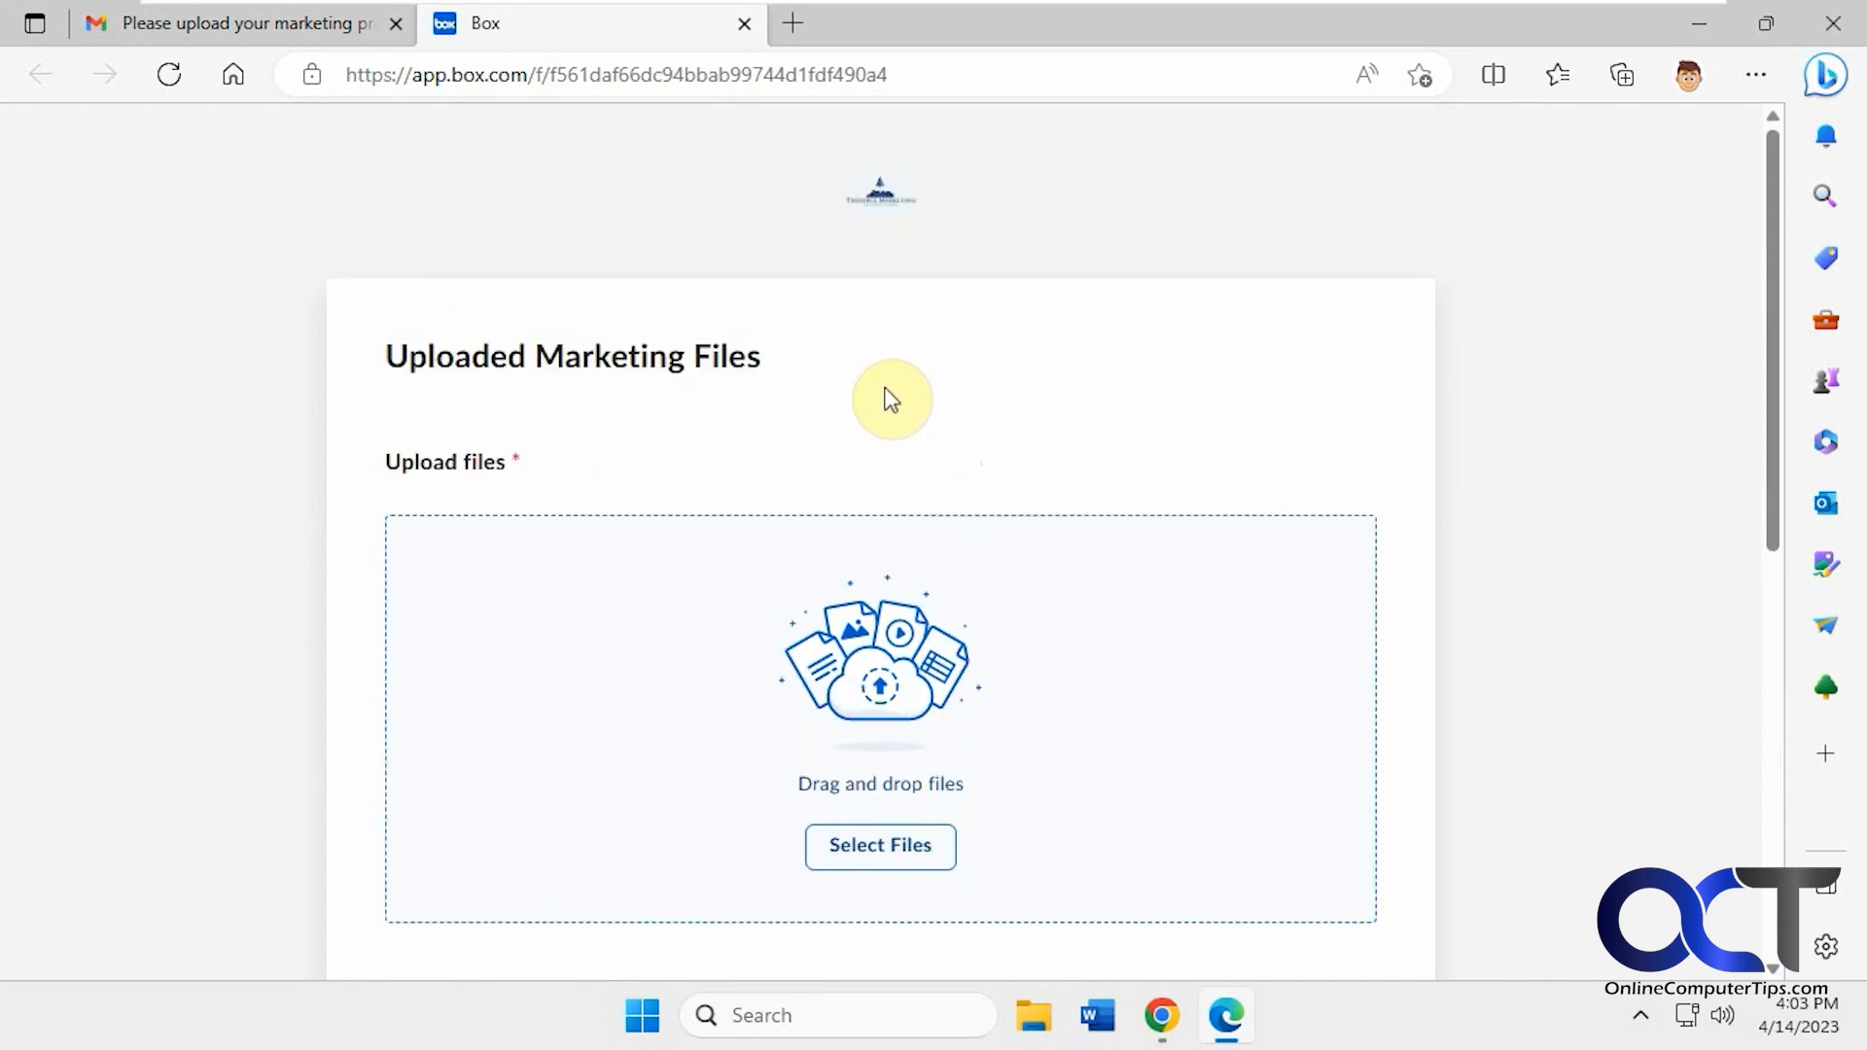
mouse_move(915, 305)
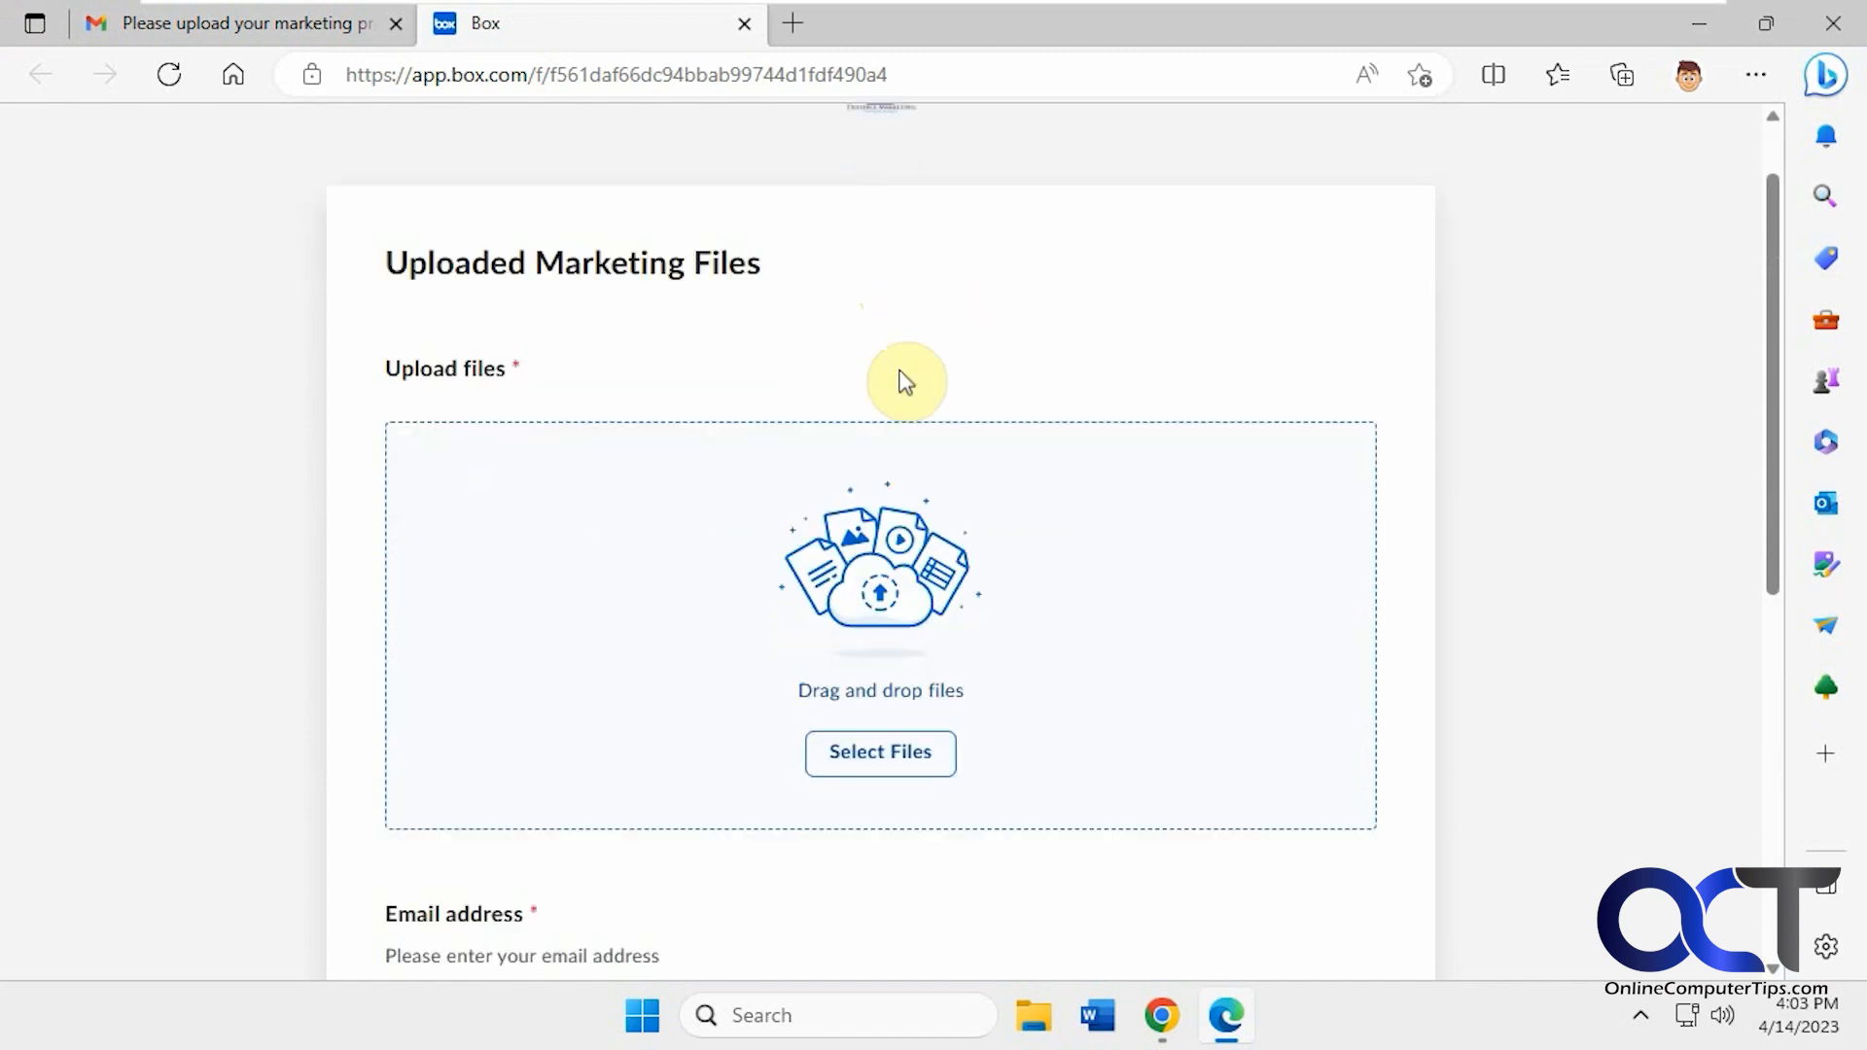
scroll("down", 3)
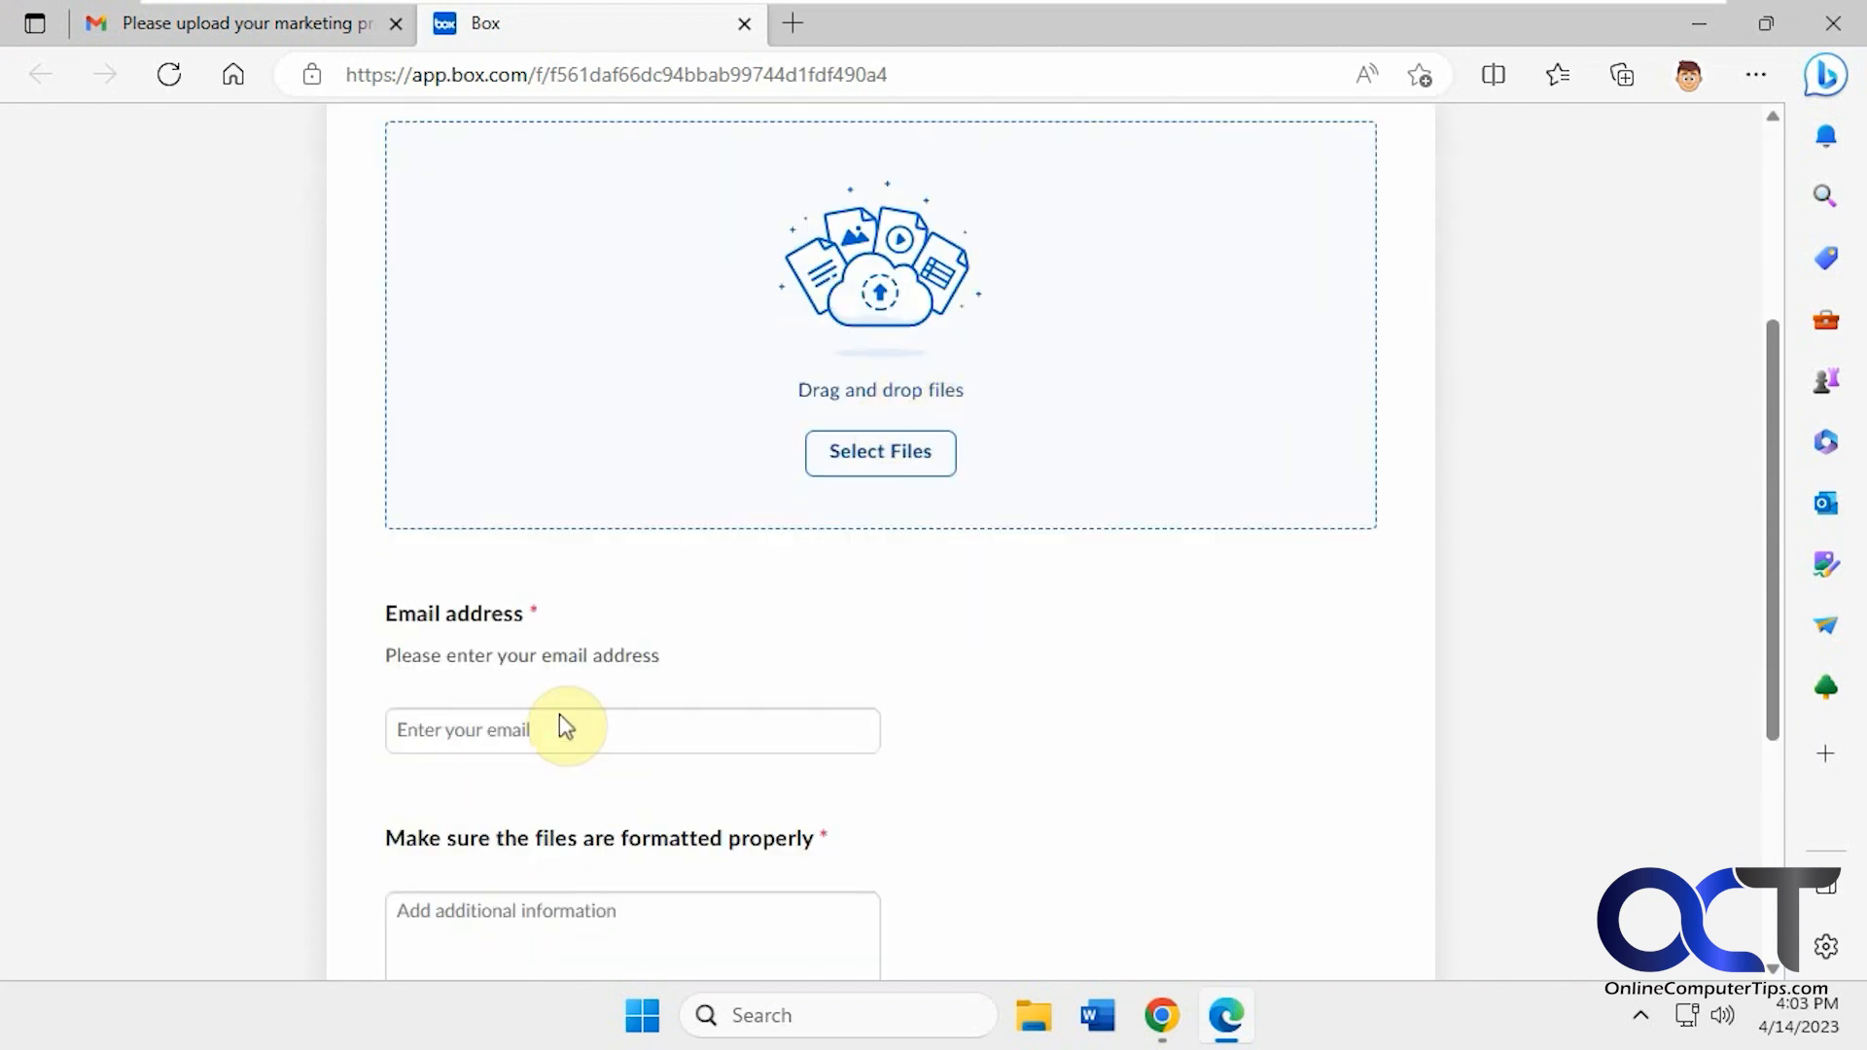
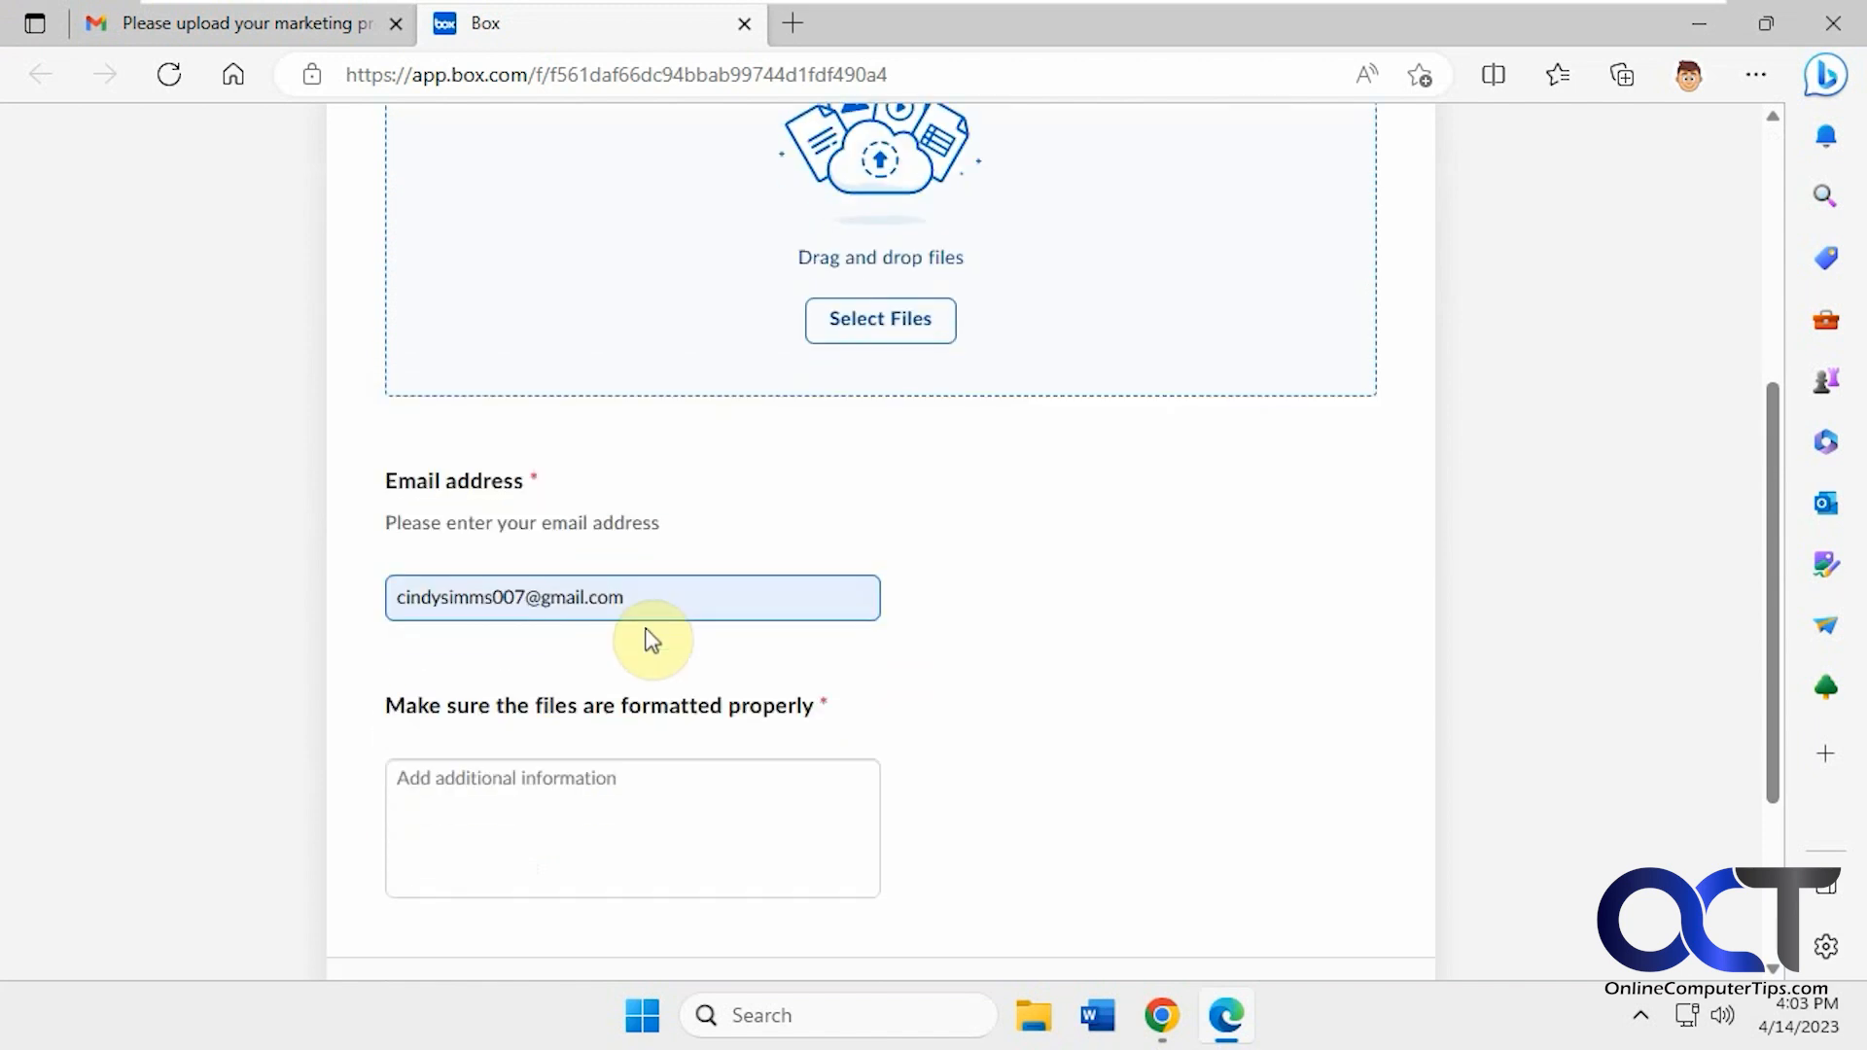
type("Wi")
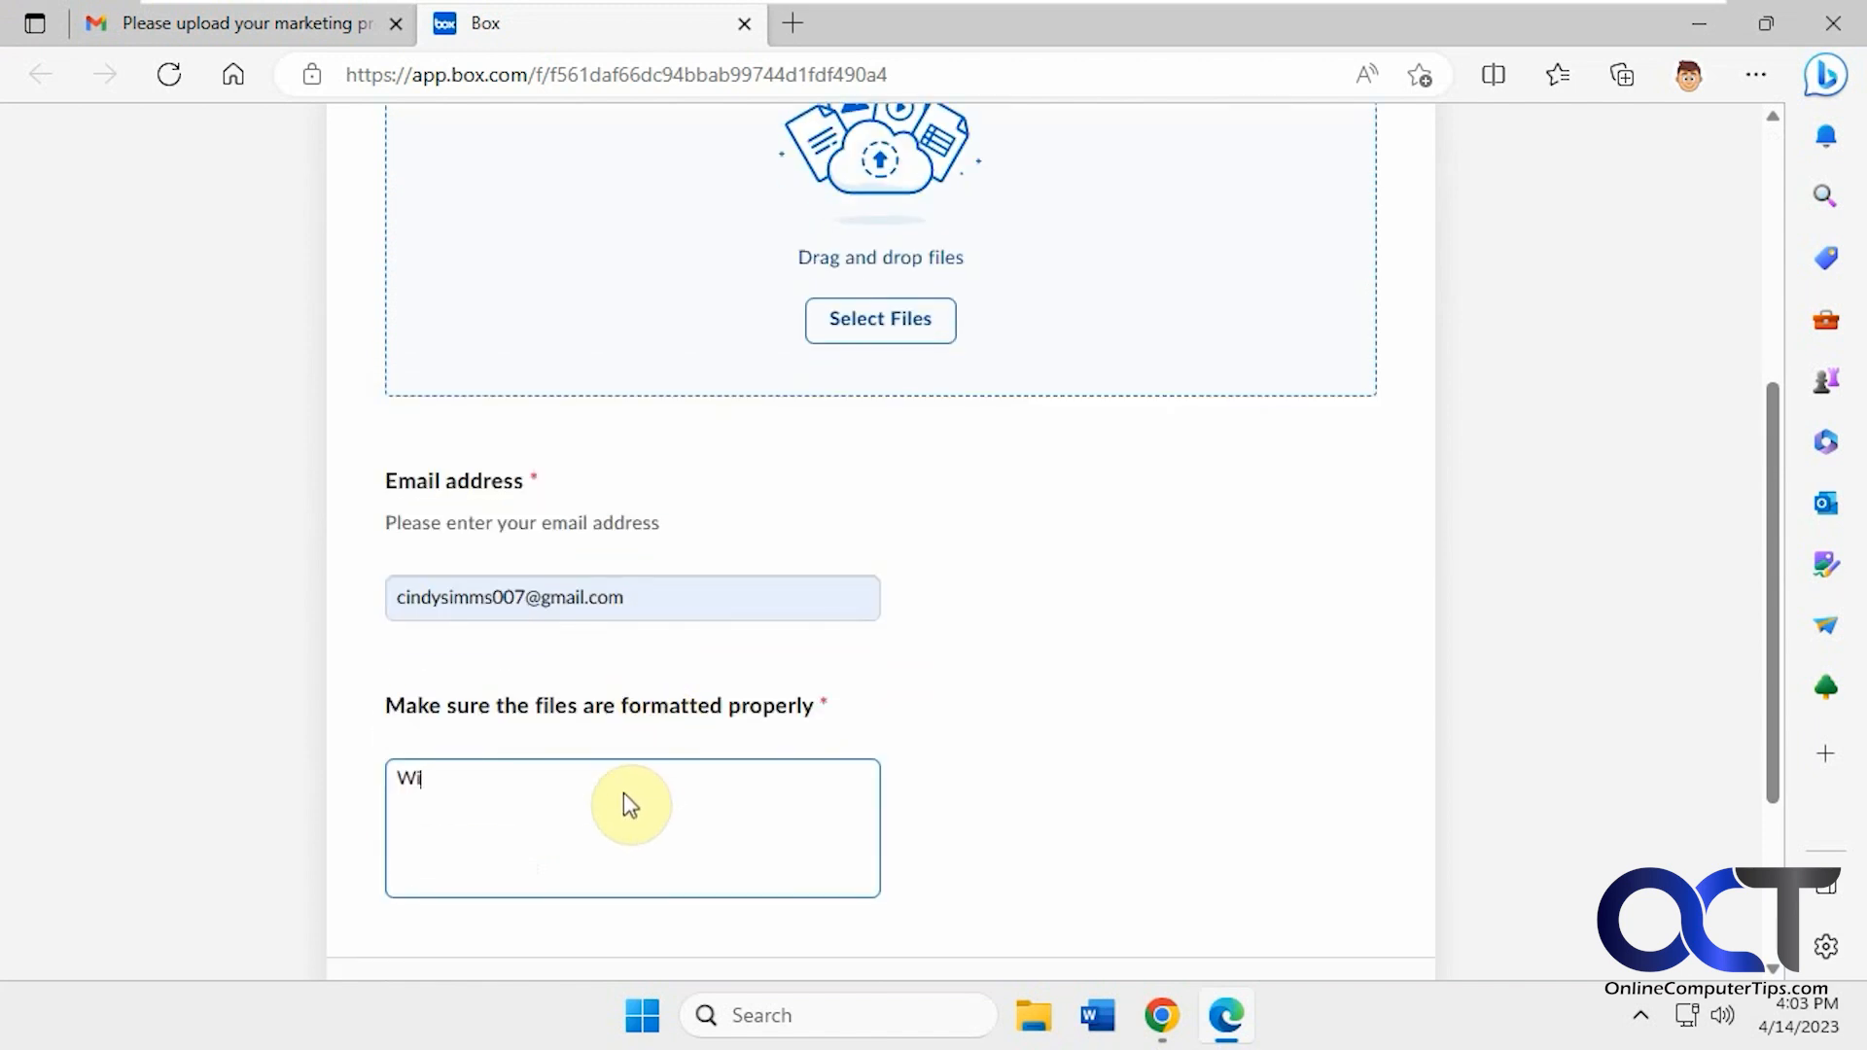
type("Ok,")
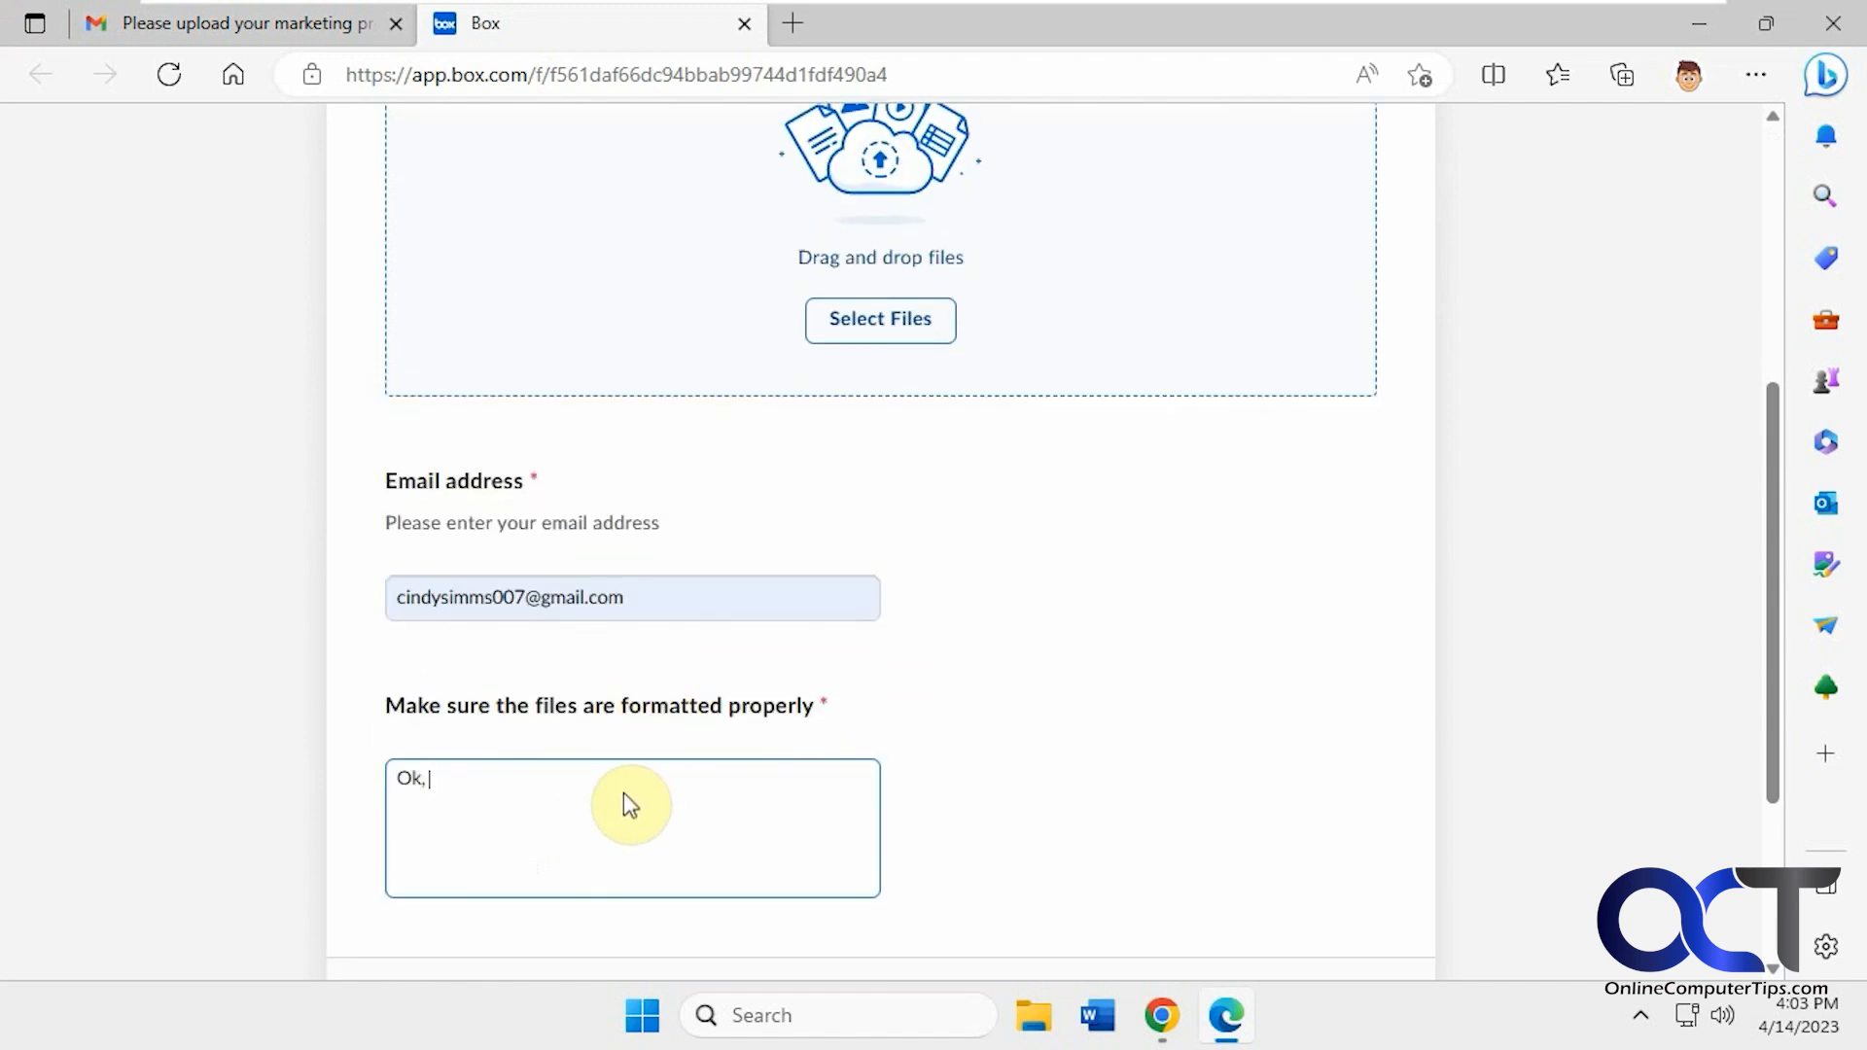
type("will do")
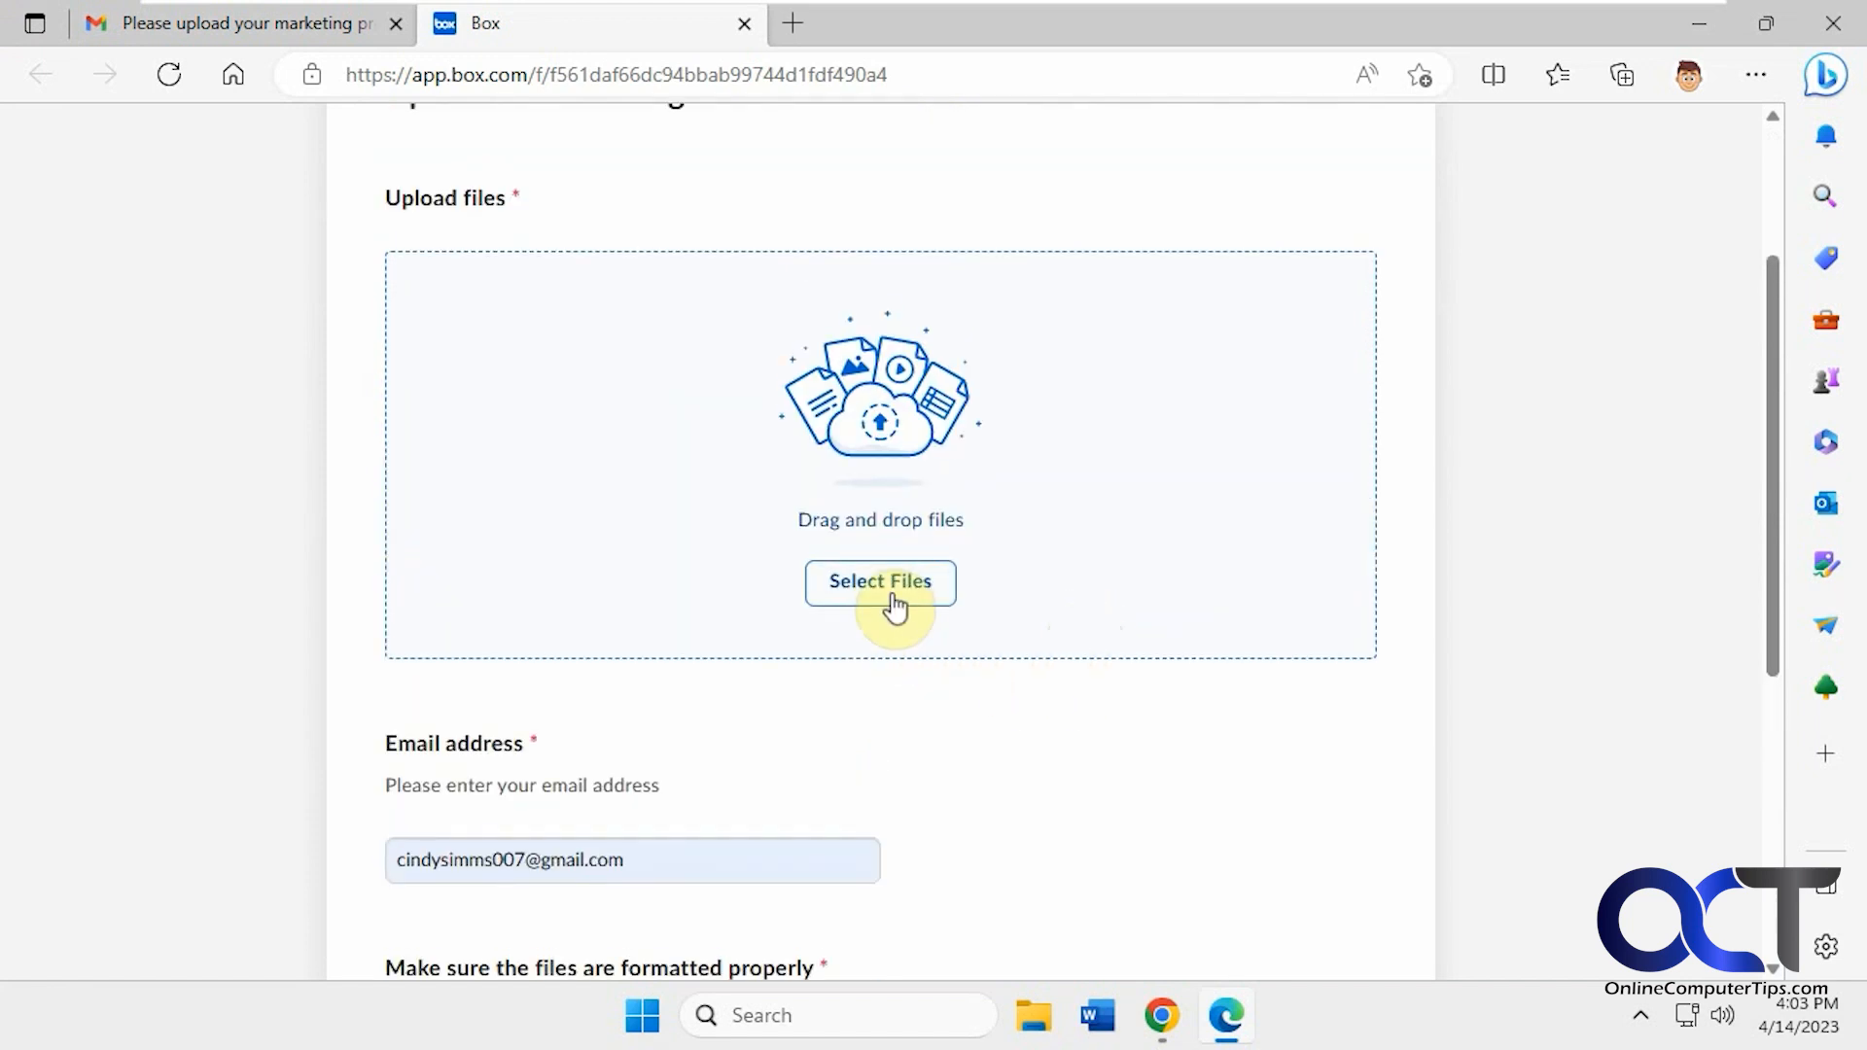
Step: Select Sample.csv, add Addresses.xlsx as a second file, and submit the upload
left_click(879, 581)
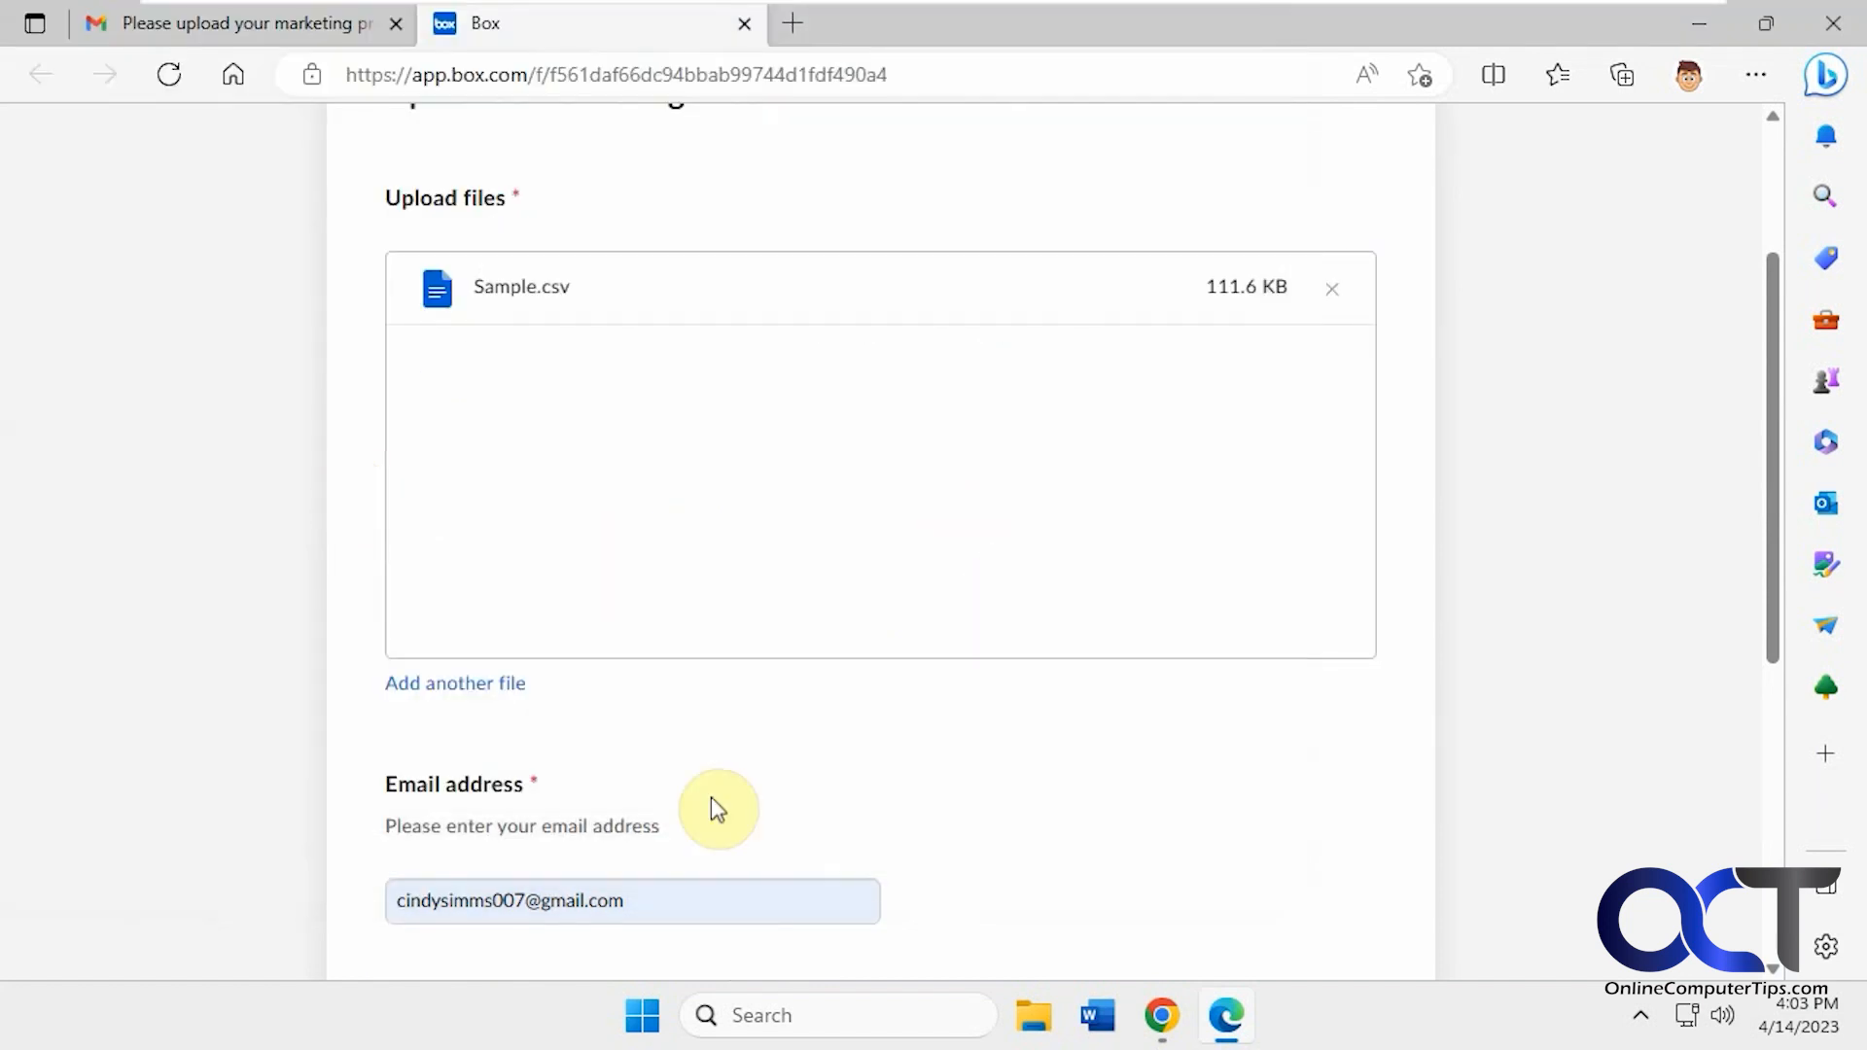
left_click(453, 683)
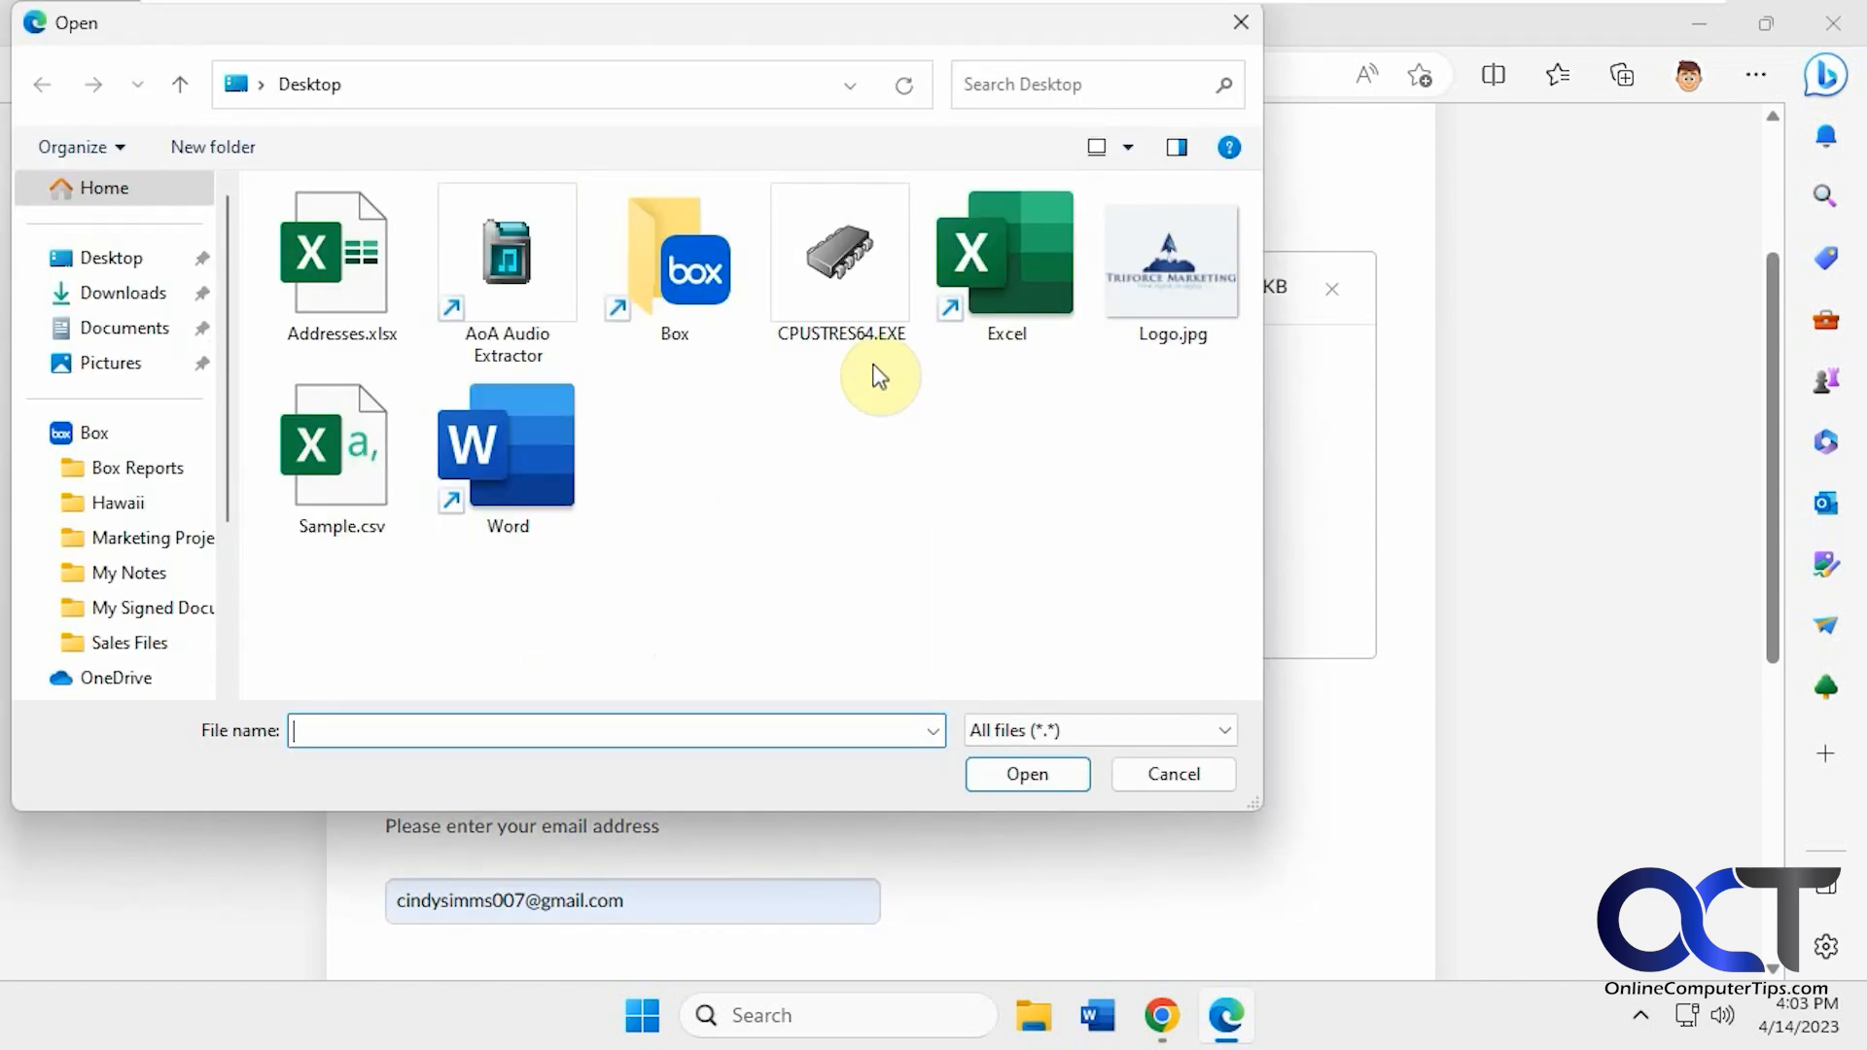
left_click(1024, 774)
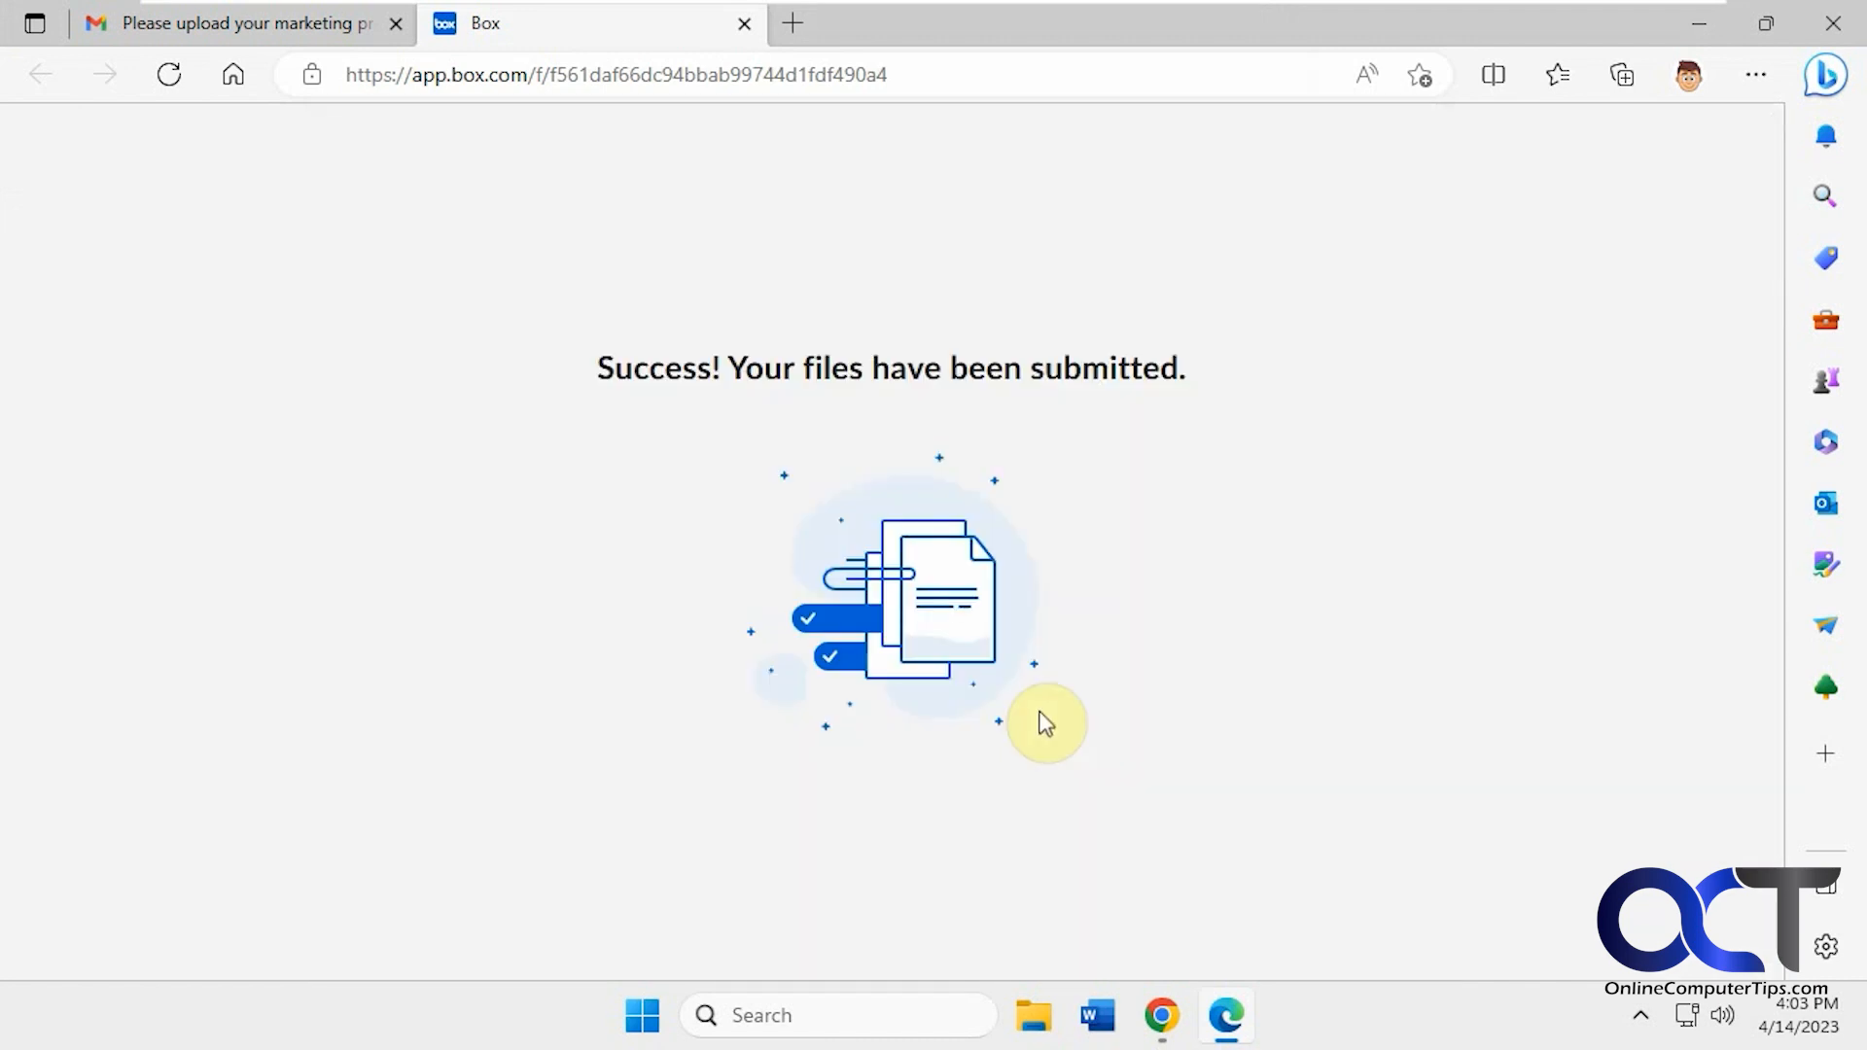
mouse_move(1122, 671)
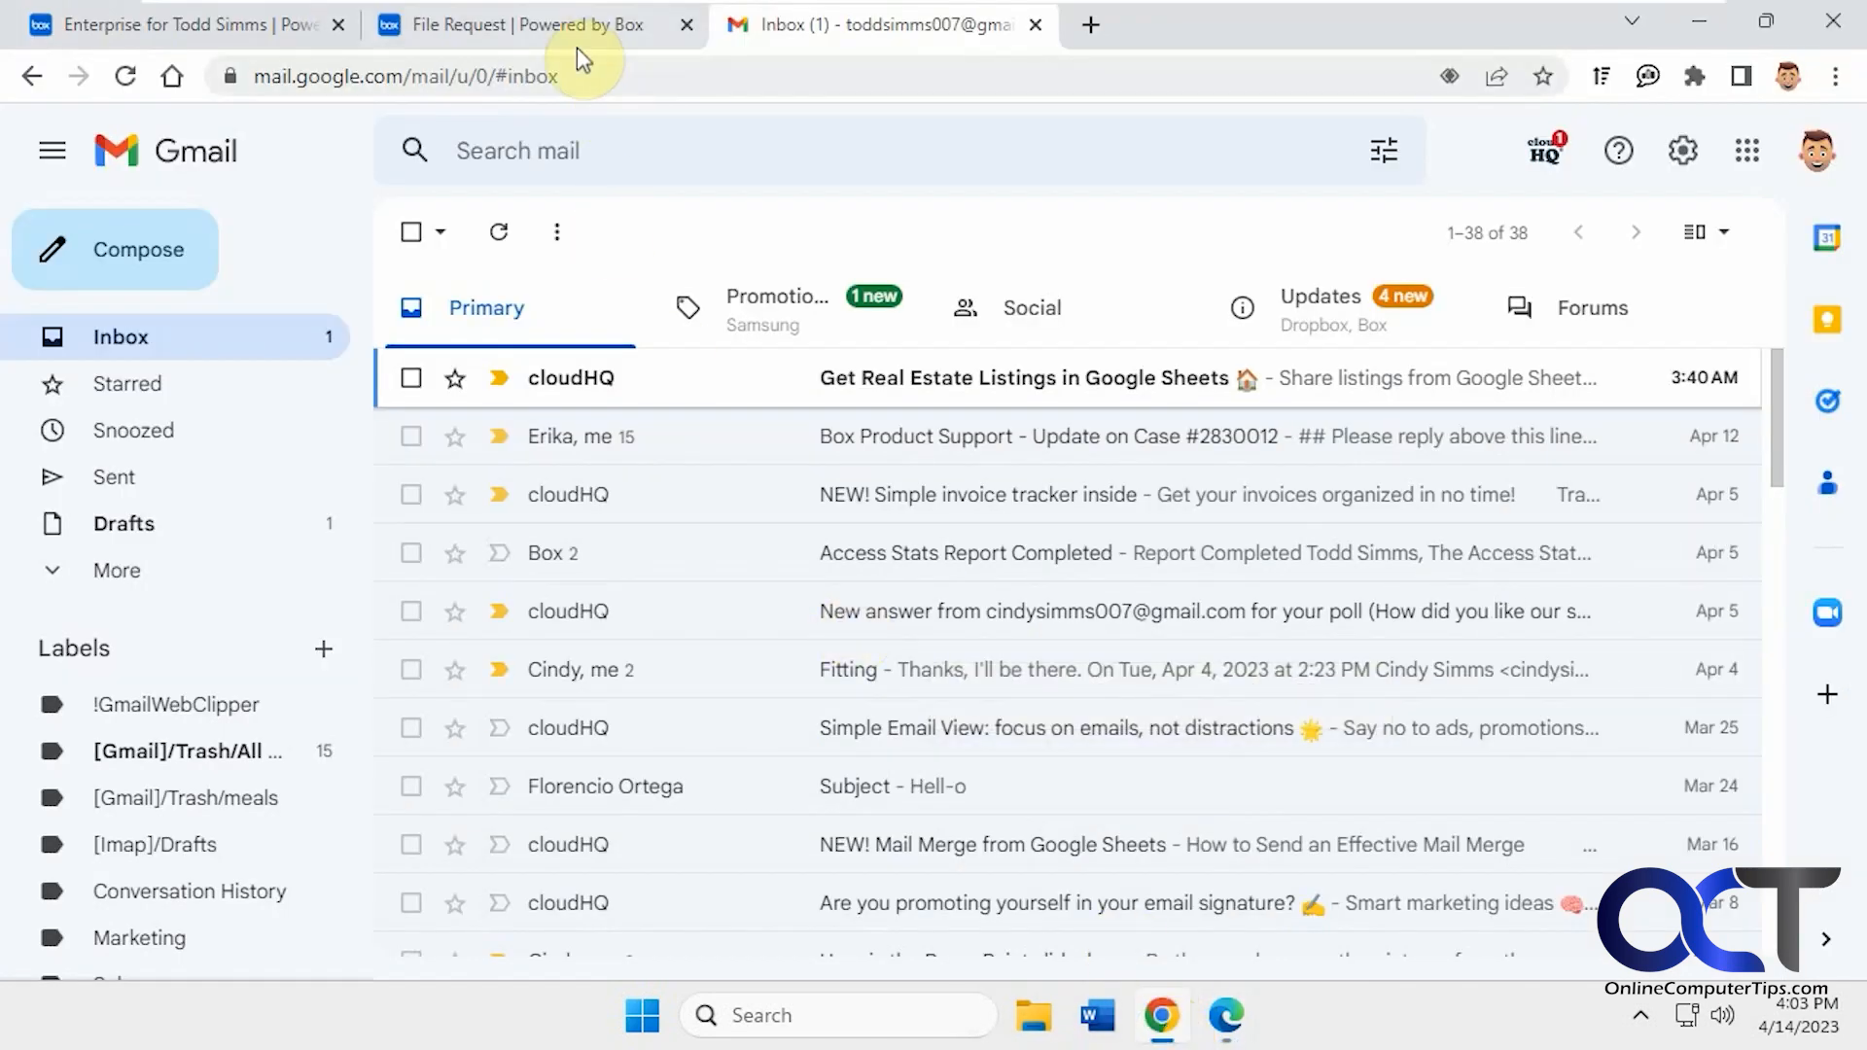
Step: View the Marketing Project folder under All Files showing the uploaded Sample.csv and Addresses.xlsx
left_click(529, 23)
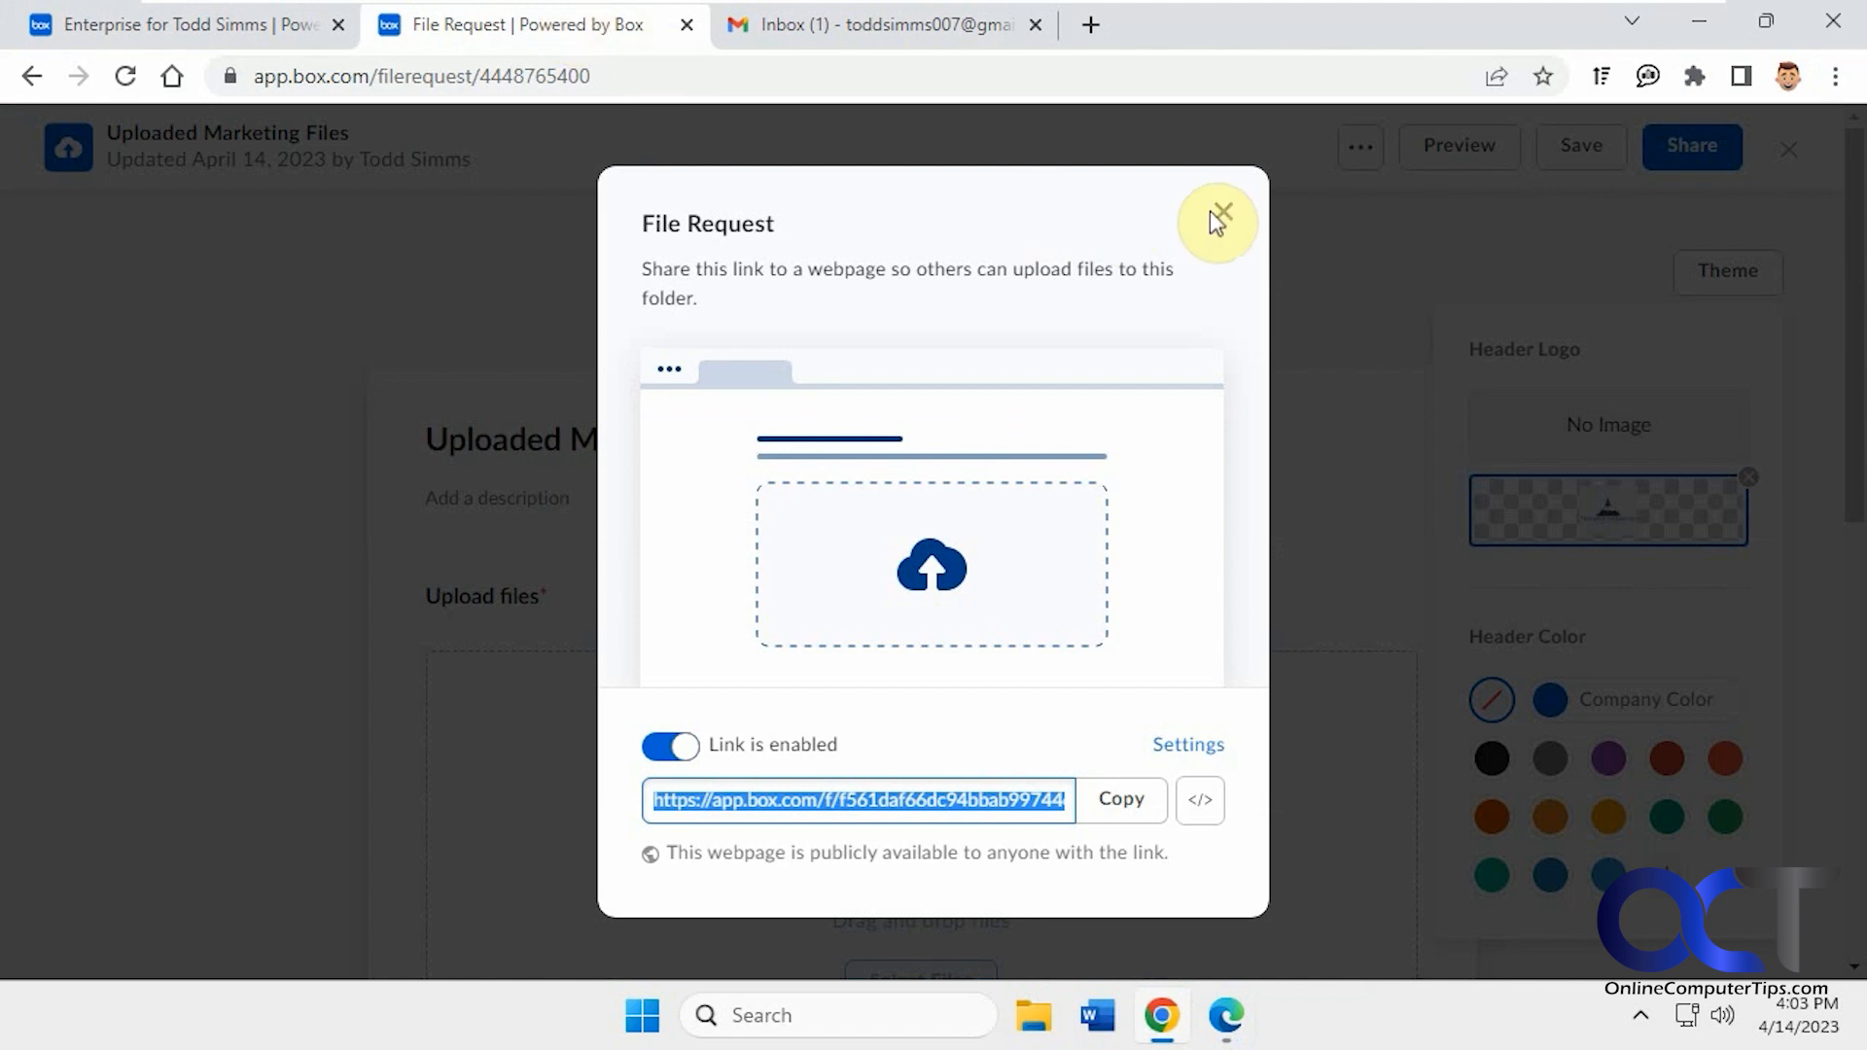
left_click(1219, 222)
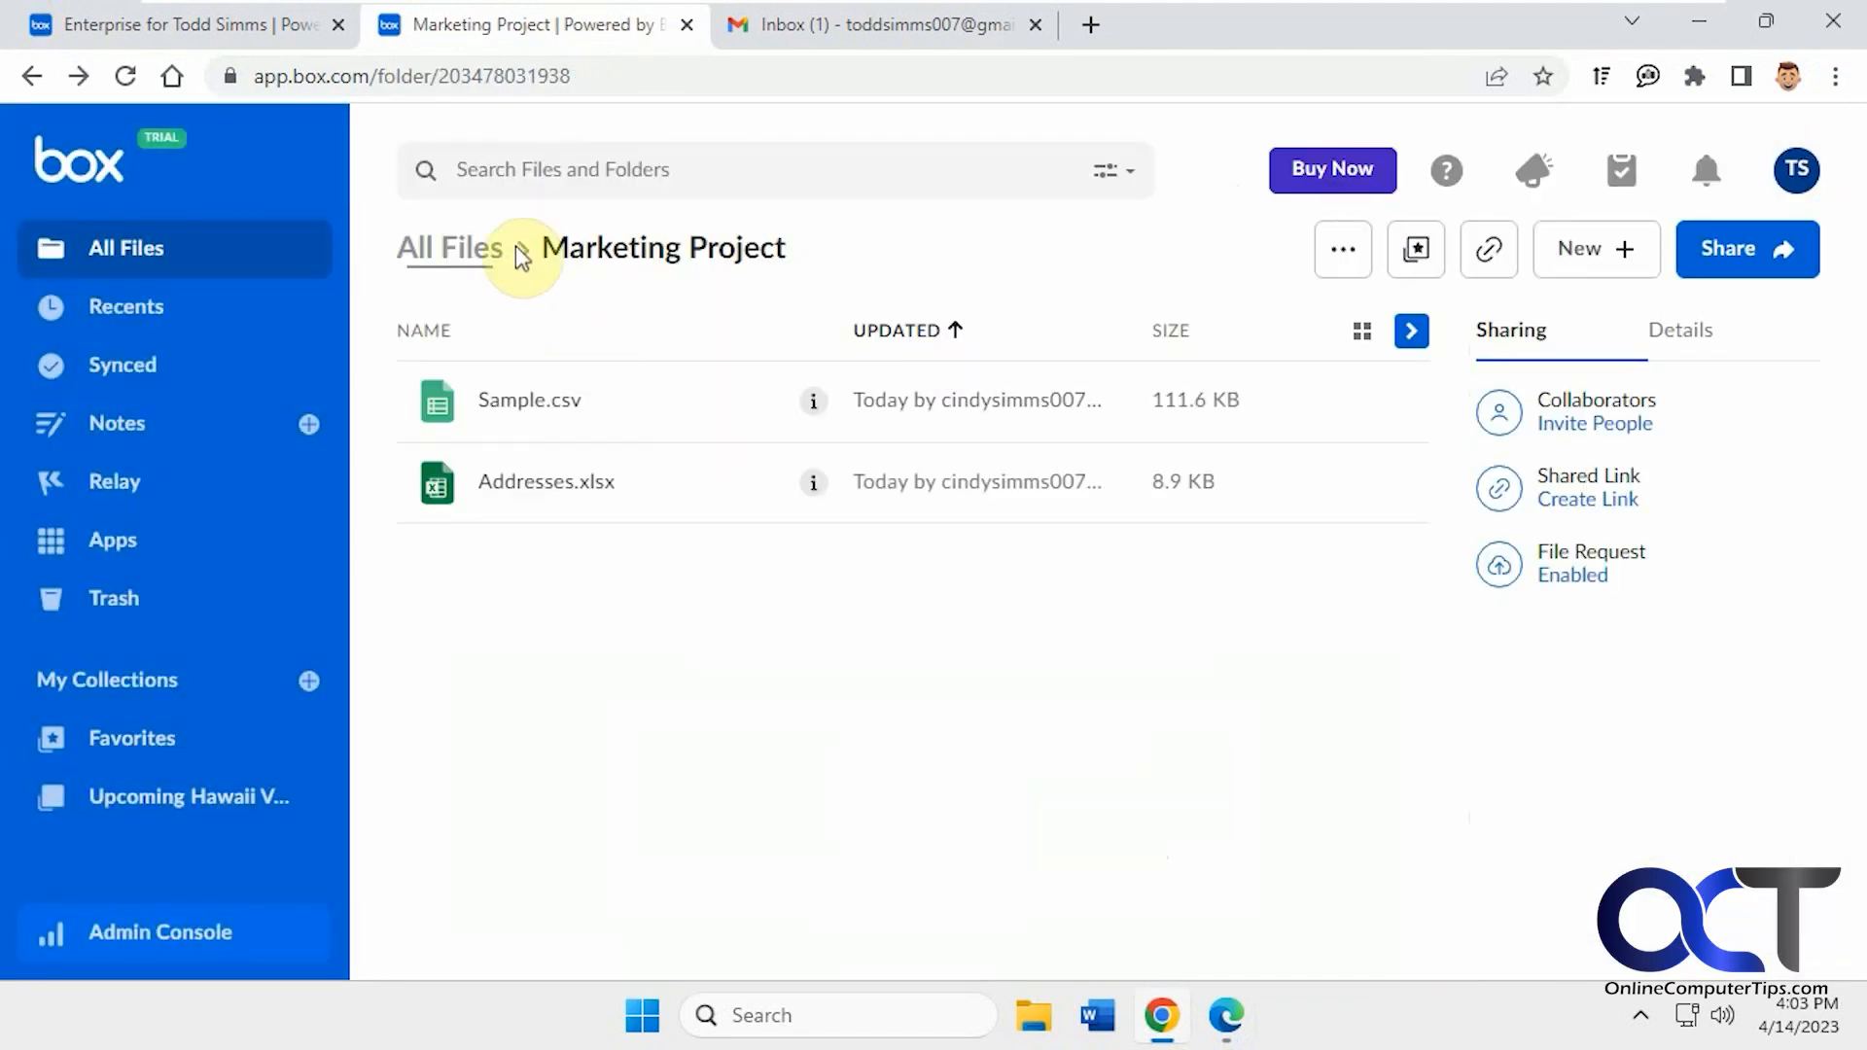
left_click(449, 247)
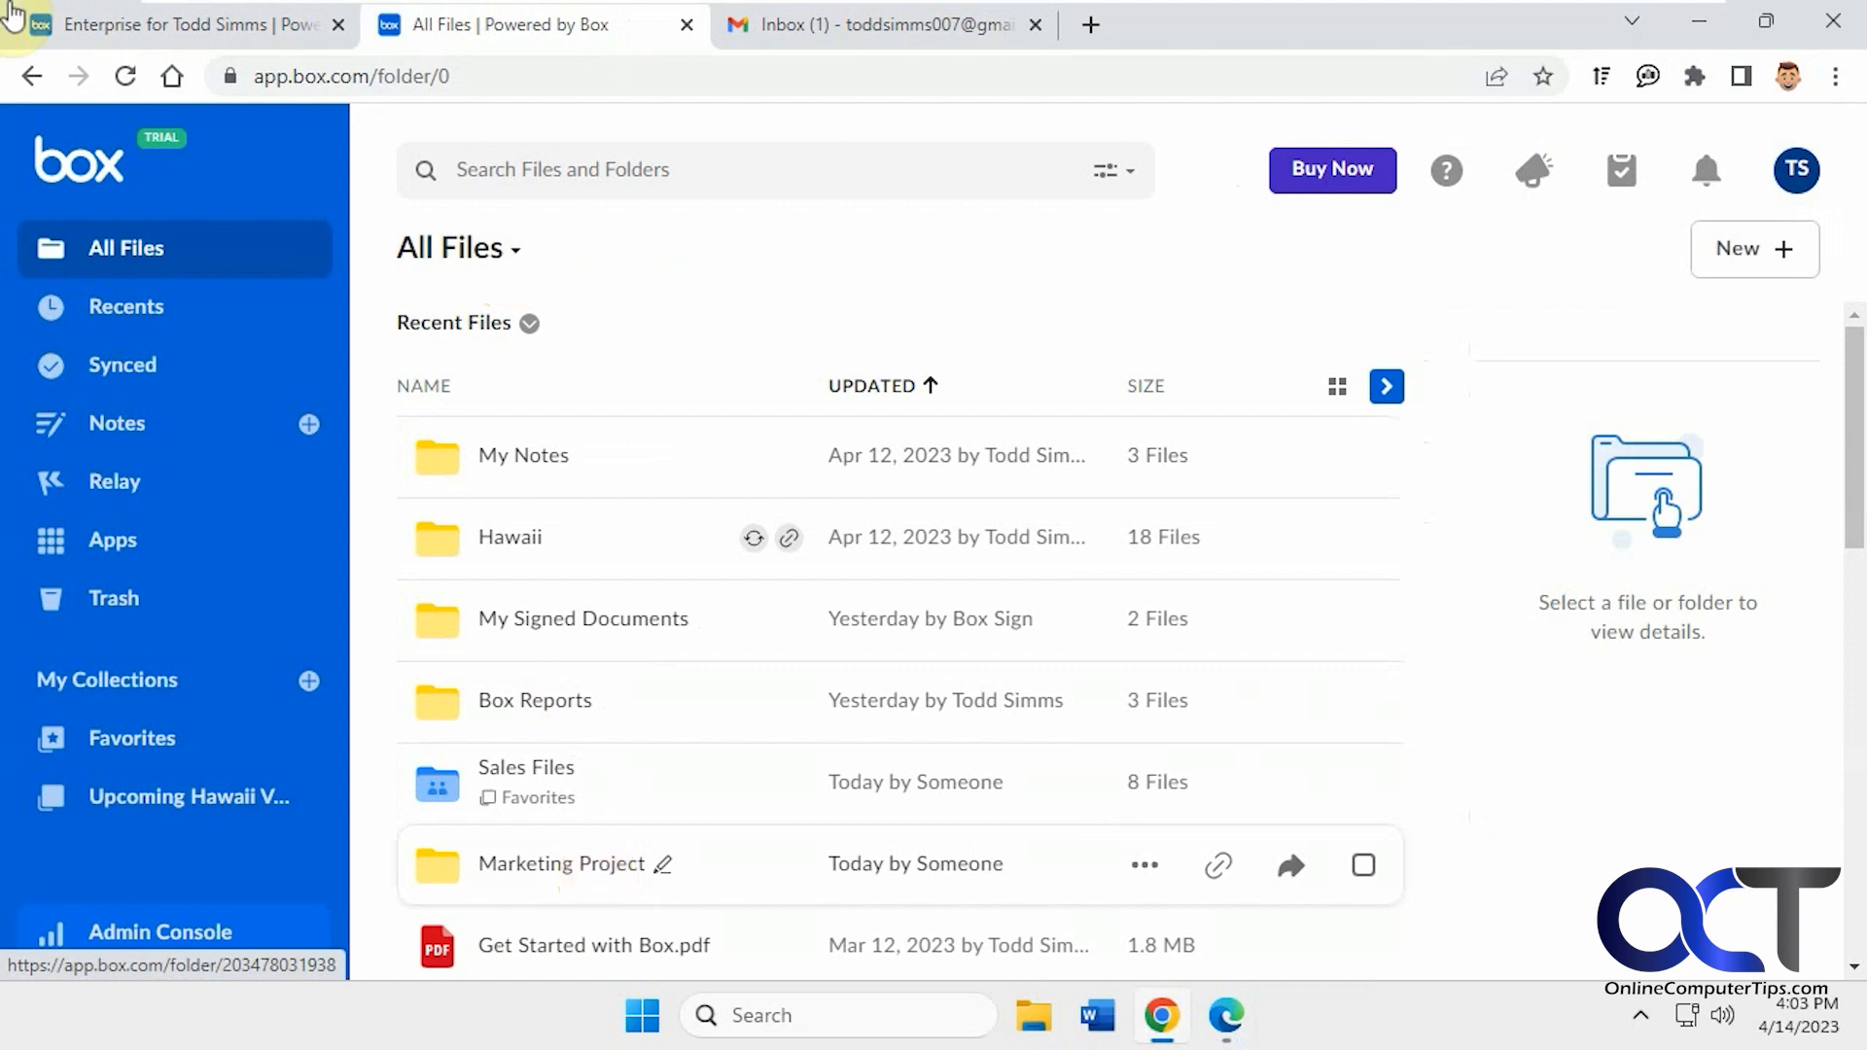
double_click(560, 864)
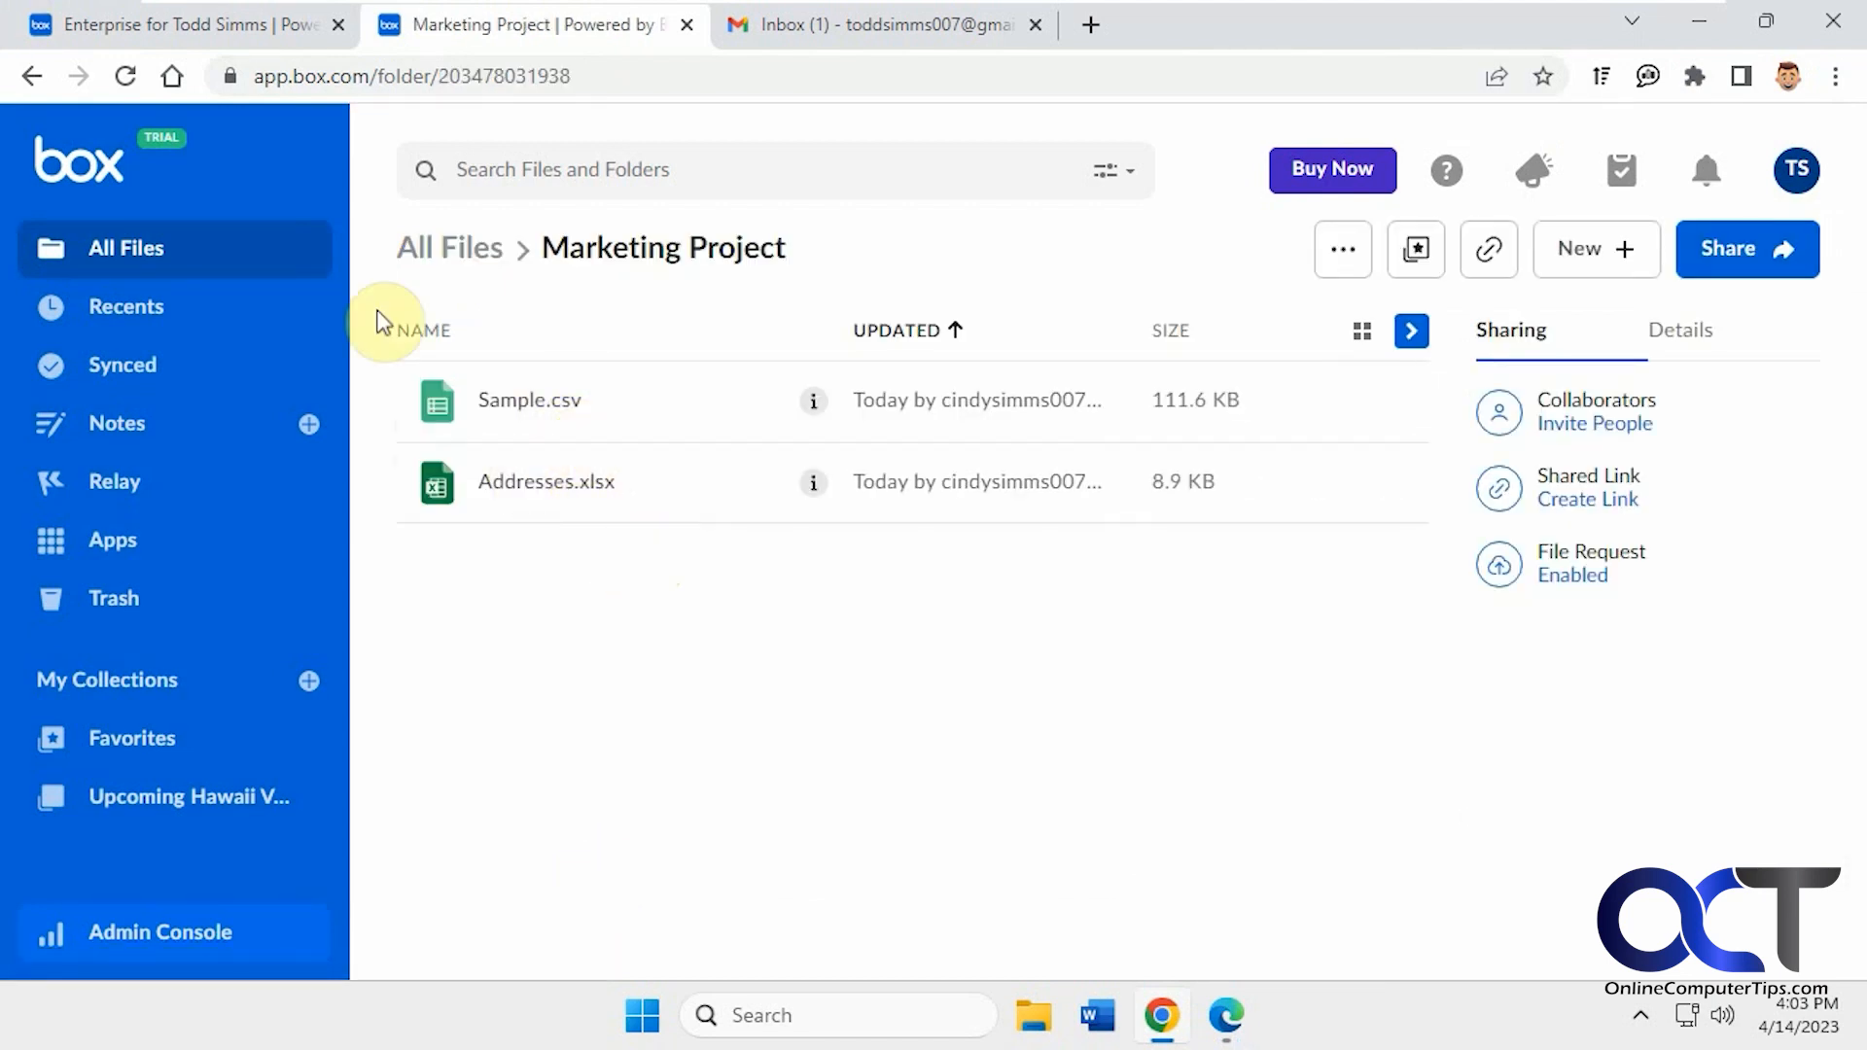
left_click(179, 24)
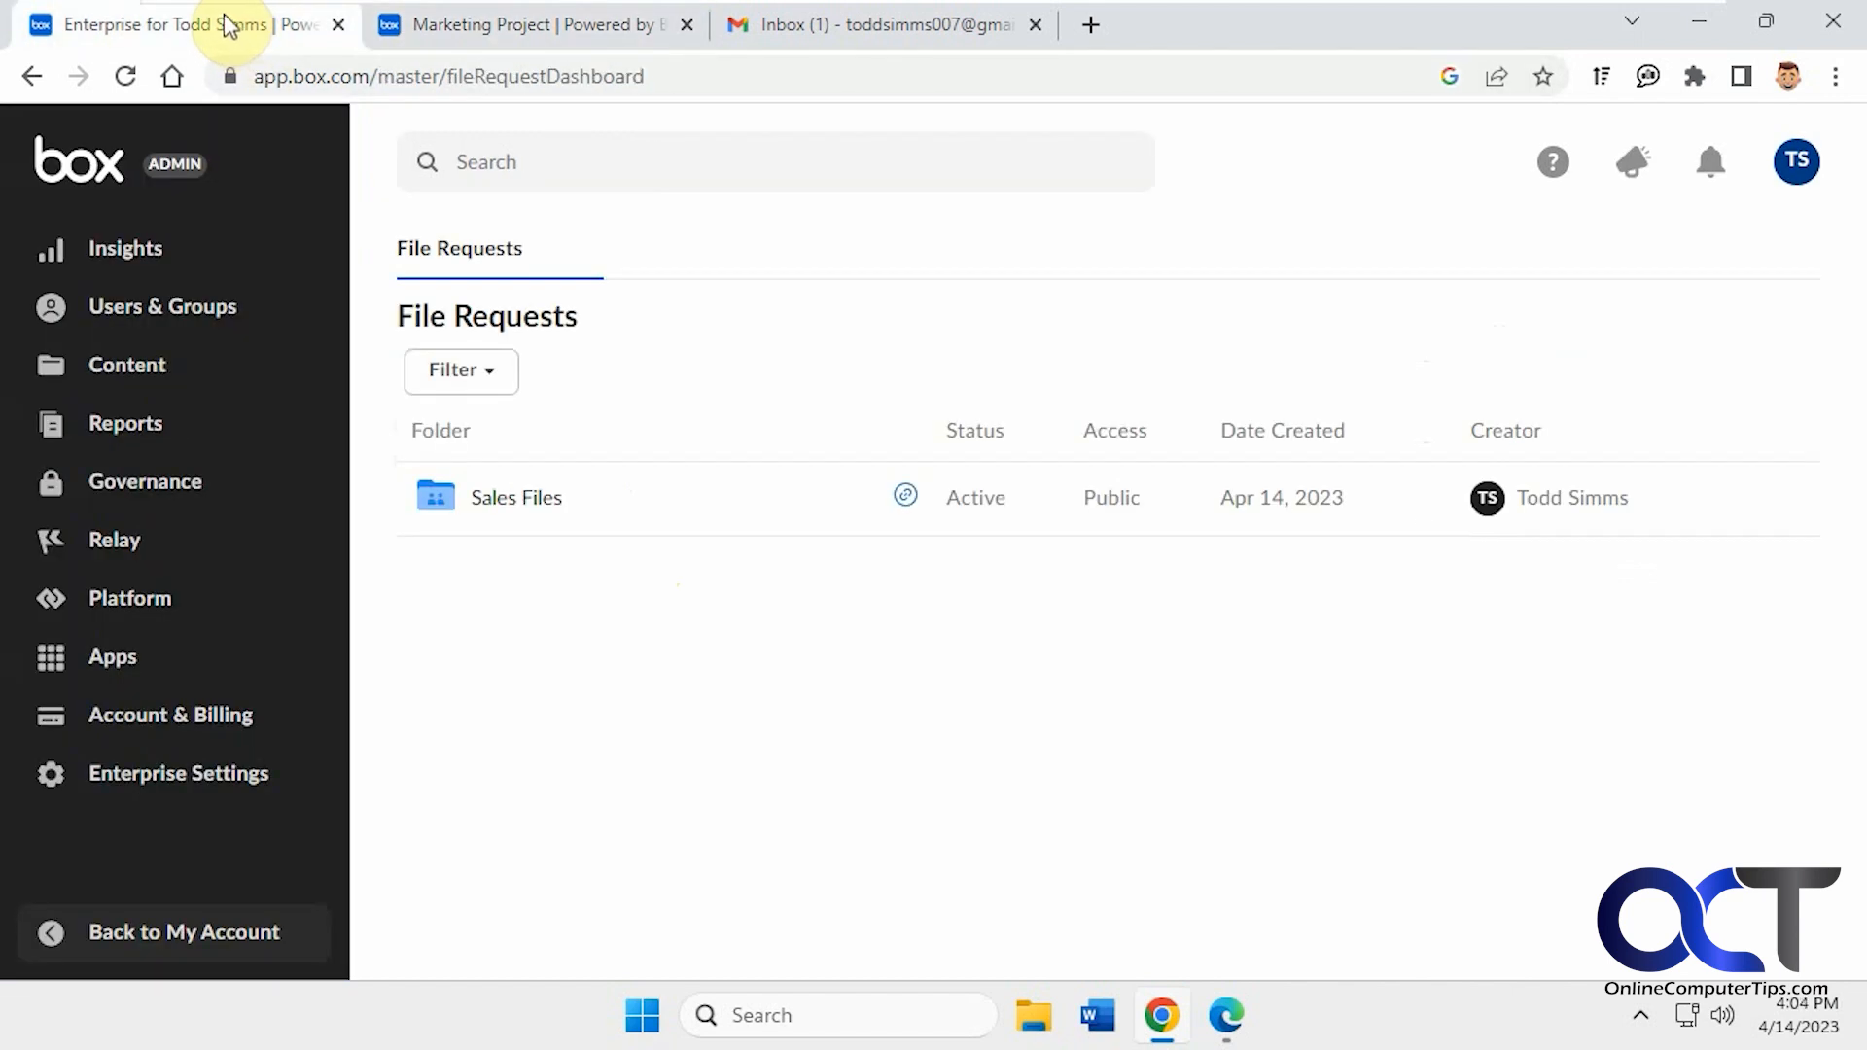
Step: Refresh the File Requests dashboard and show the actions menu for the Marketing Project request
left_click(127, 75)
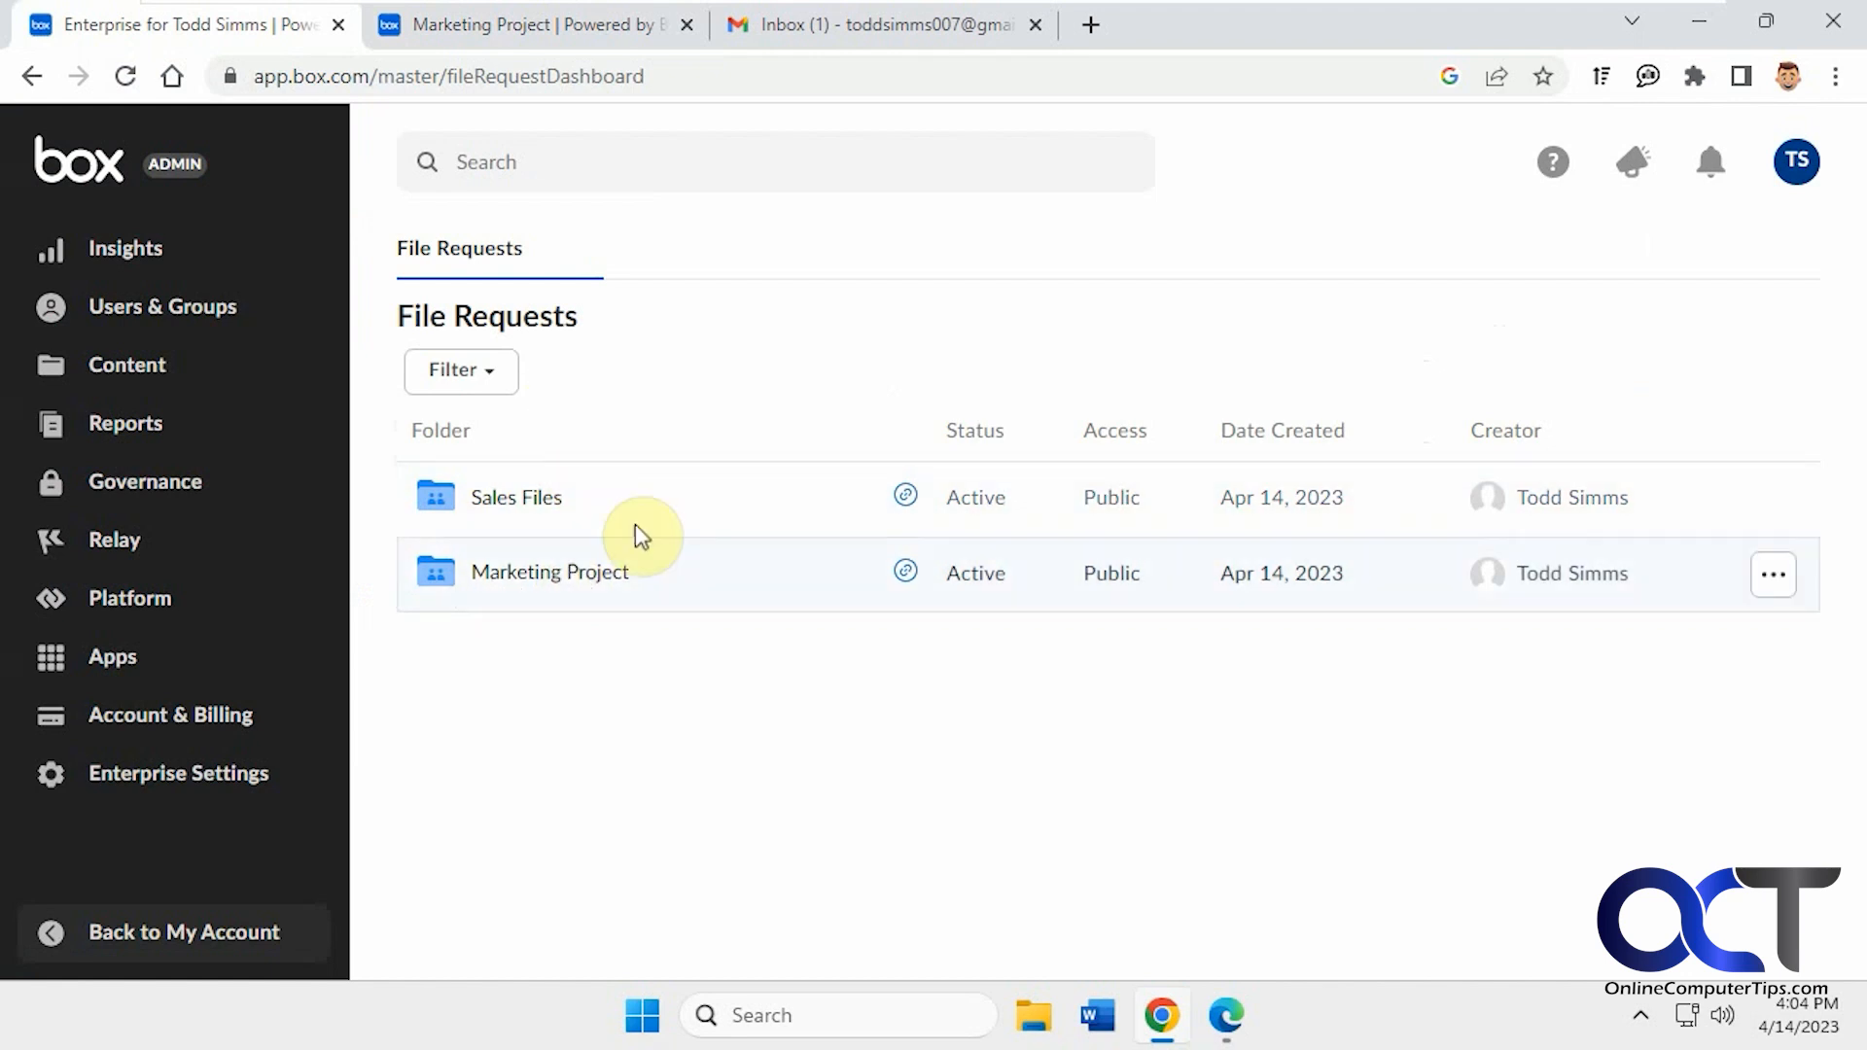
left_click(1774, 574)
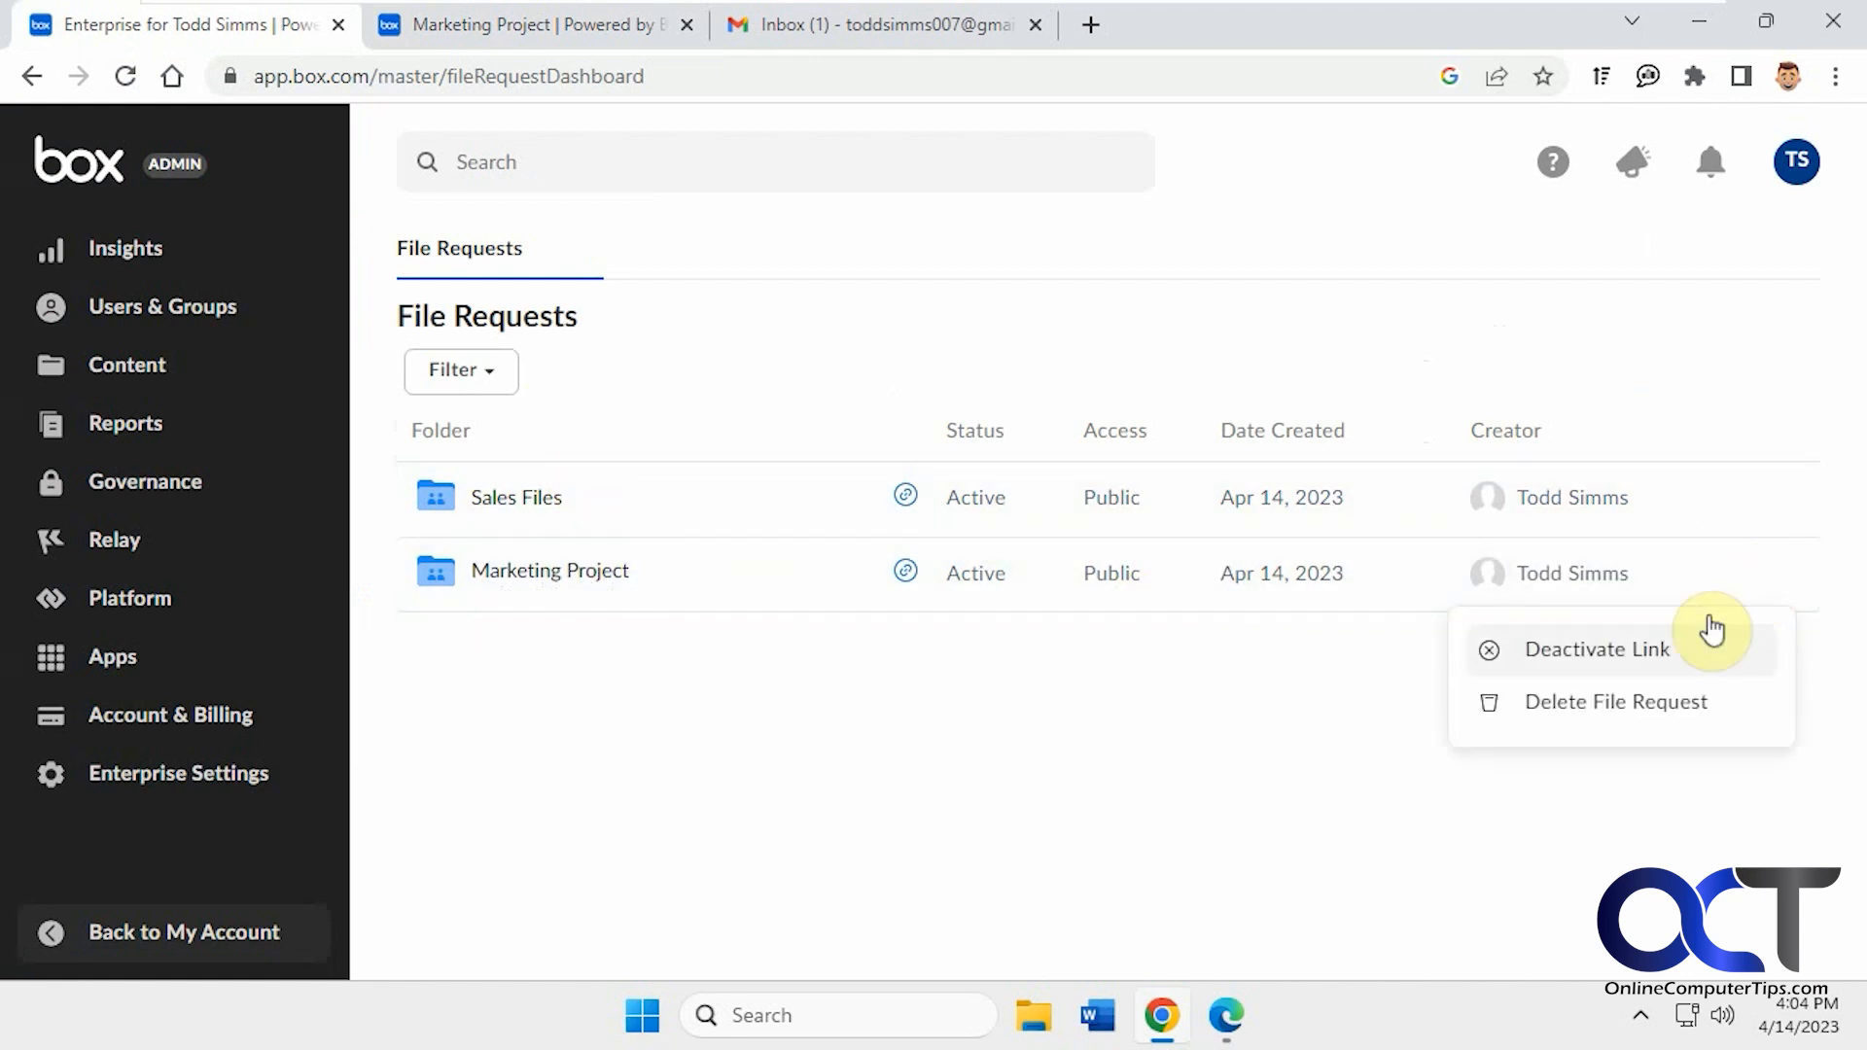
mouse_move(1655, 702)
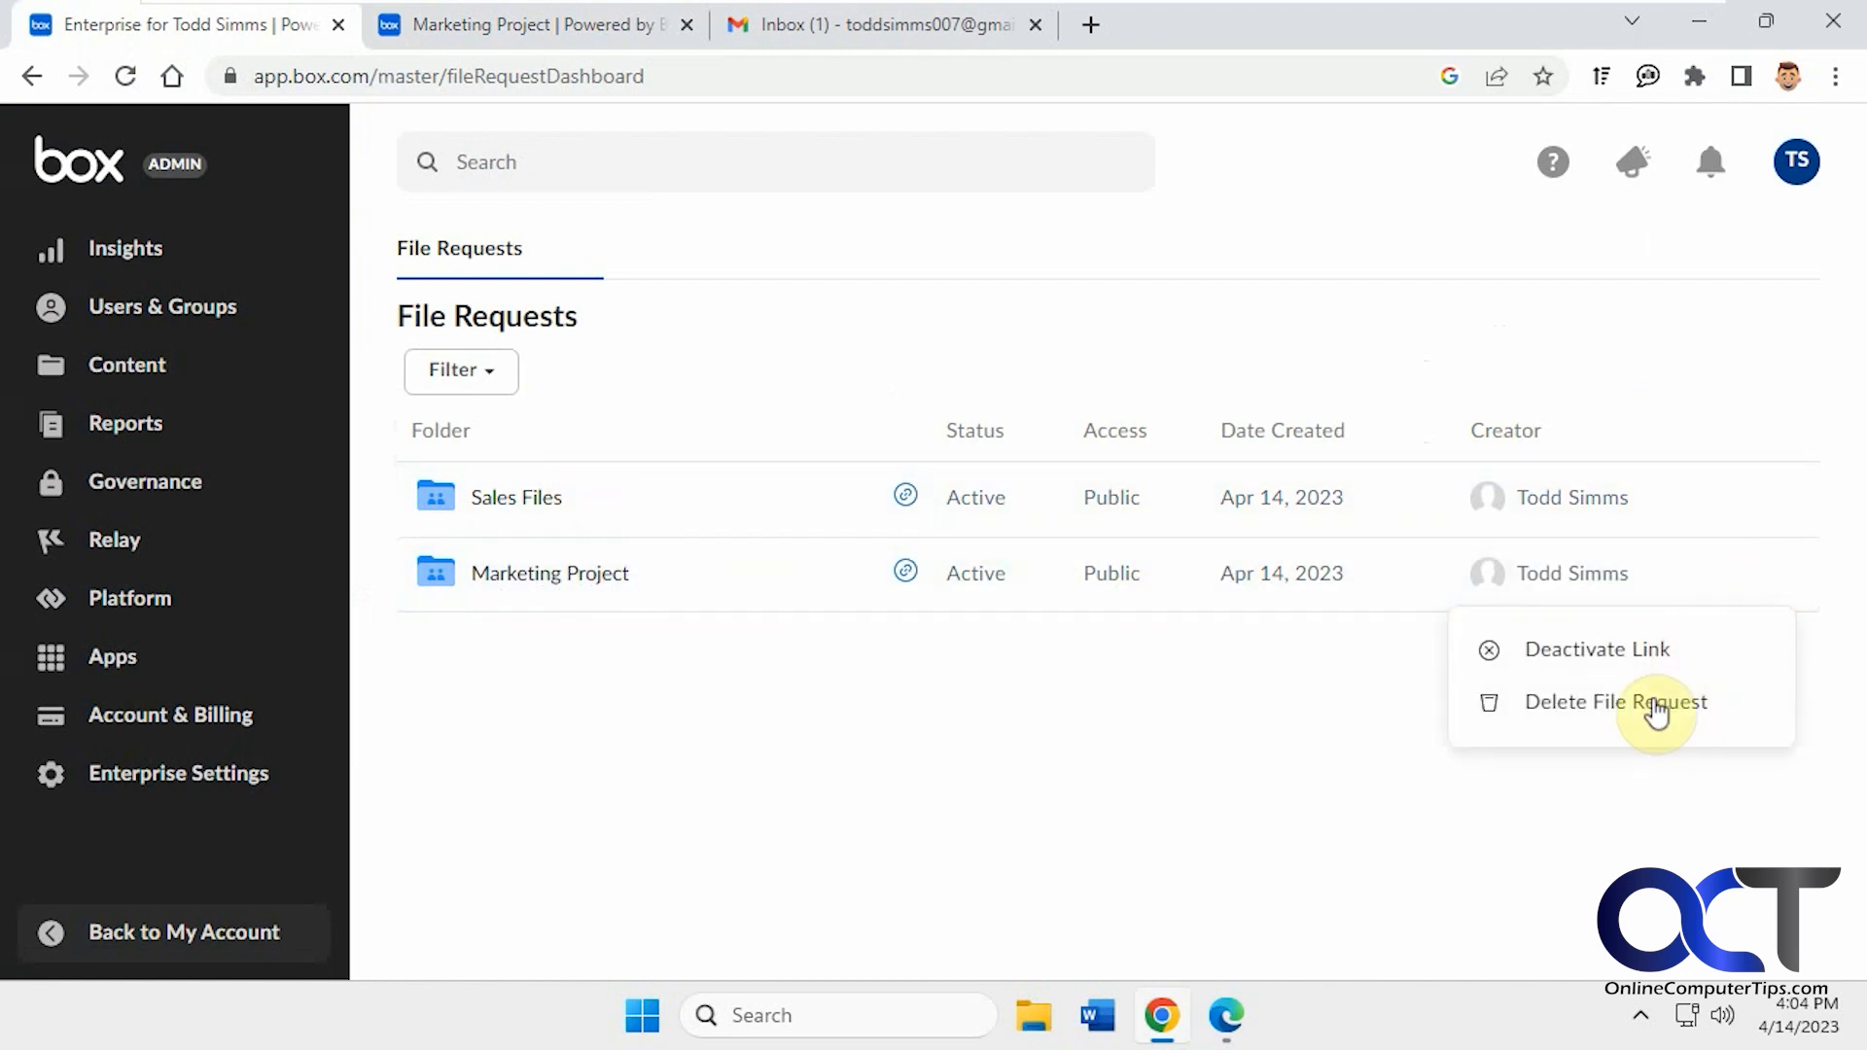
left_click(533, 23)
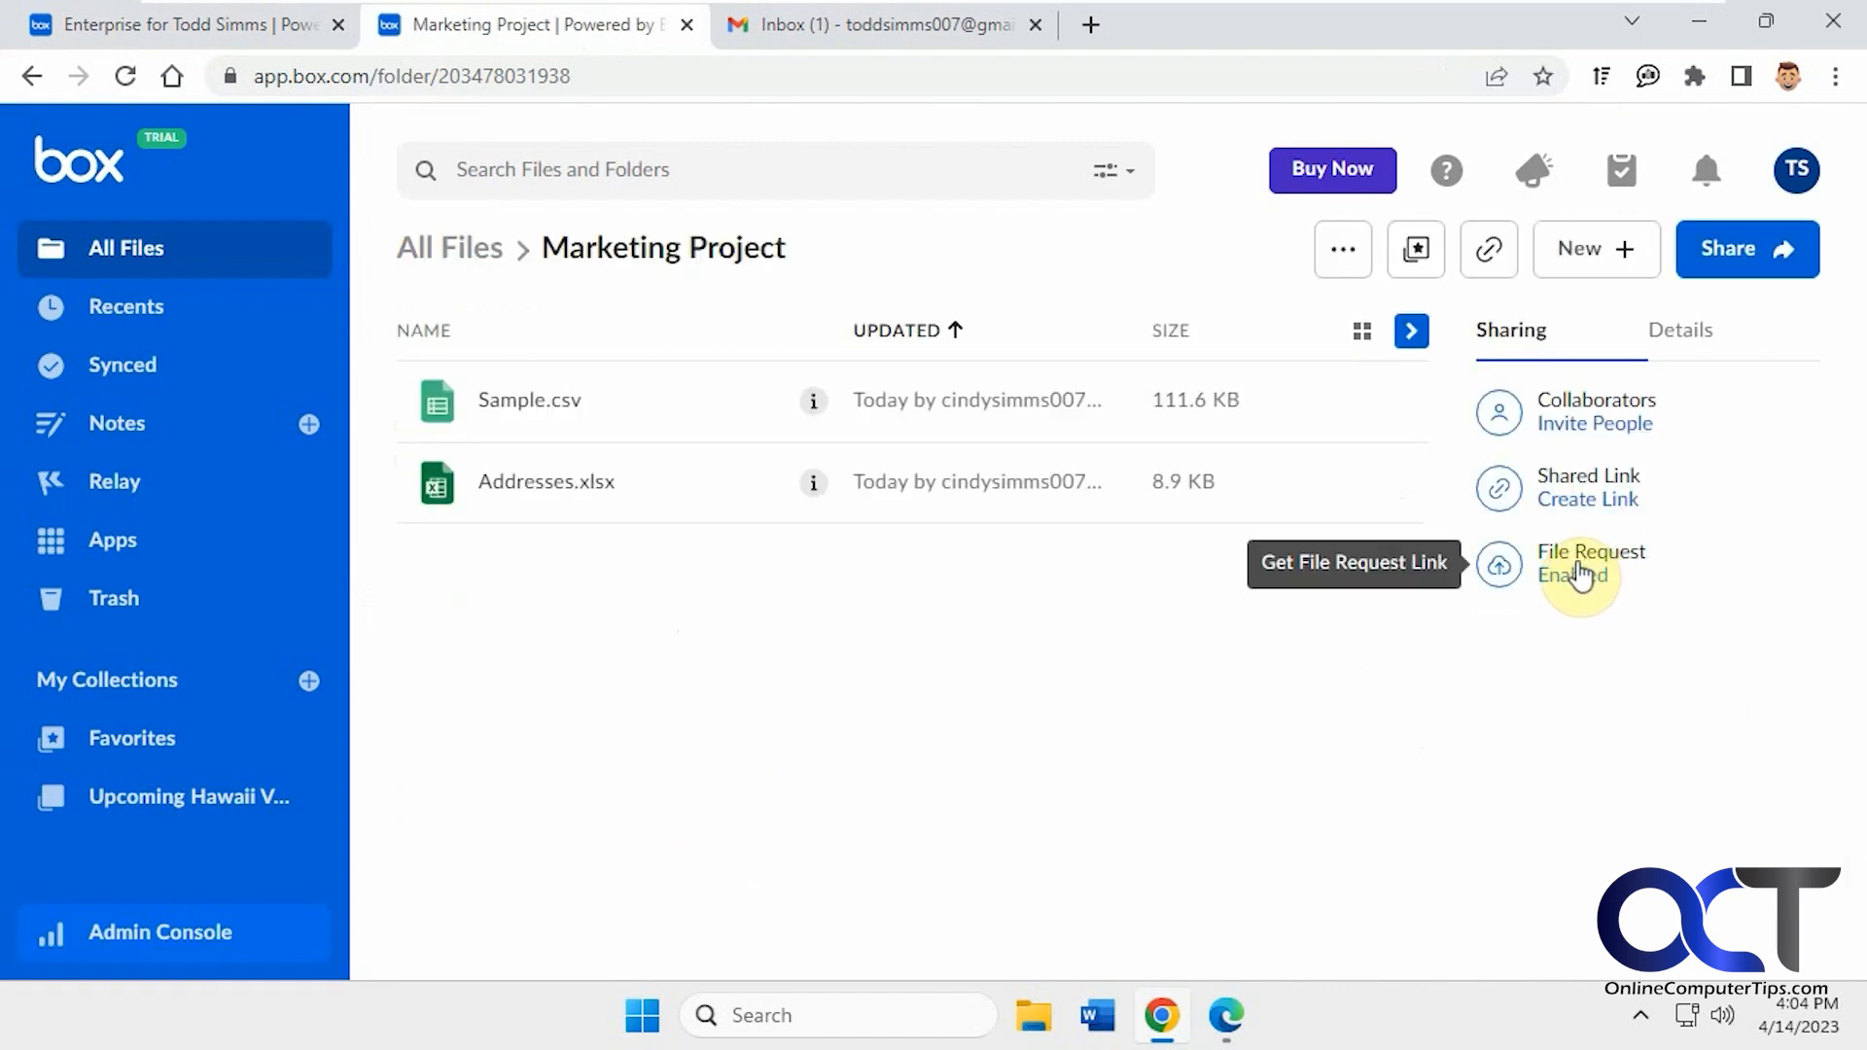
mouse_move(1643, 593)
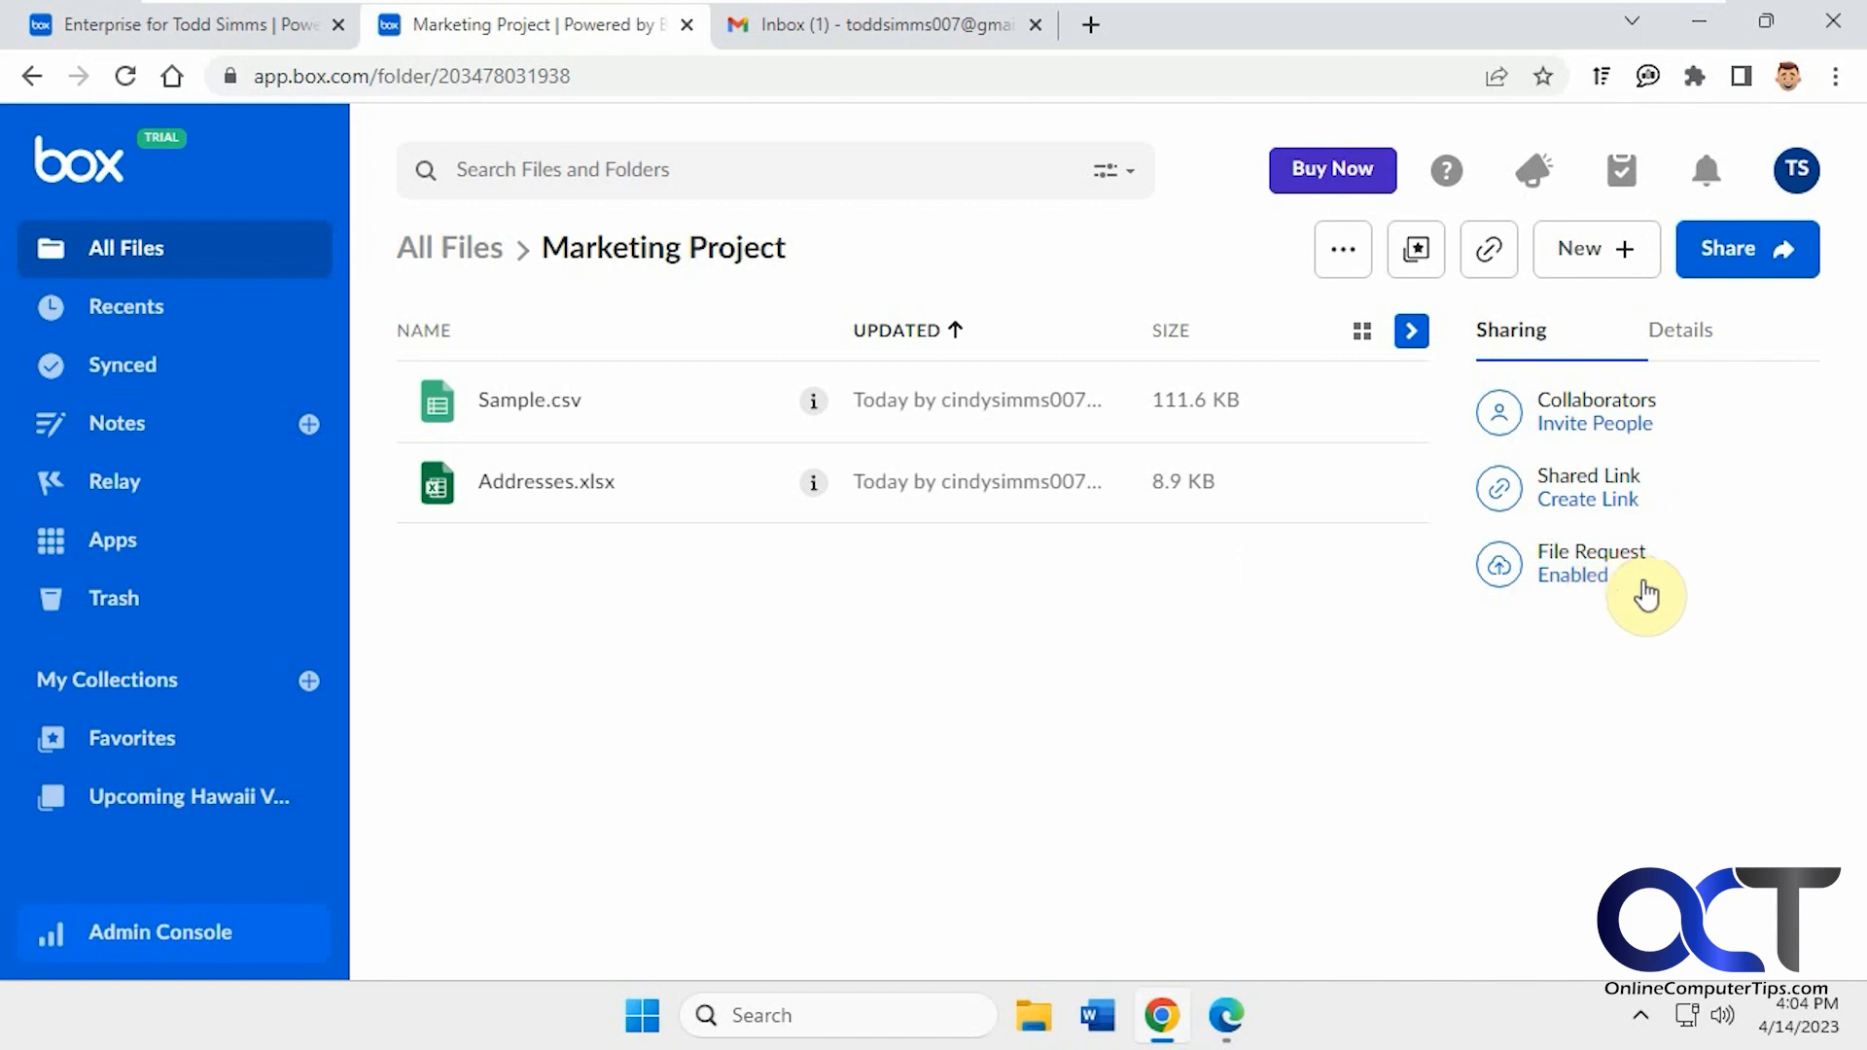
mouse_move(1130, 651)
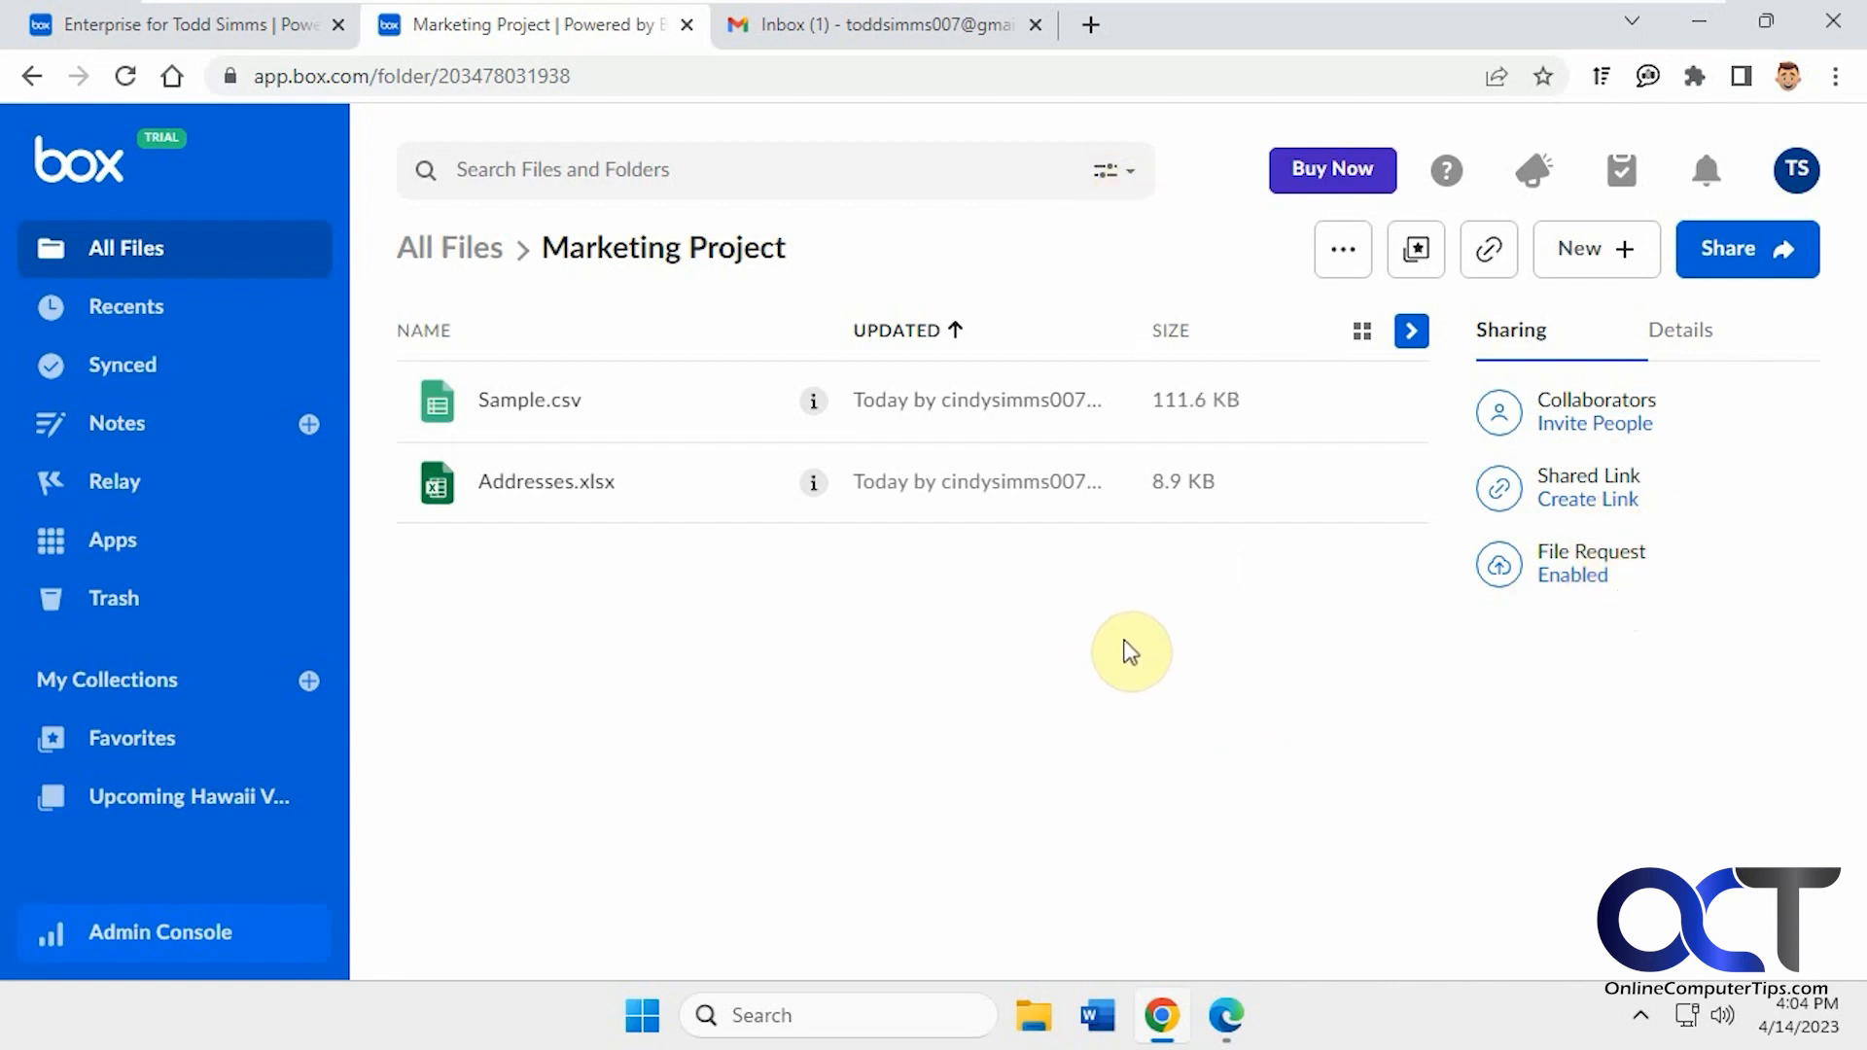
mouse_move(1062, 595)
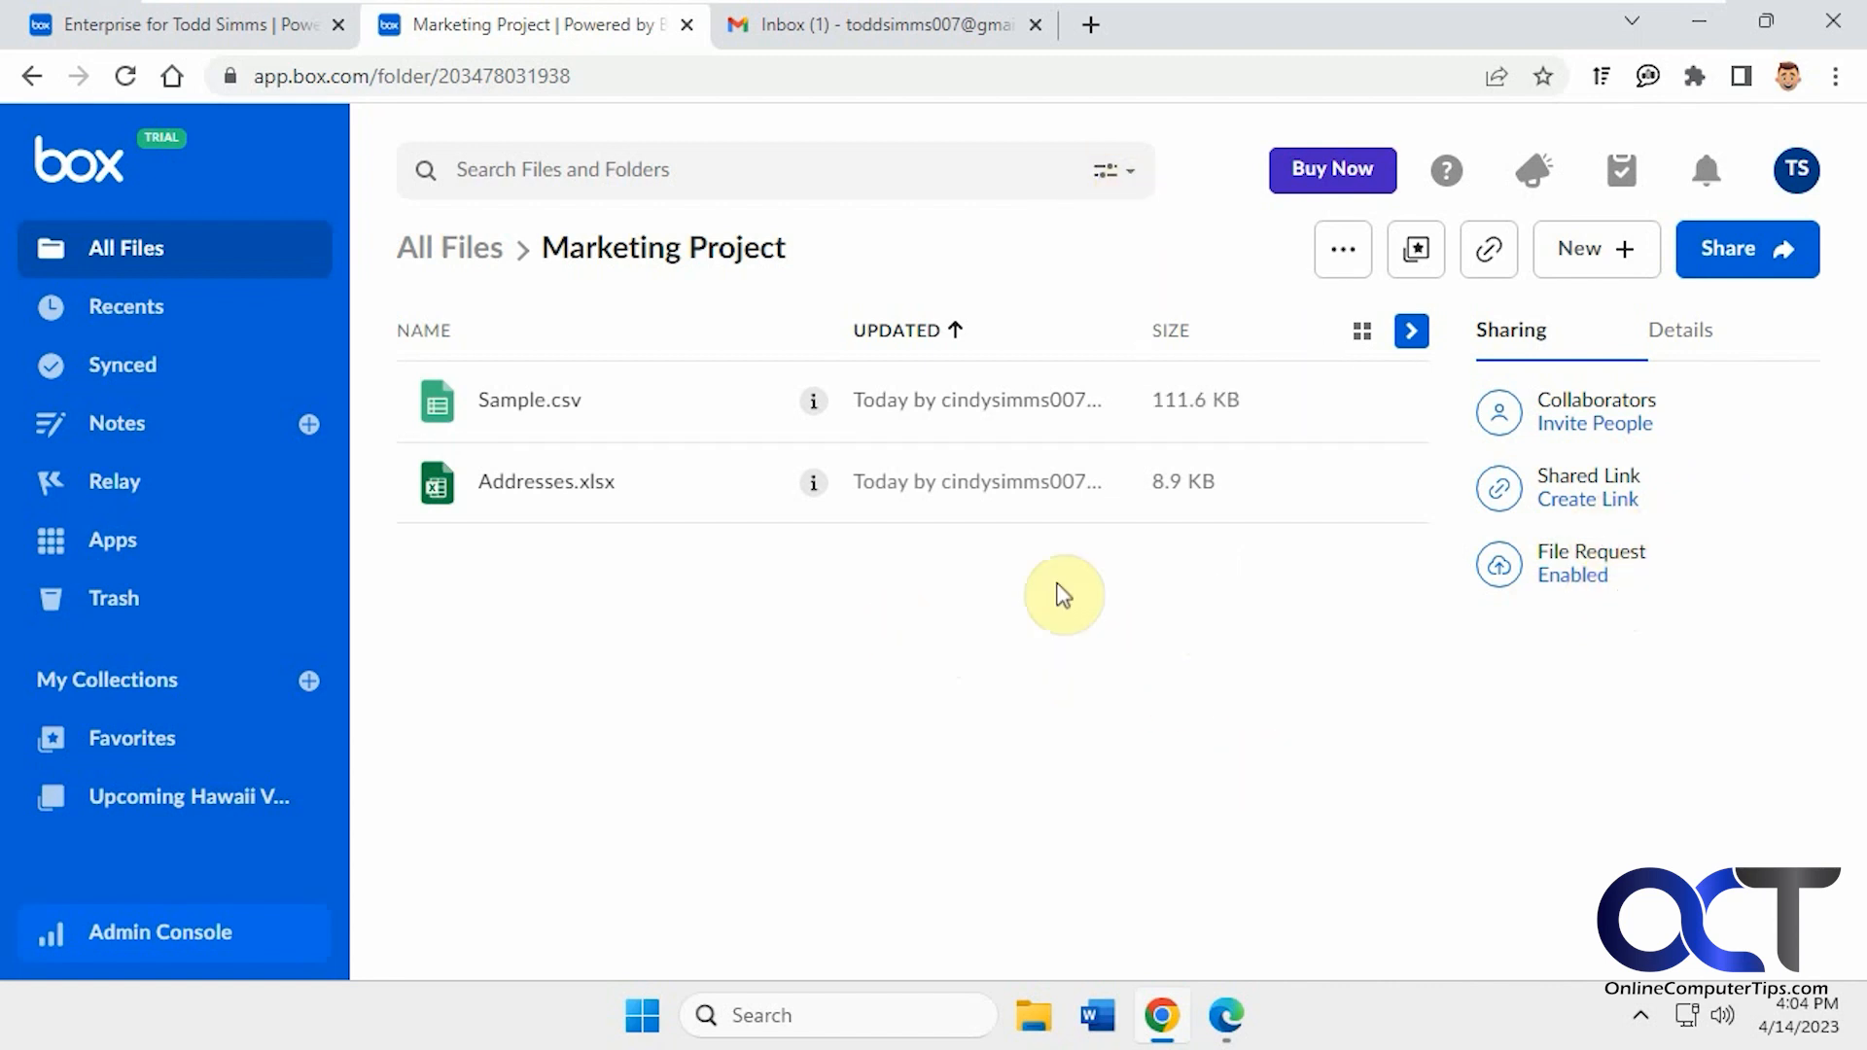
mouse_move(1048, 593)
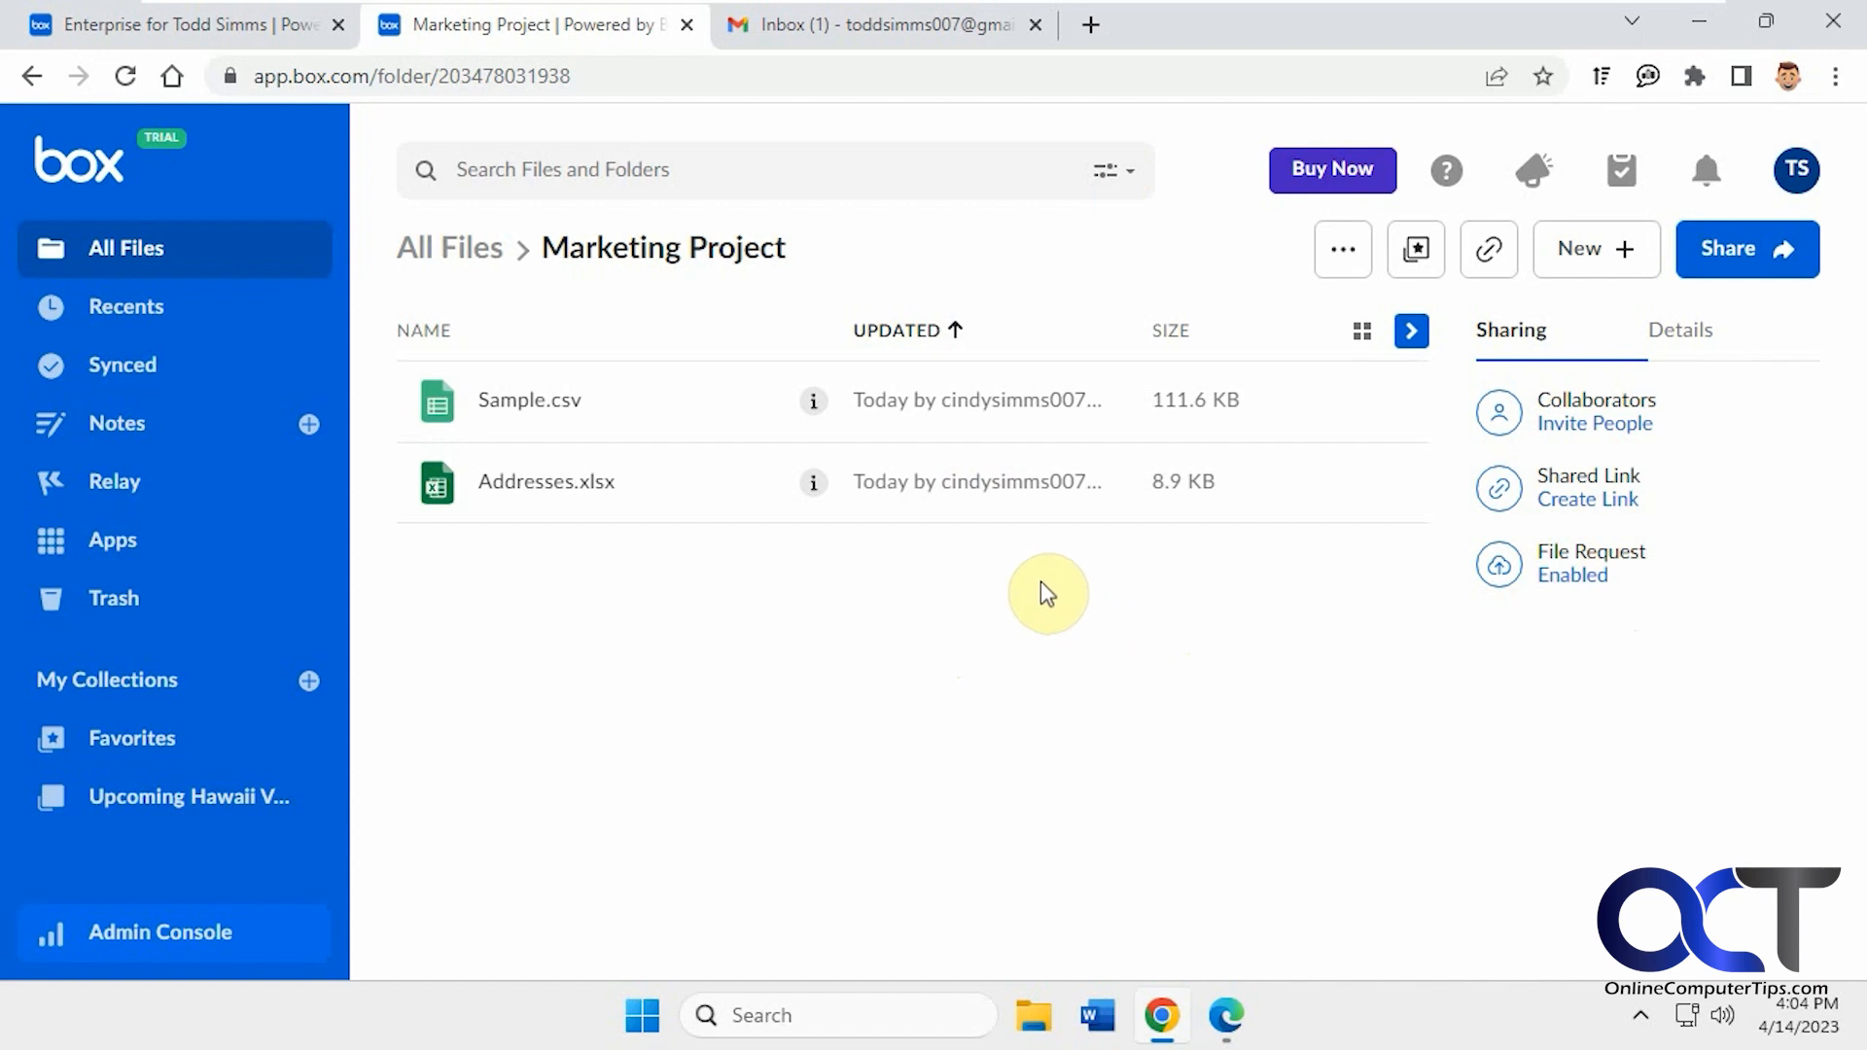
mouse_move(1365, 595)
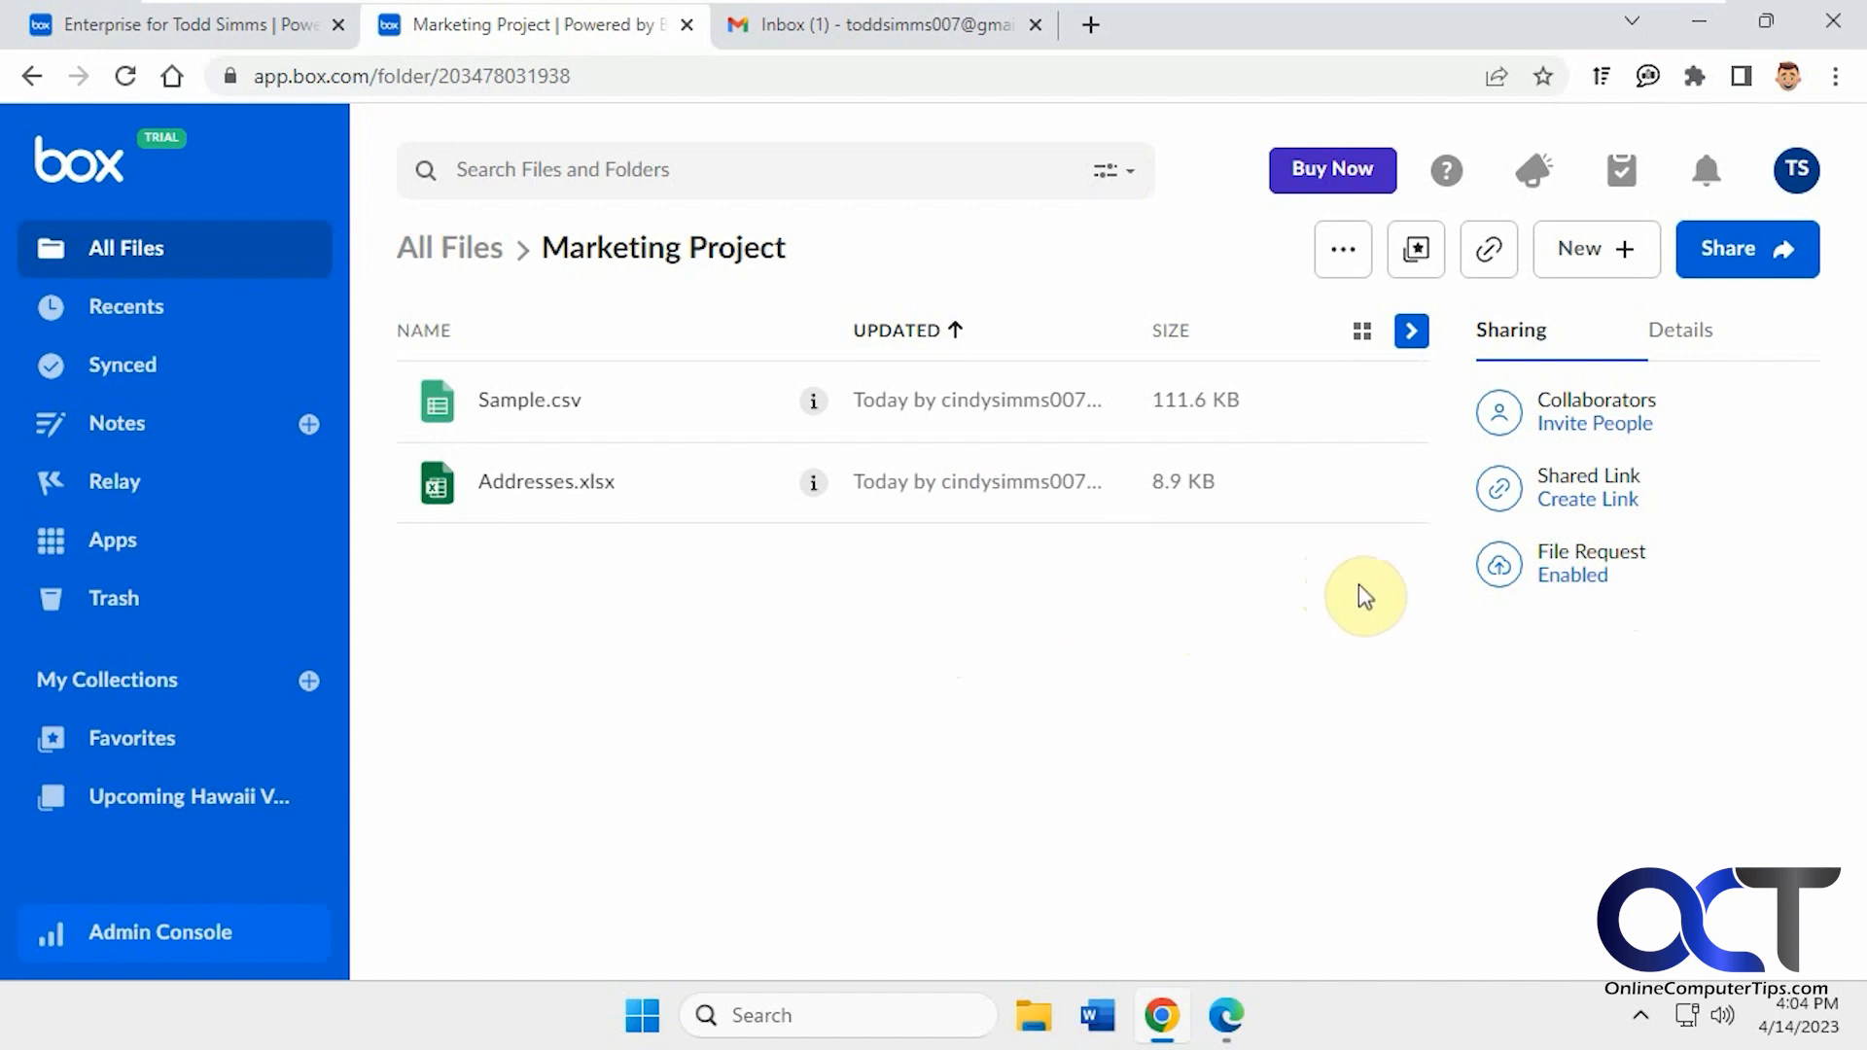
mouse_move(1357, 595)
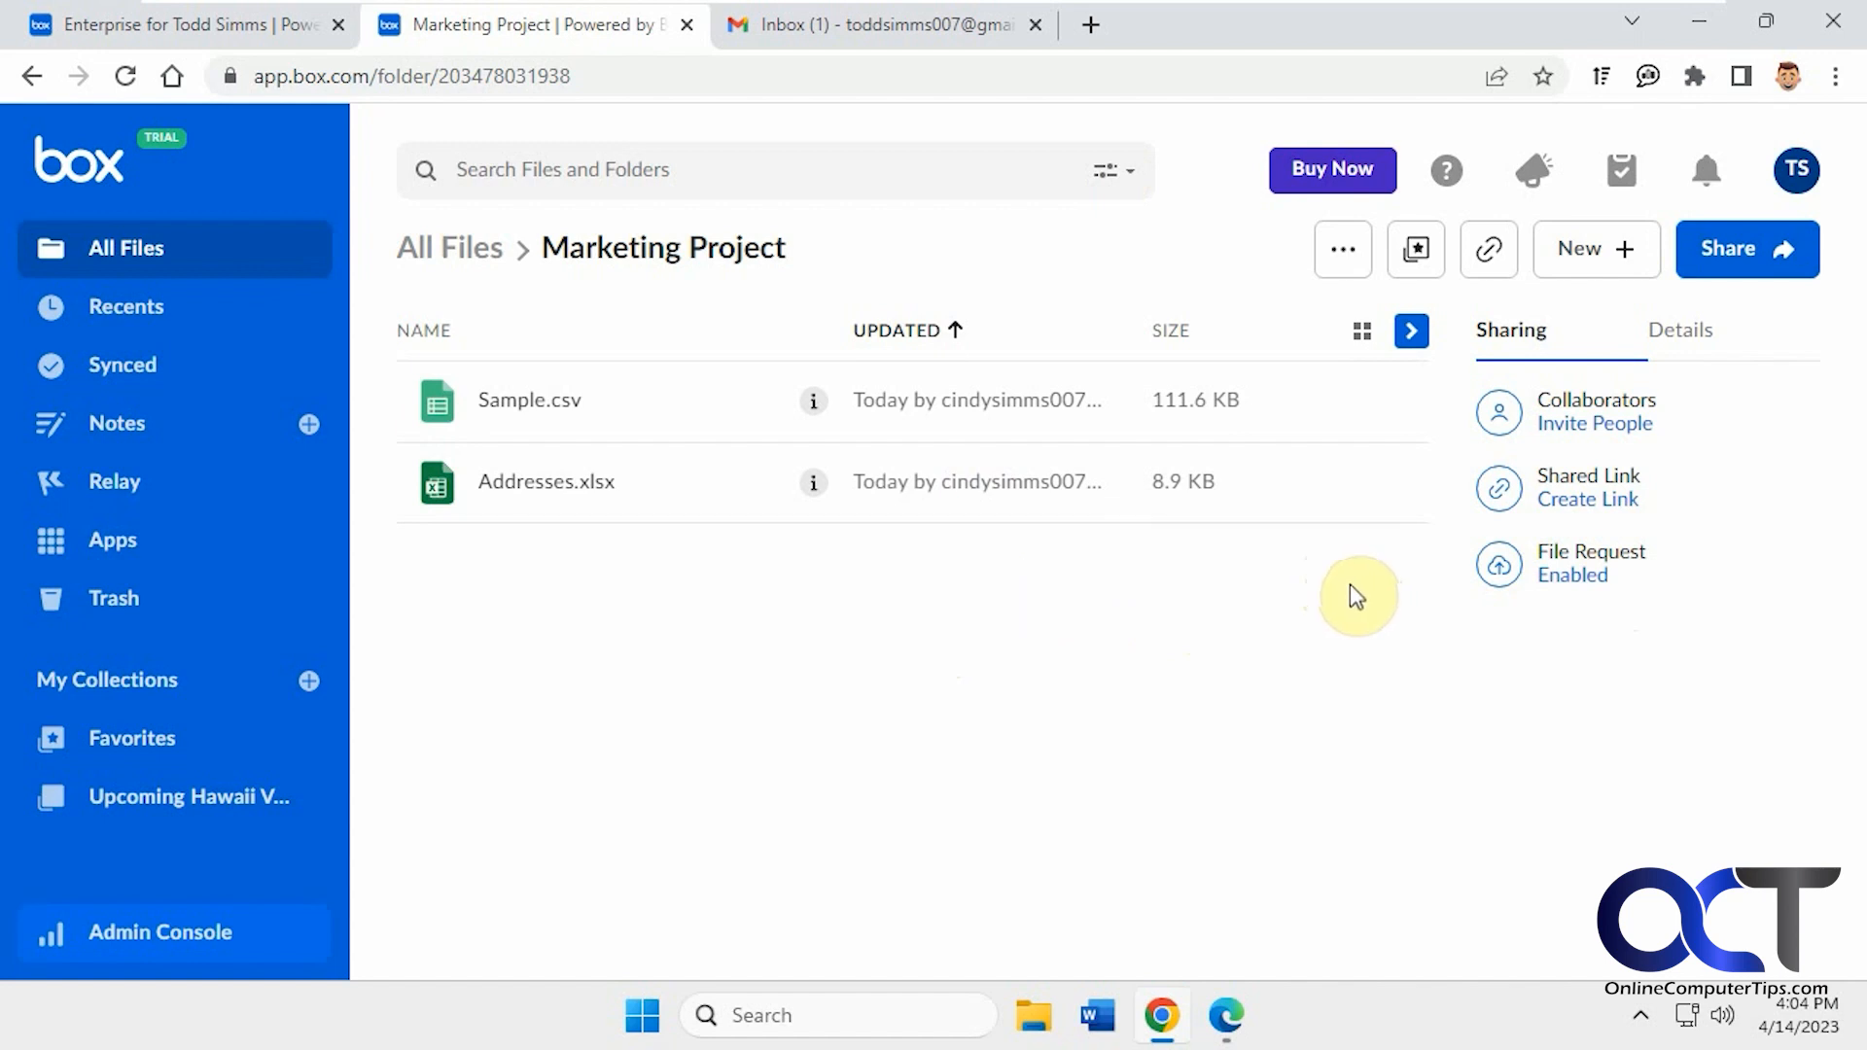